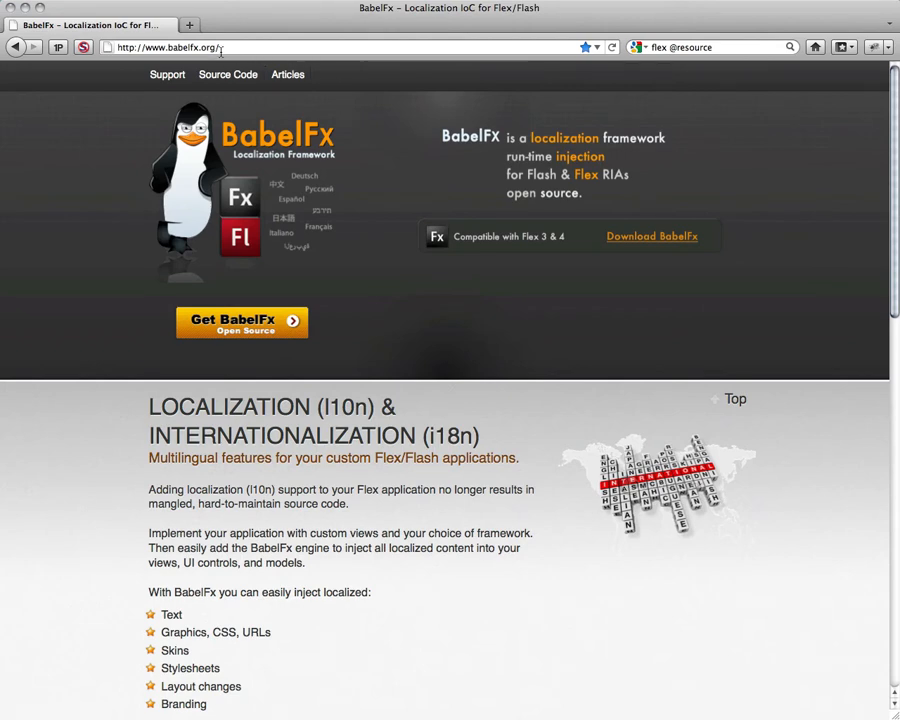
mouse_move(90, 368)
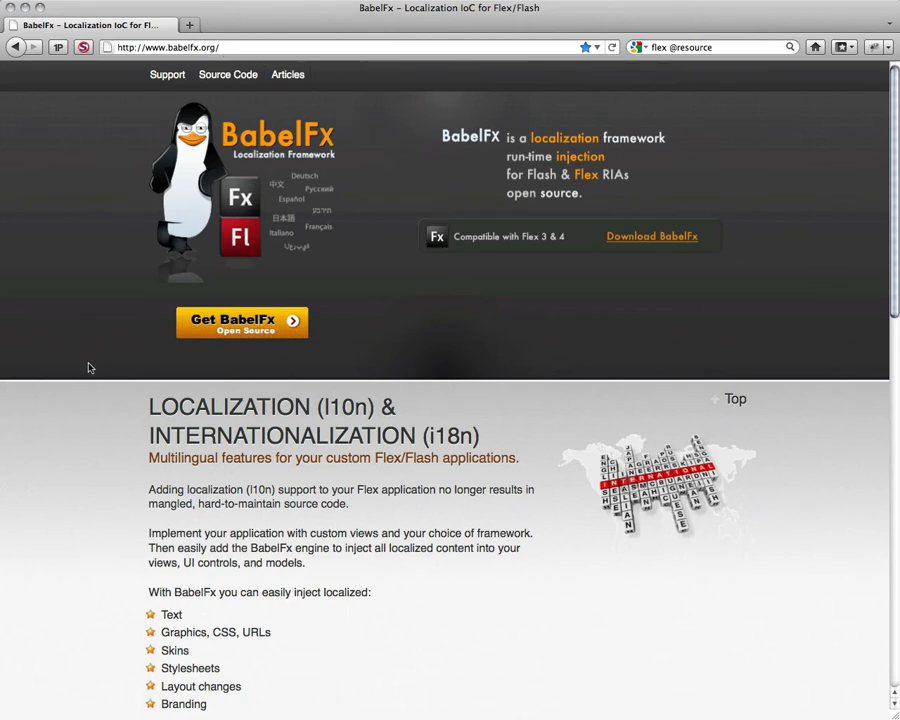
mouse_move(106, 364)
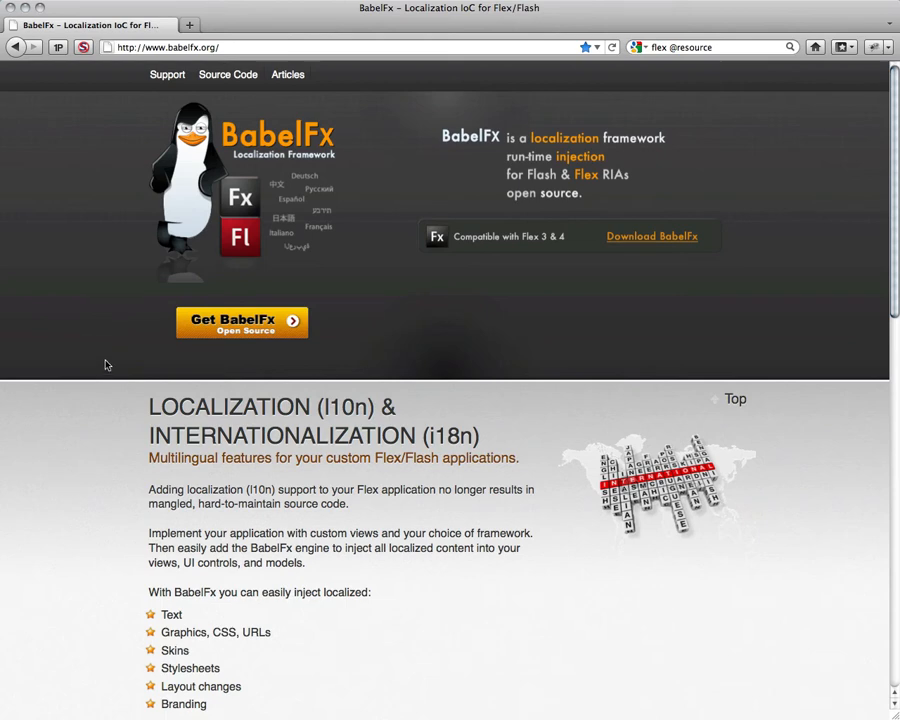
mouse_move(285, 328)
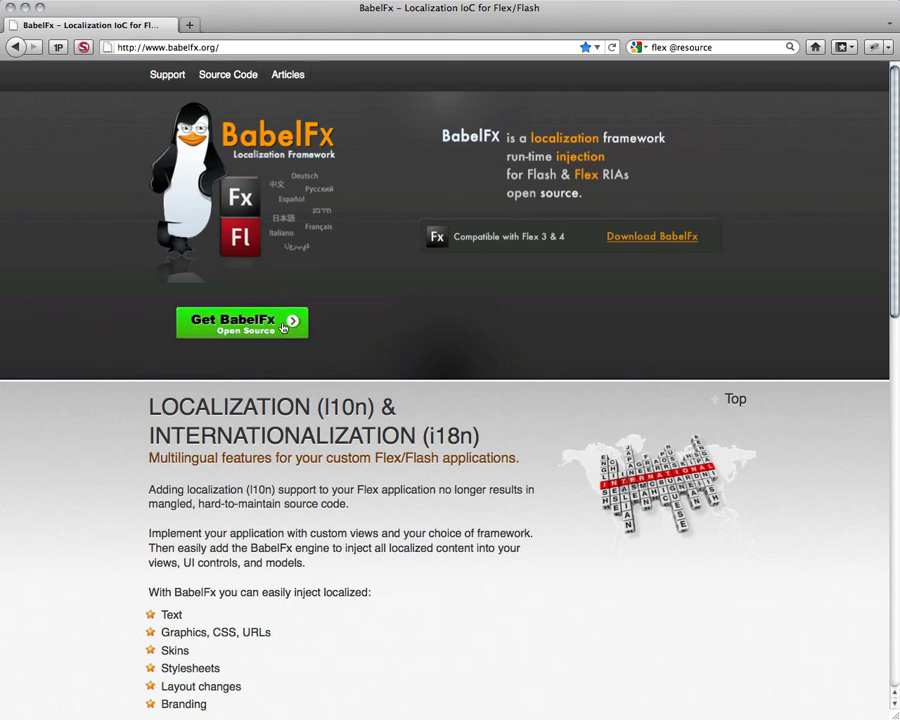
mouse_move(242, 322)
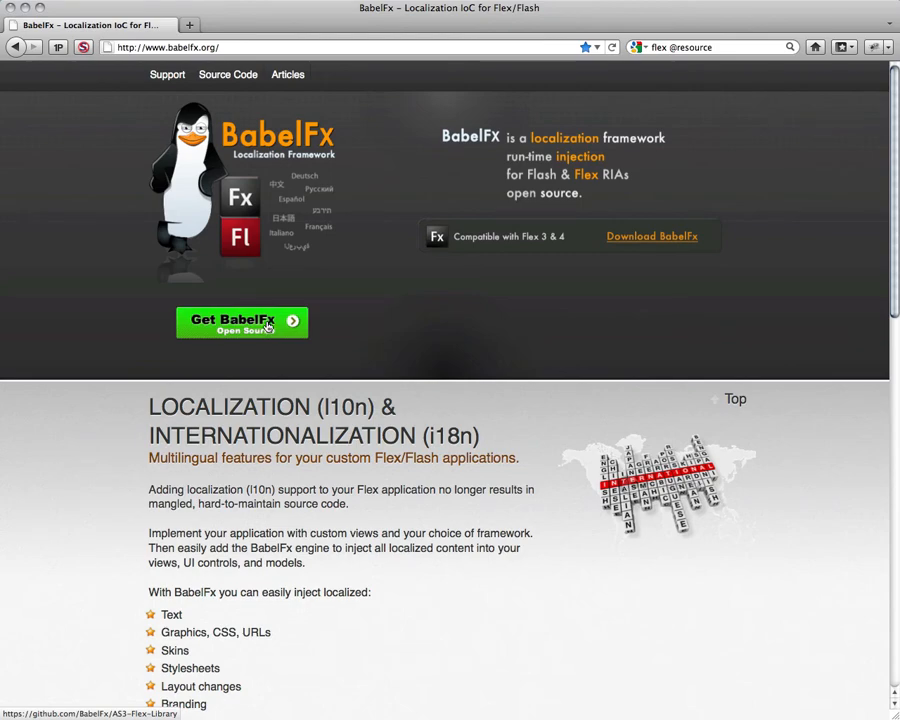
Go to the BabelFx AS3-Flex-Library source repository on GitHub
click(242, 321)
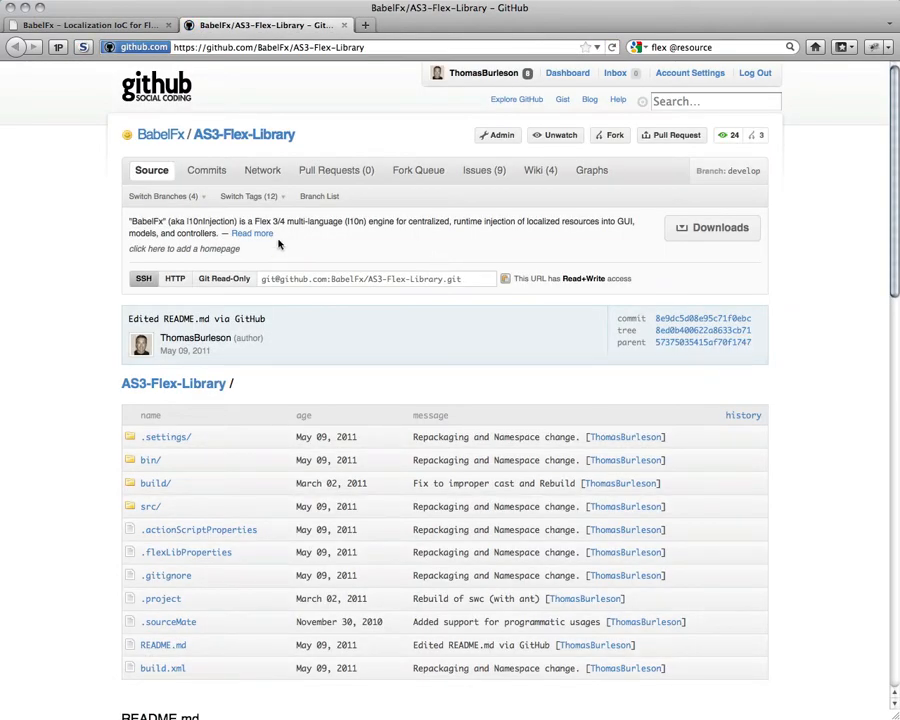
mouse_move(712, 227)
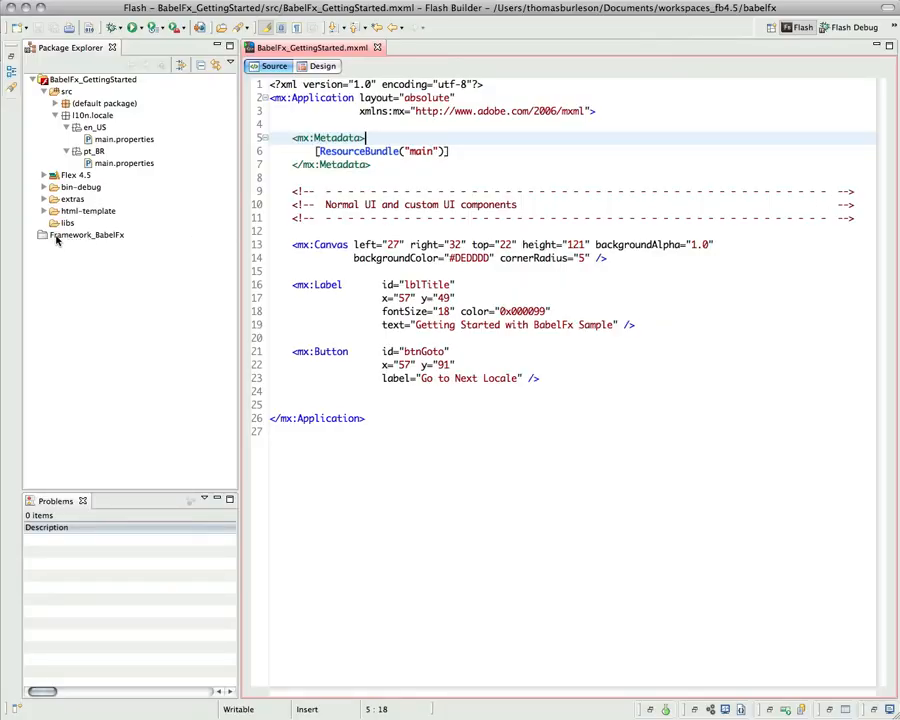
Open the Framework_BabelFx library project and bring up BabelFx_GettingStarted's project properties
click(86, 234)
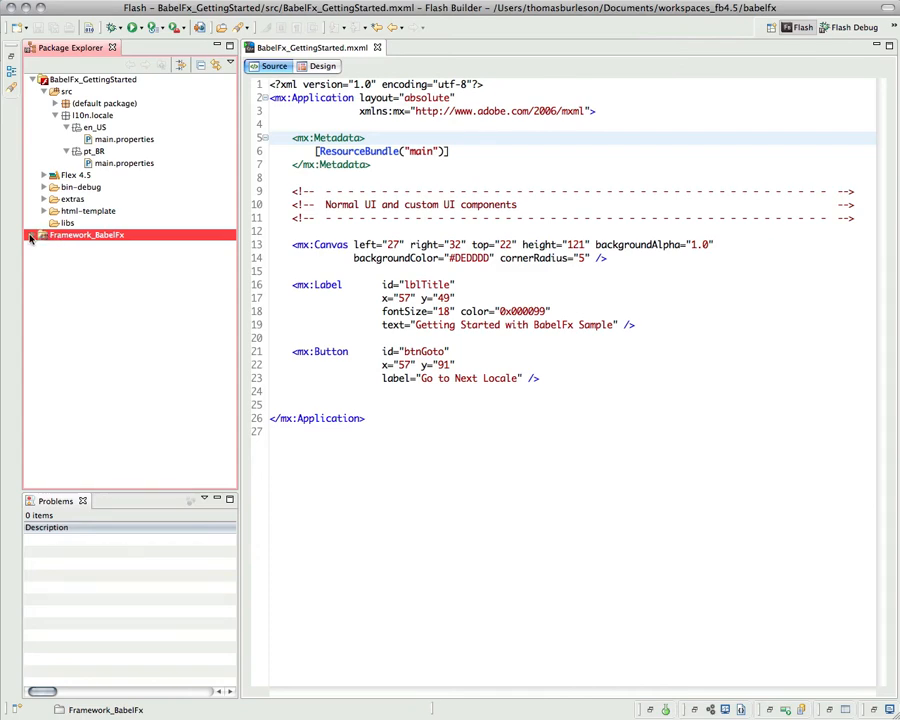
click(34, 235)
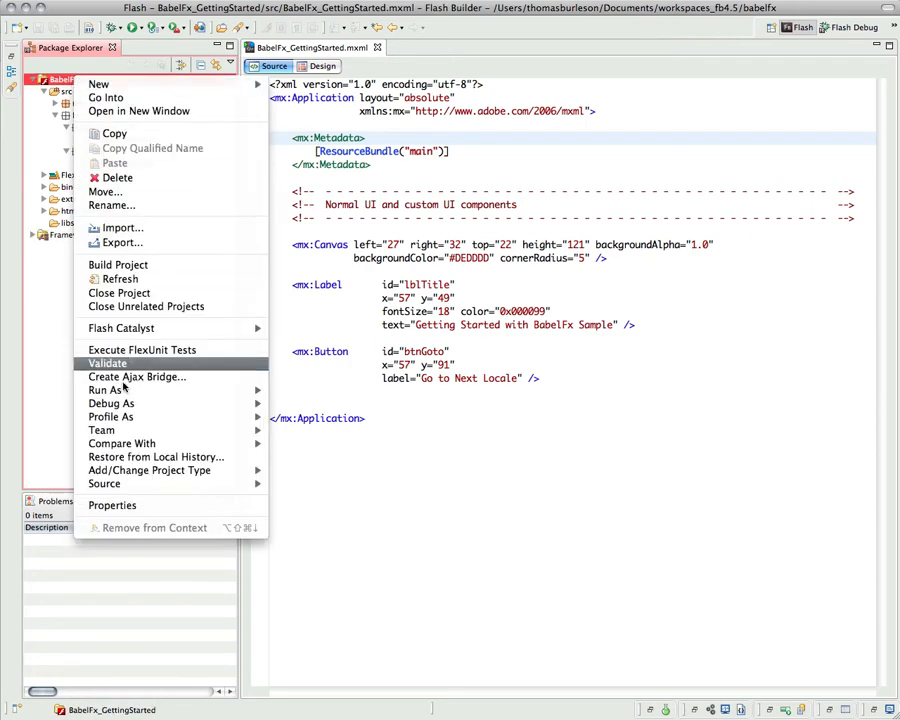
click(112, 505)
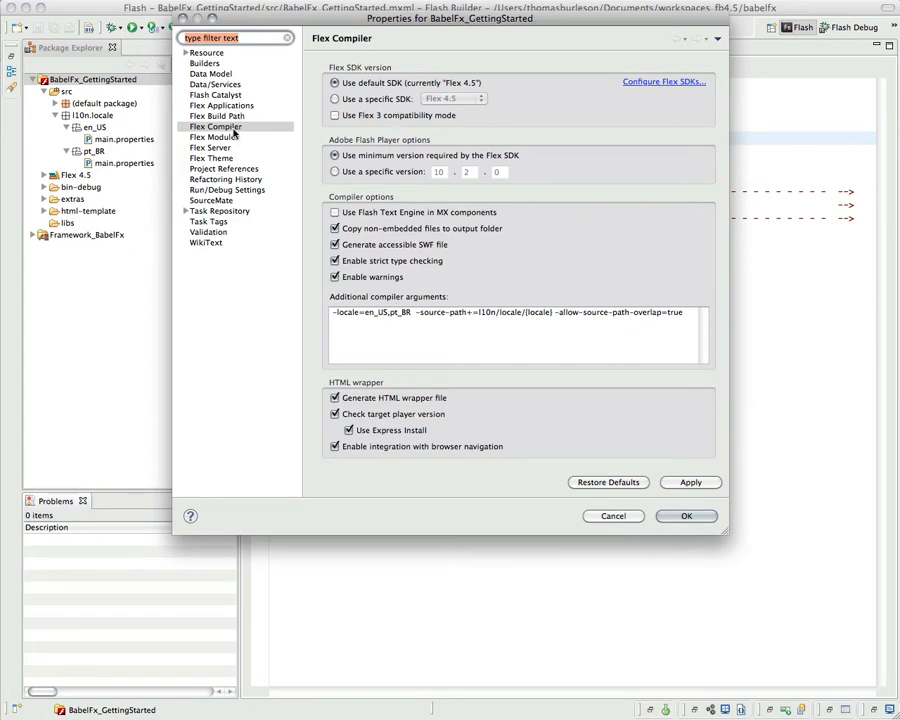
In Flex Build Path, add Framework_BabelFx as a referenced library project and apply the change
click(216, 116)
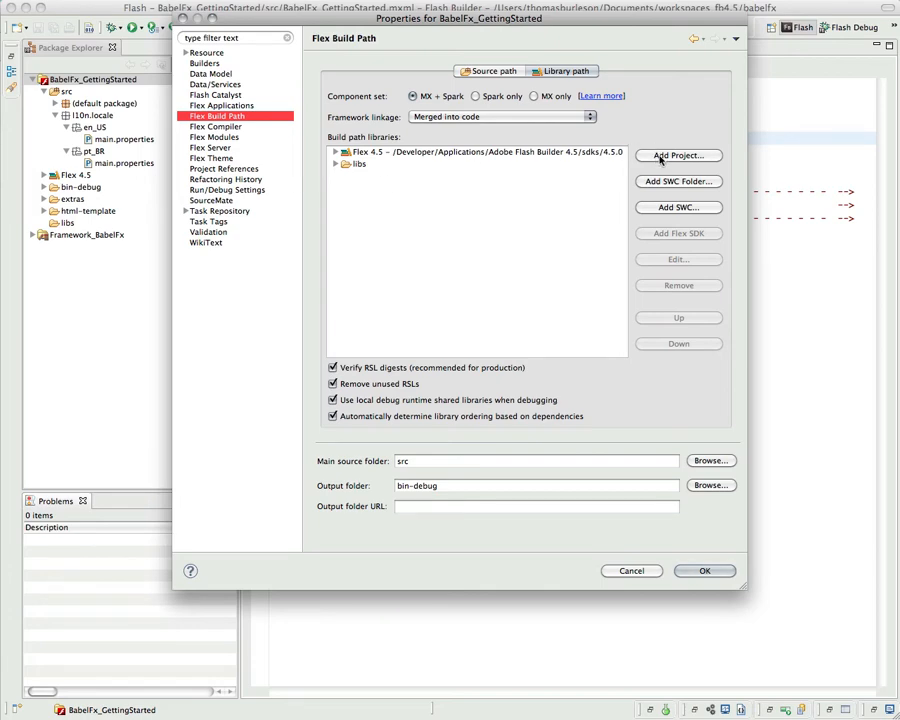
click(678, 155)
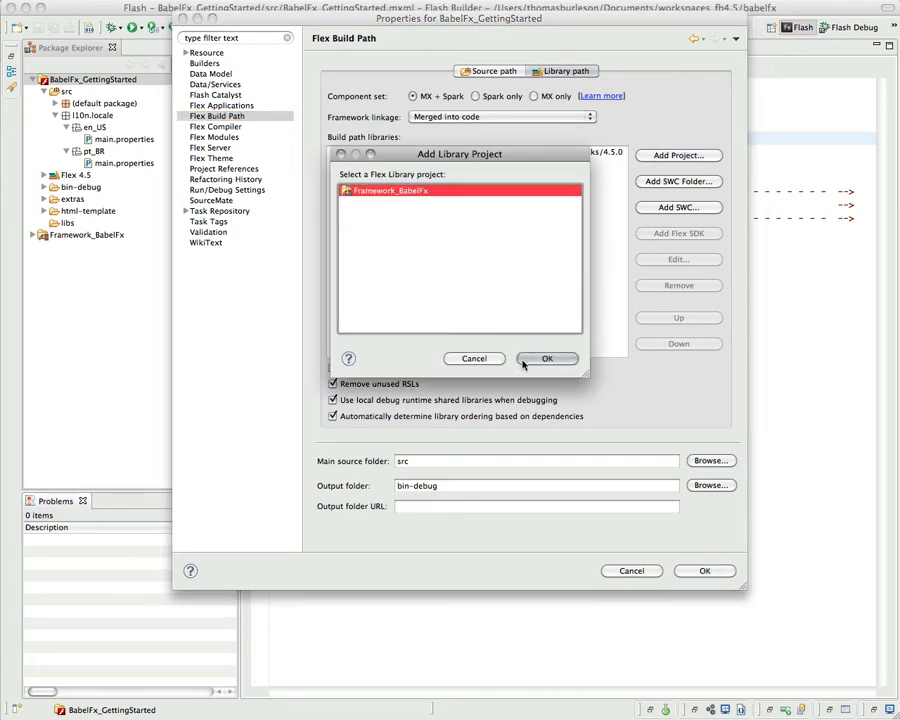
click(547, 358)
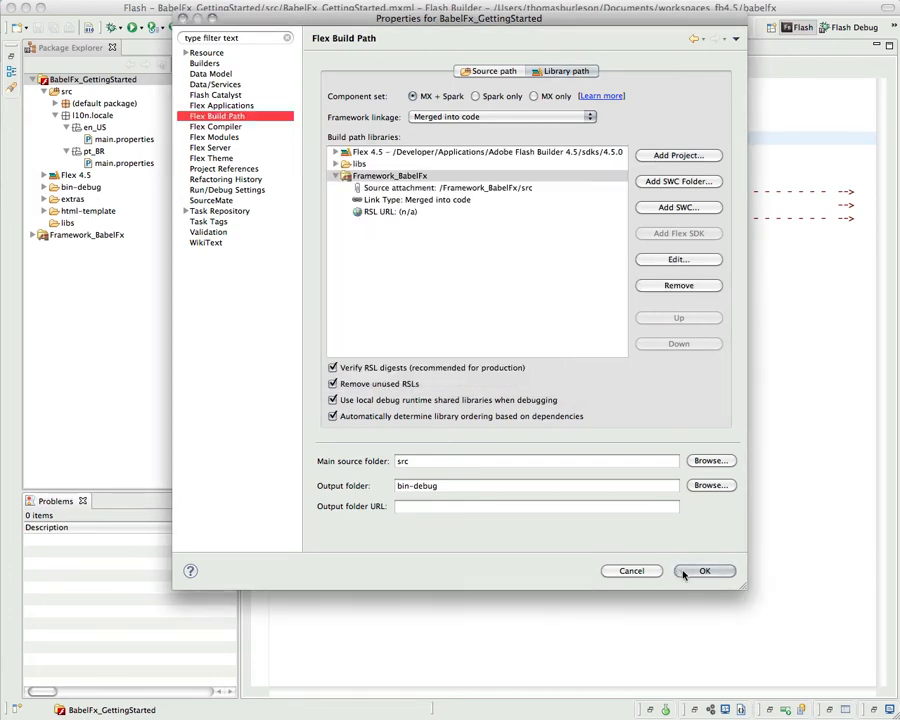
click(705, 571)
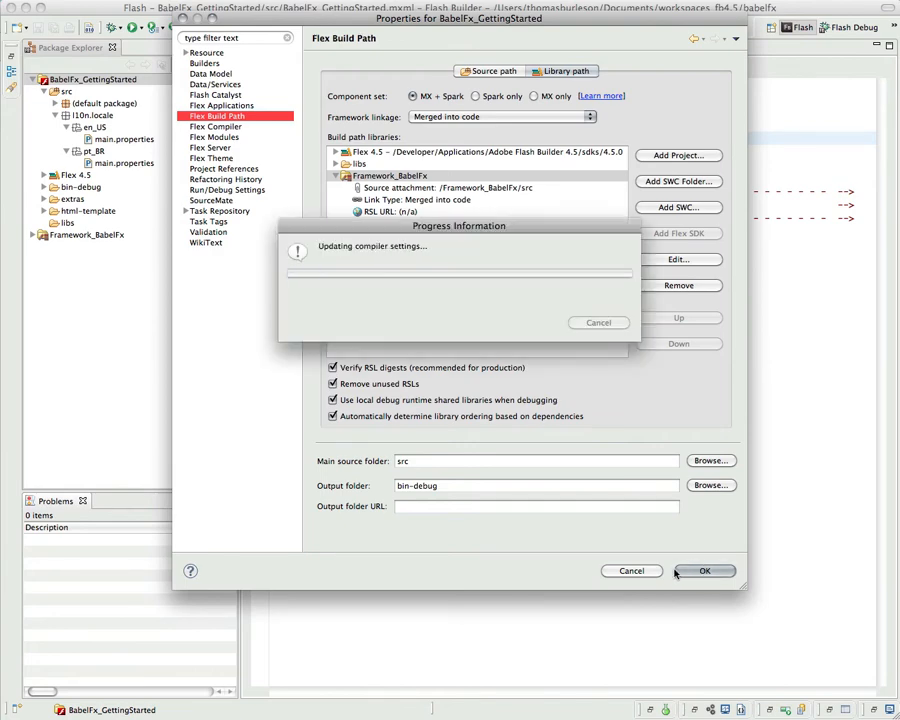
click(705, 571)
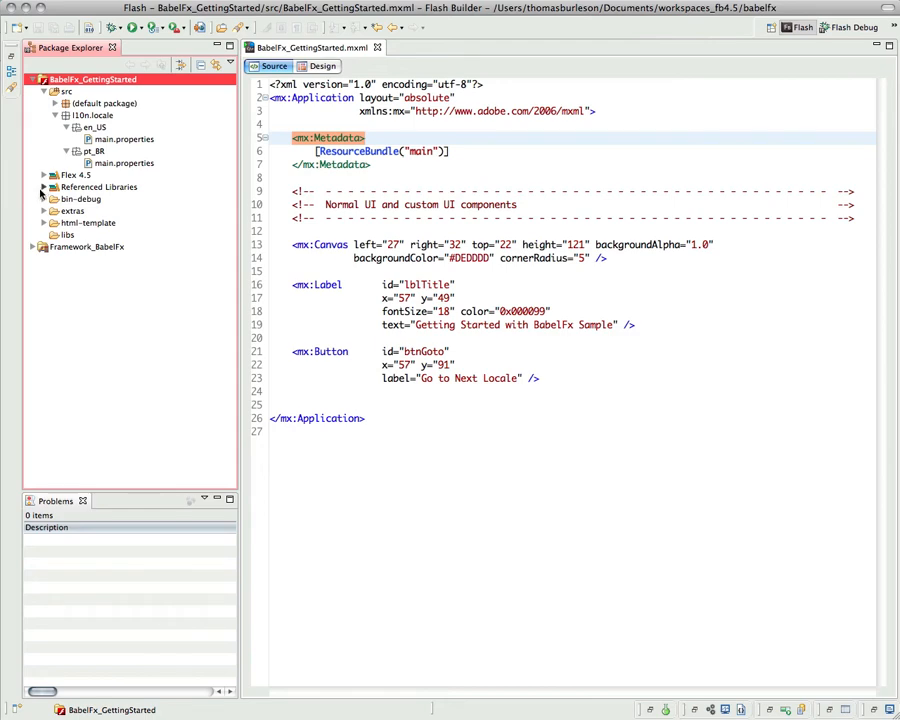
Create a new folder named map under src/l10n beside the locale package
click(44, 187)
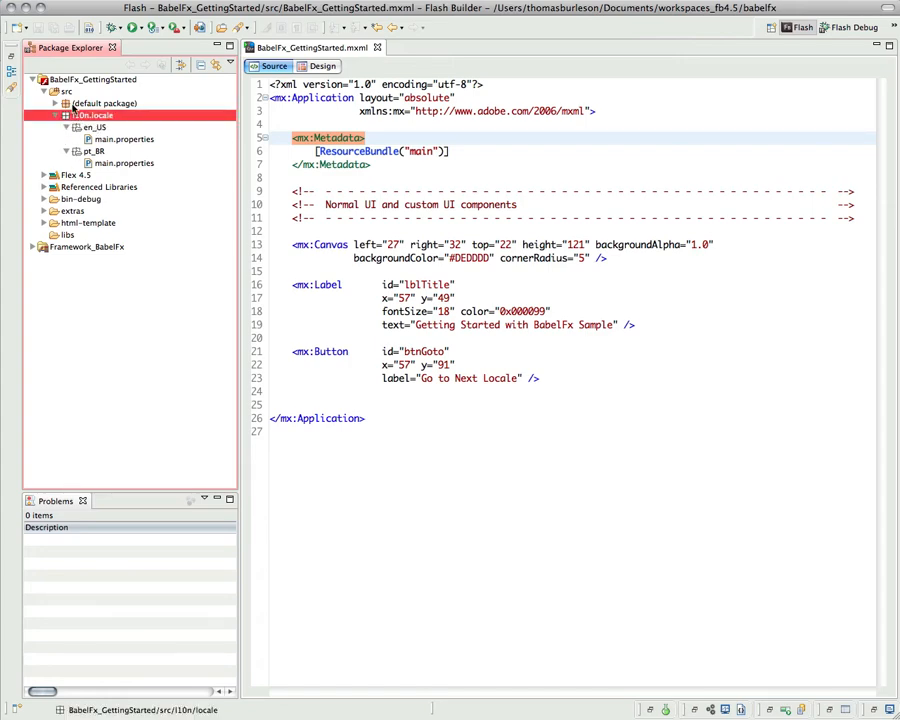
right_click(90, 115)
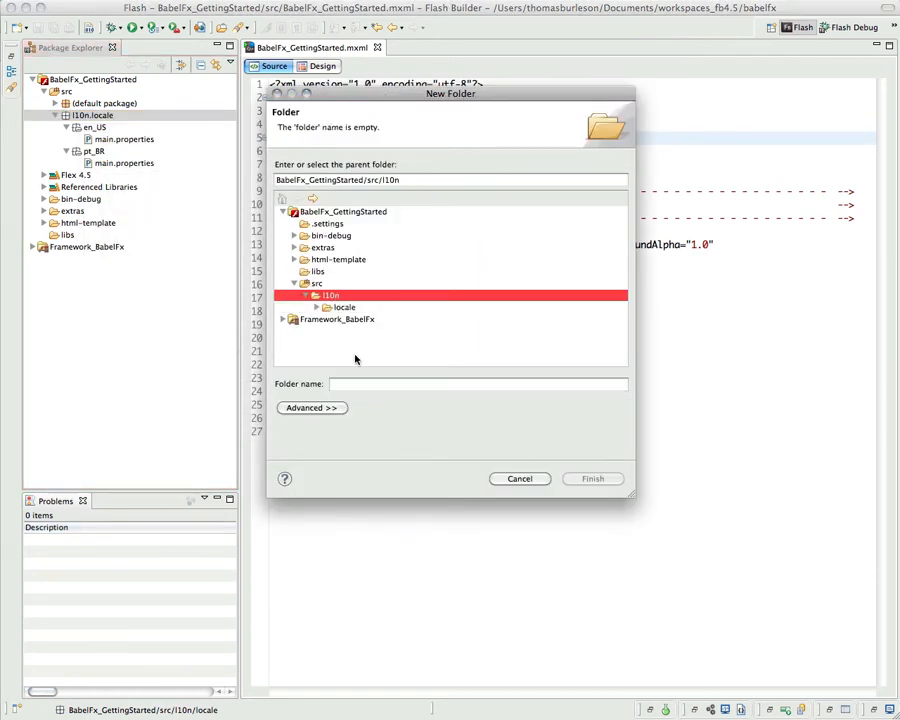
text(map)
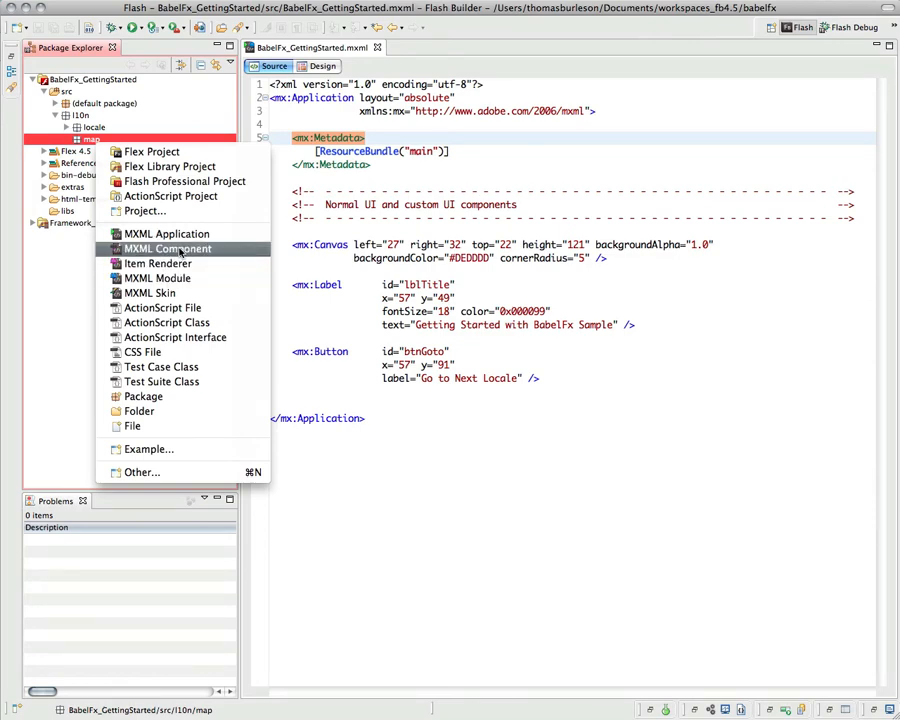
Start a new MXML component in the map package named LocalizationMap
click(167, 248)
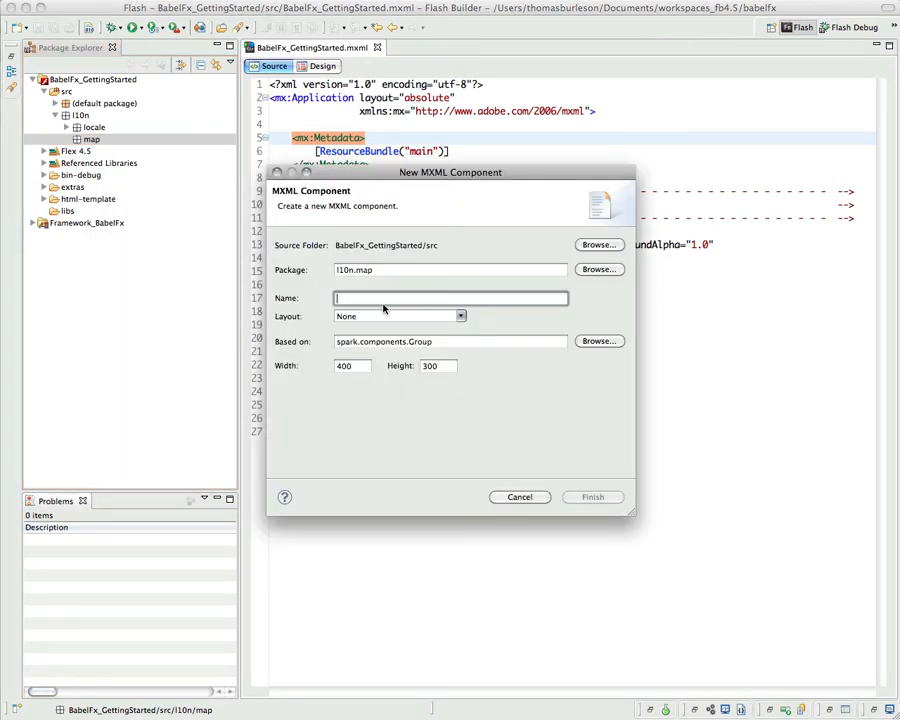
text(Localization)
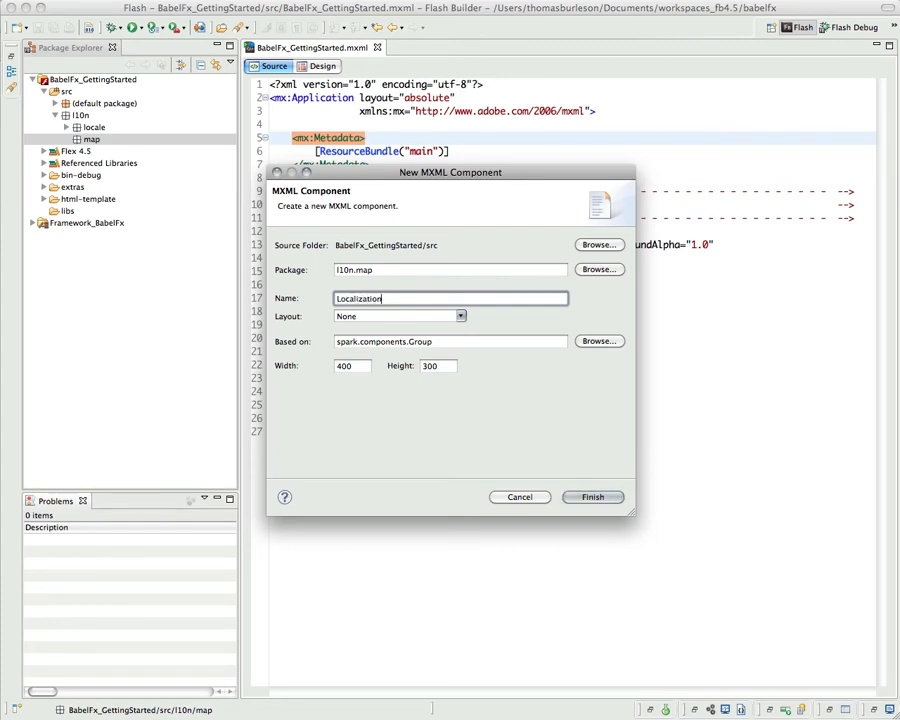
text(Map)
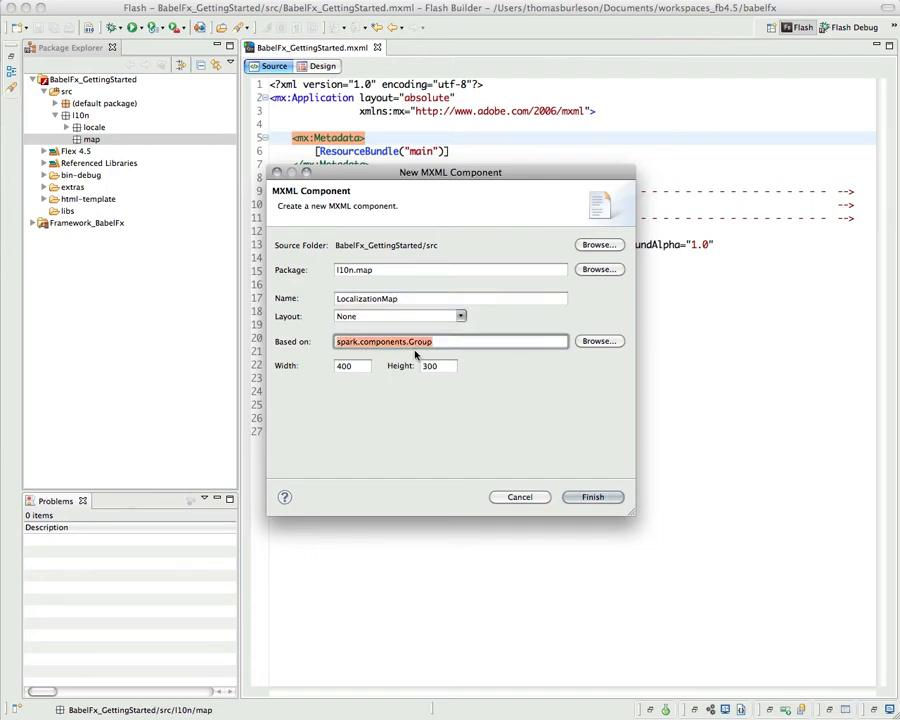
Set the component's base class to mx.containers.Canvas and finish creating LocalizationMap.mxml
click(599, 341)
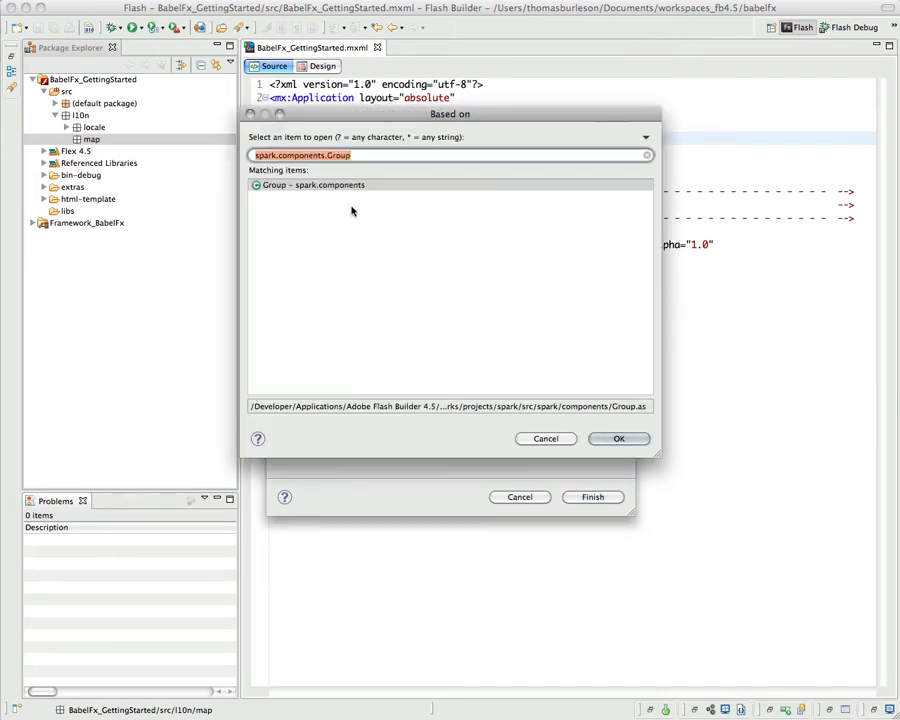
mouse_move(316, 172)
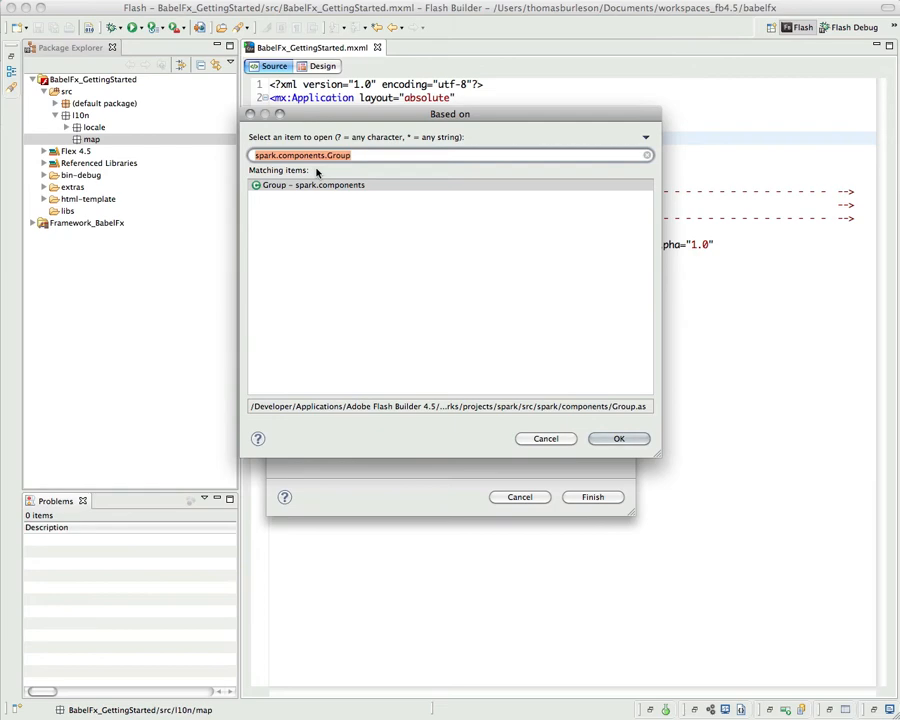
text(Local)
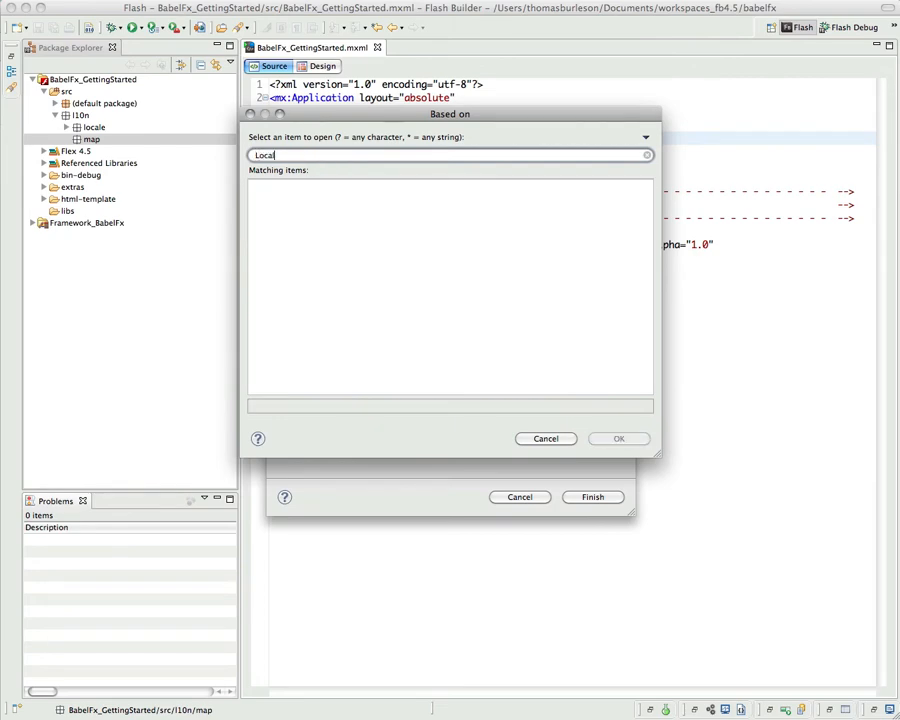
click(619, 438)
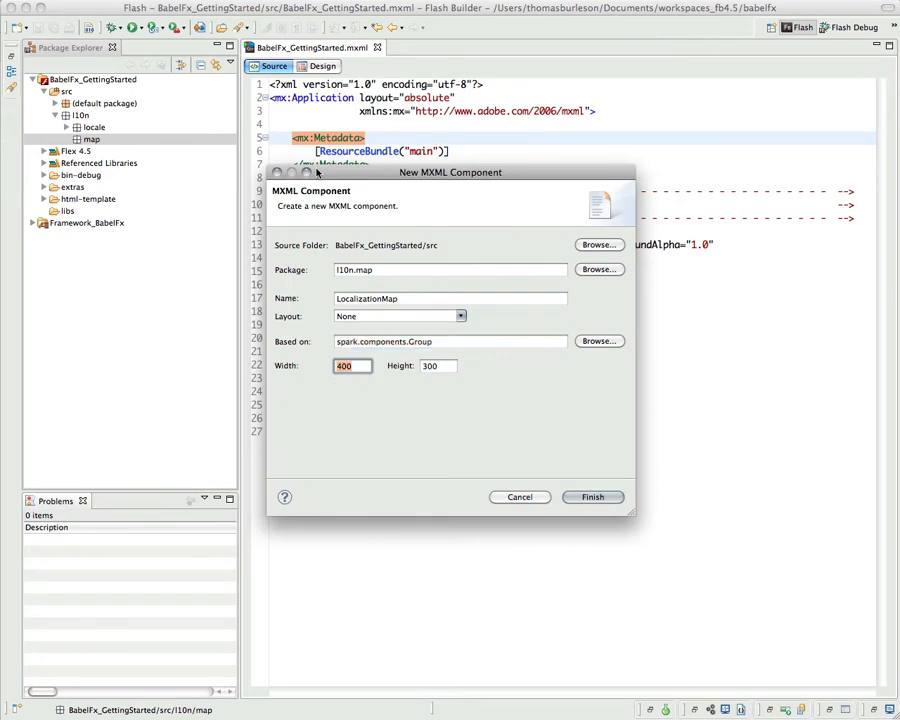
click(450, 341)
text(Ca)
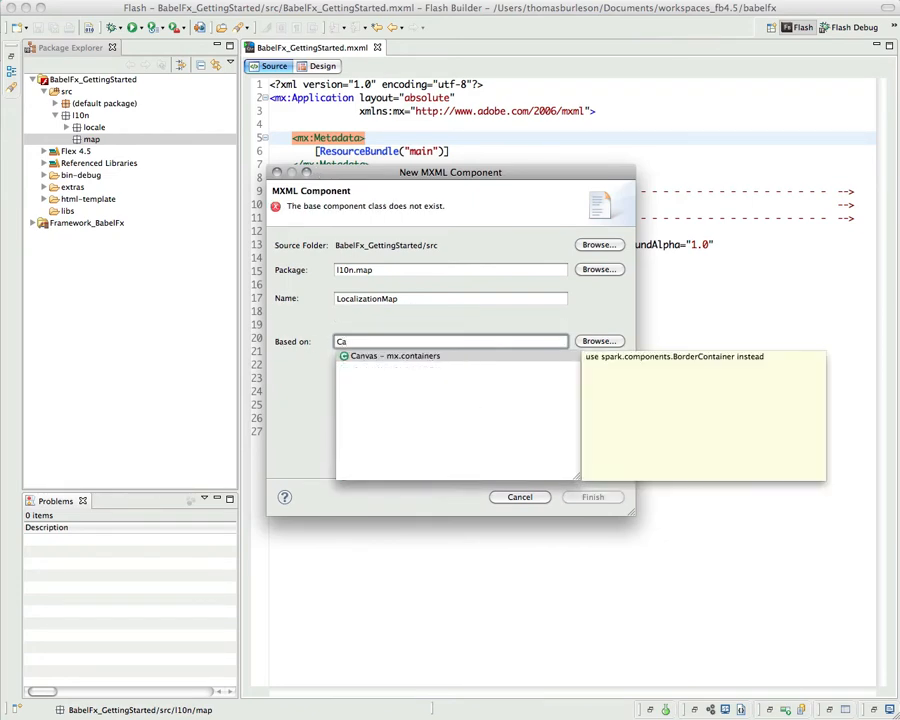
click(411, 356)
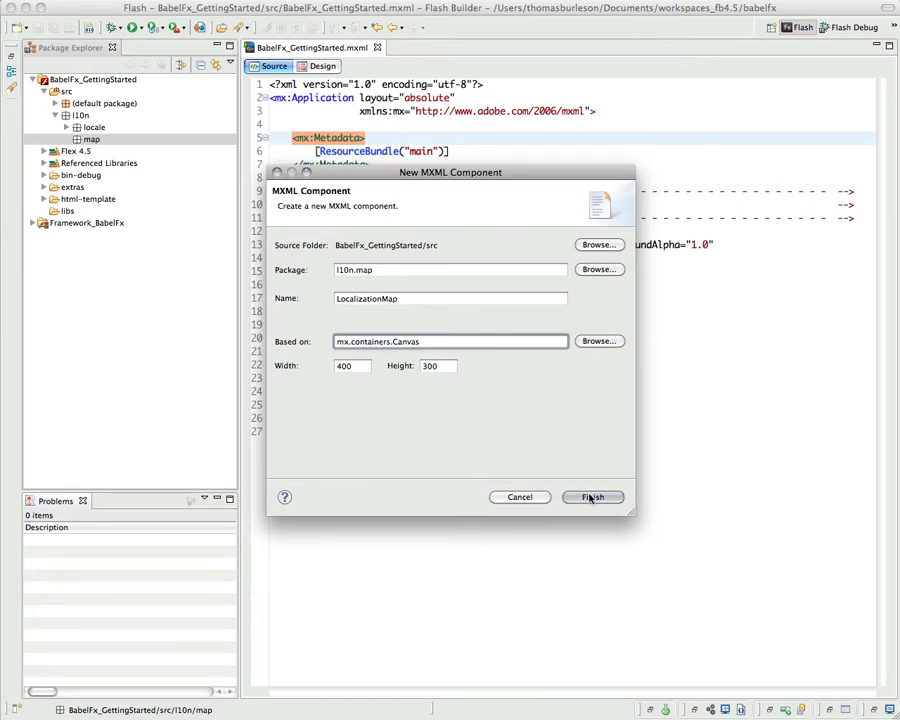
click(592, 497)
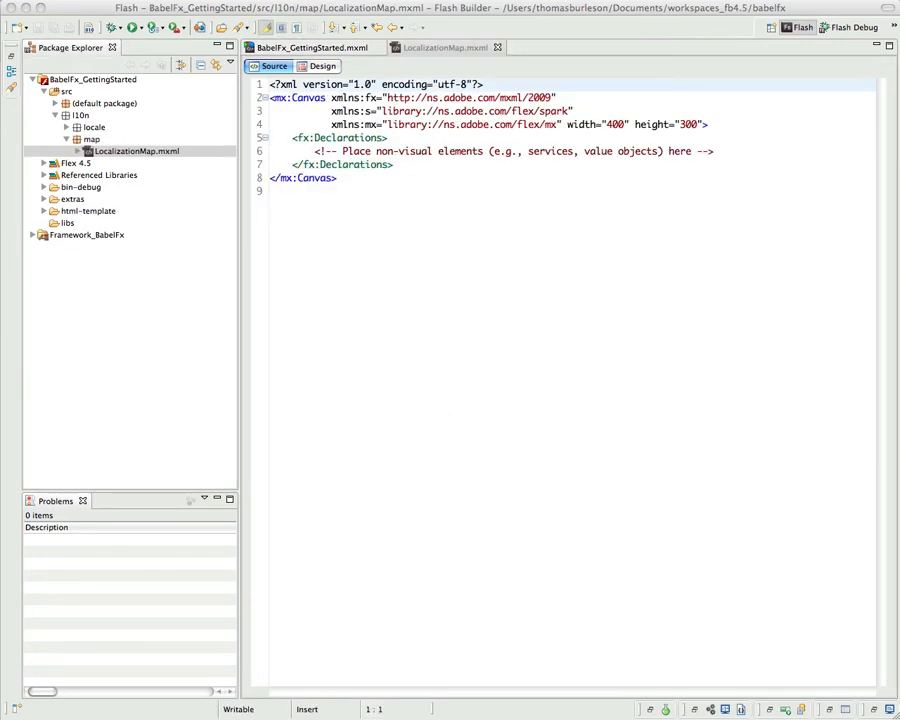
Select the generated Canvas markup below the XML declaration and overwrite it with <LocaleMap
click(355, 178)
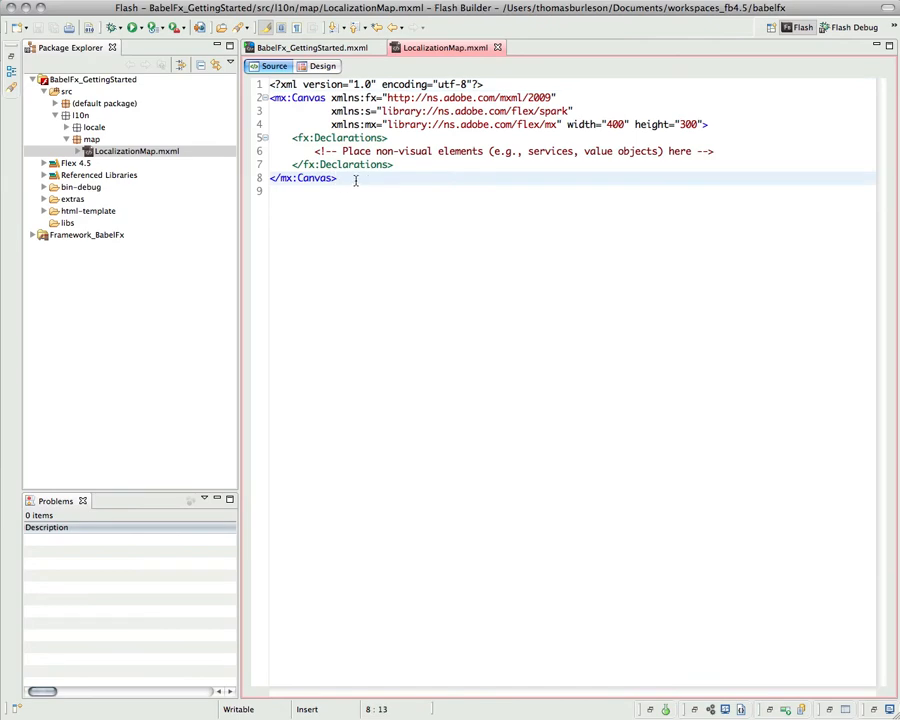
key(Return)
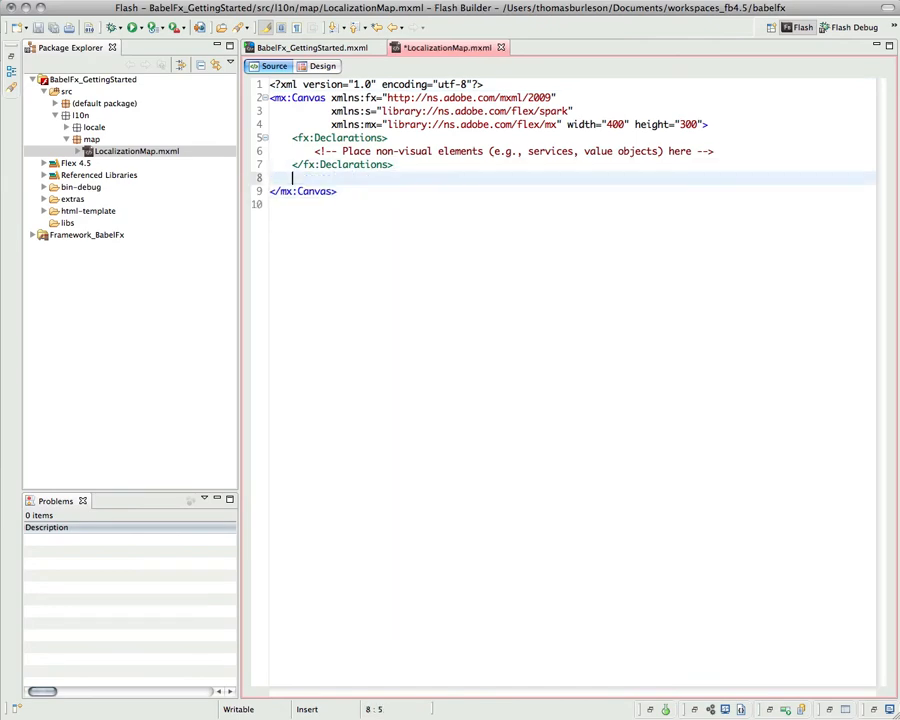
key(Return)
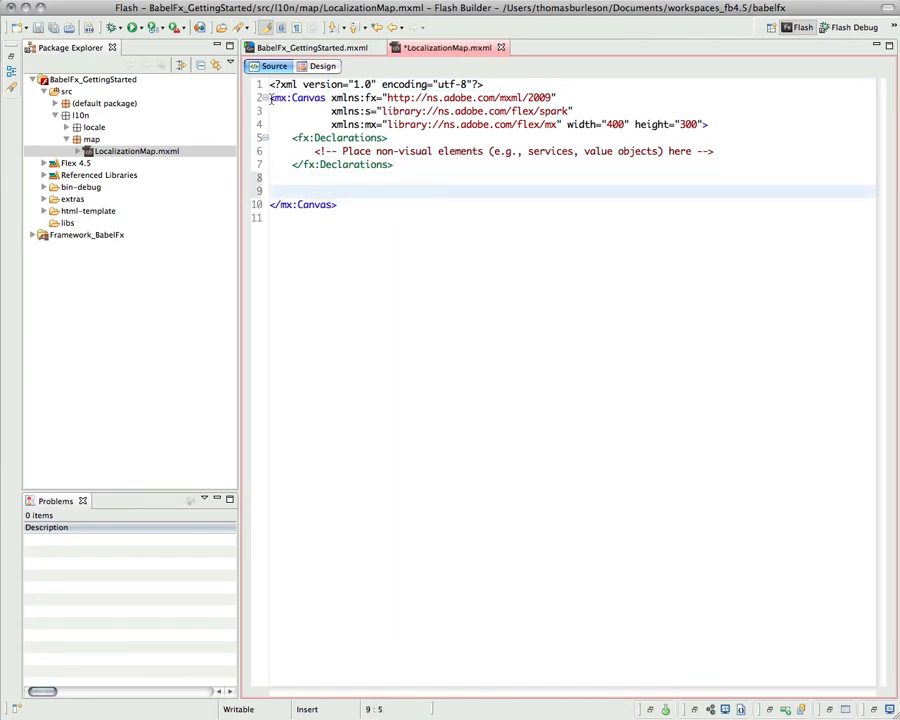
drag(270, 97, 338, 204)
text(<L)
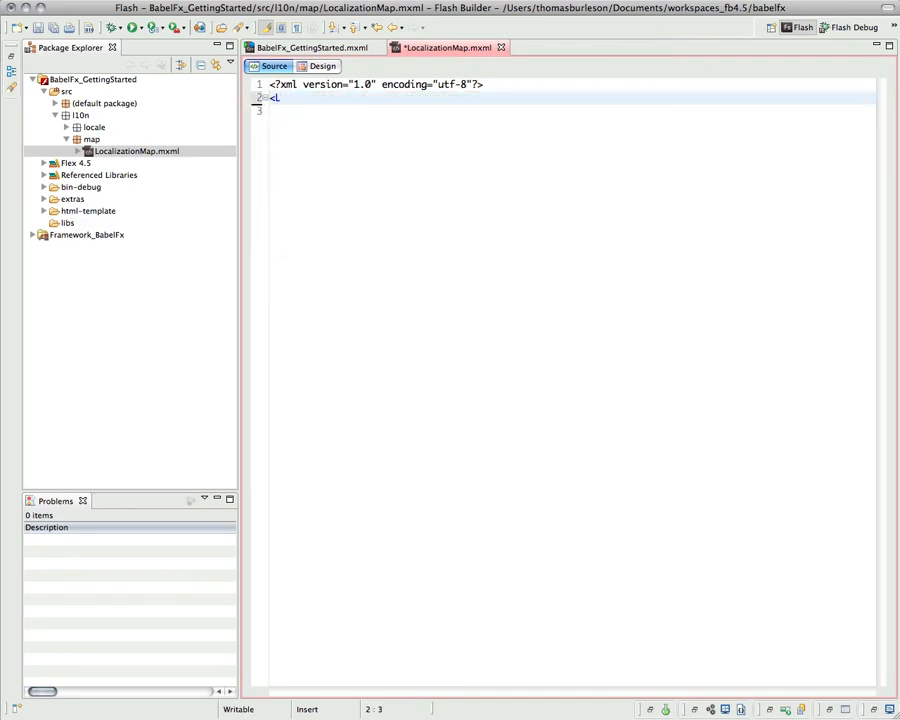
text(ocaleMap)
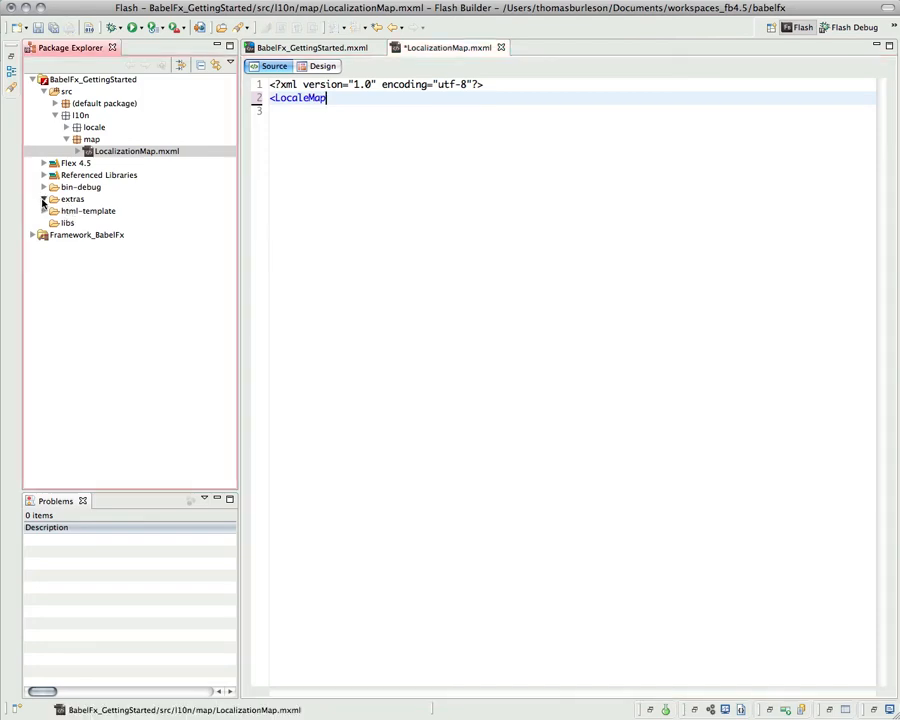
Expand the extras folder to find an example map while completing the LocaleMap root tag
click(44, 199)
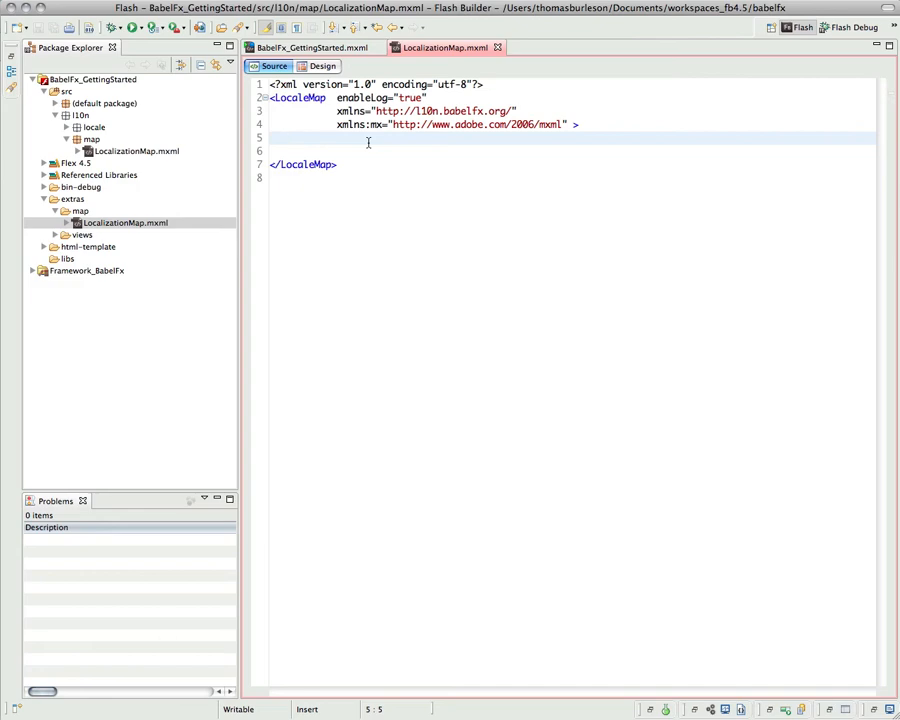
Inside the LocaleMap, start a ResourceInjector tag with bundleName="main" and a target binding
click(291, 138)
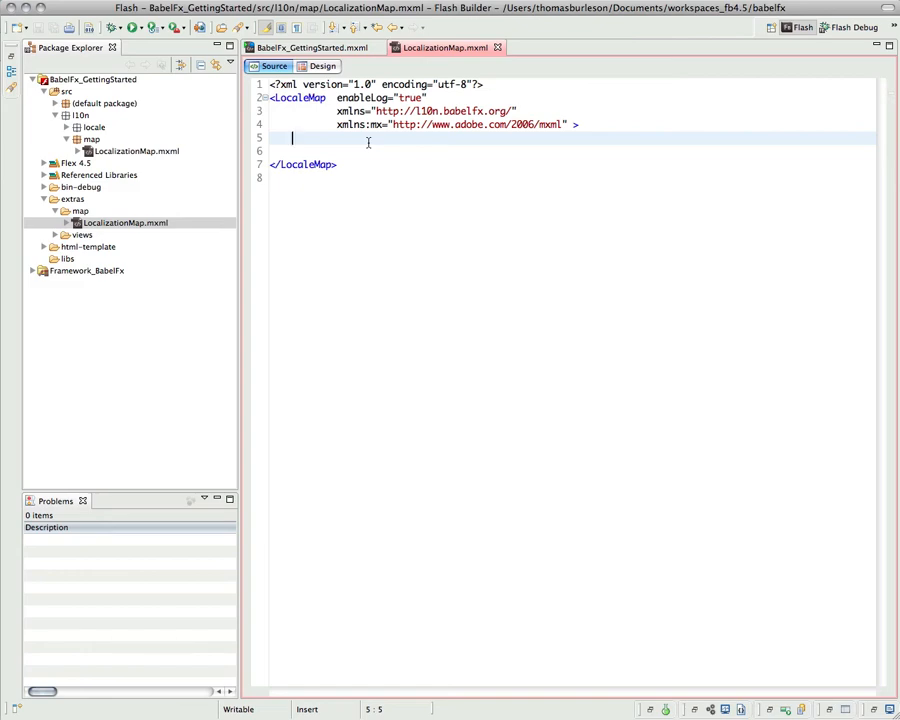
text(<REs)
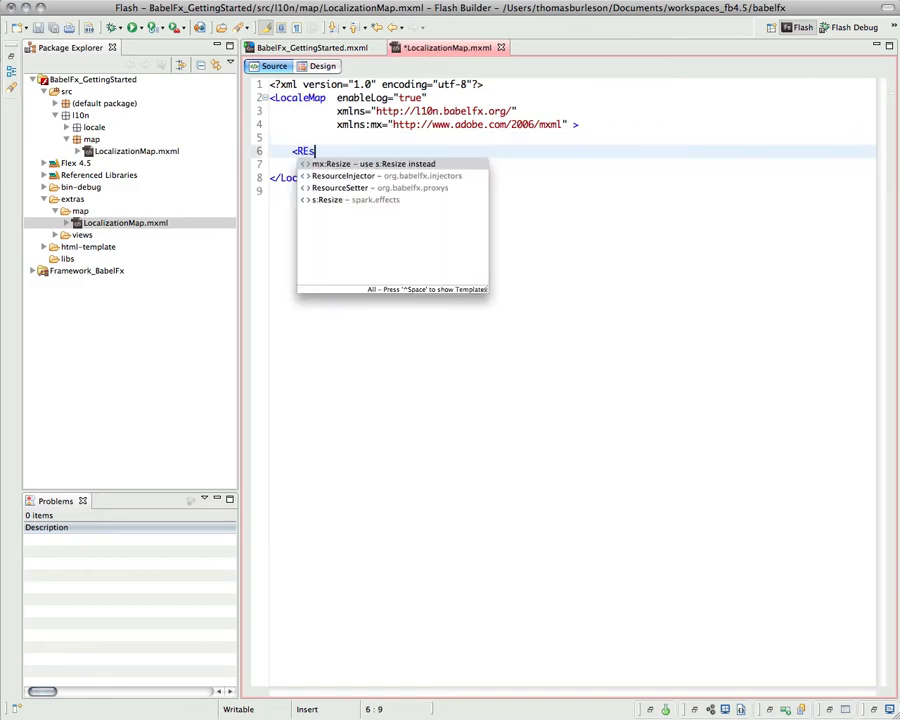
text(o)
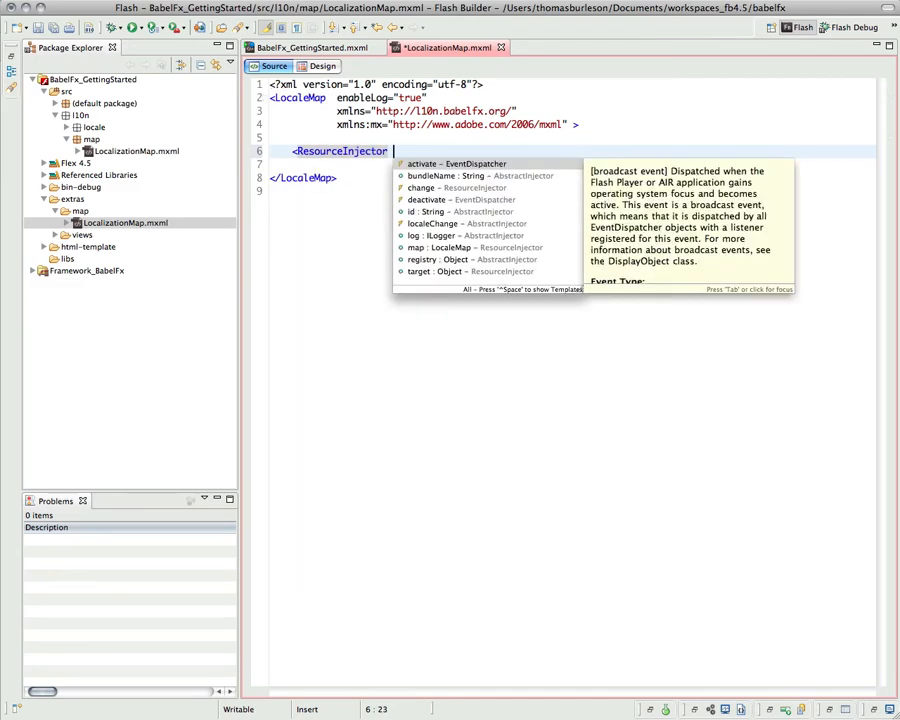
text(bundleName="main)
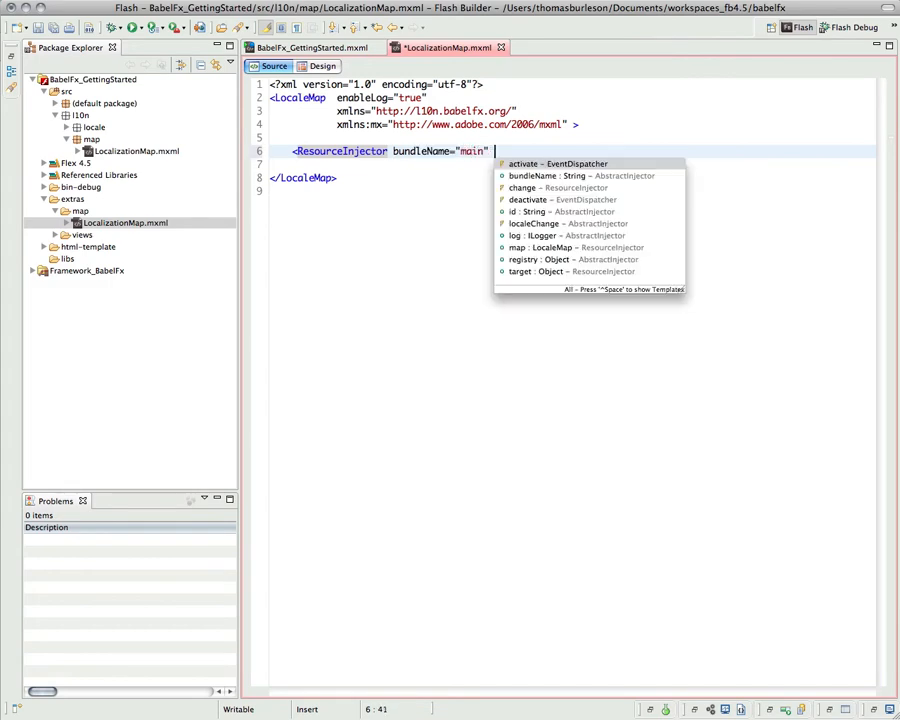
text(t)
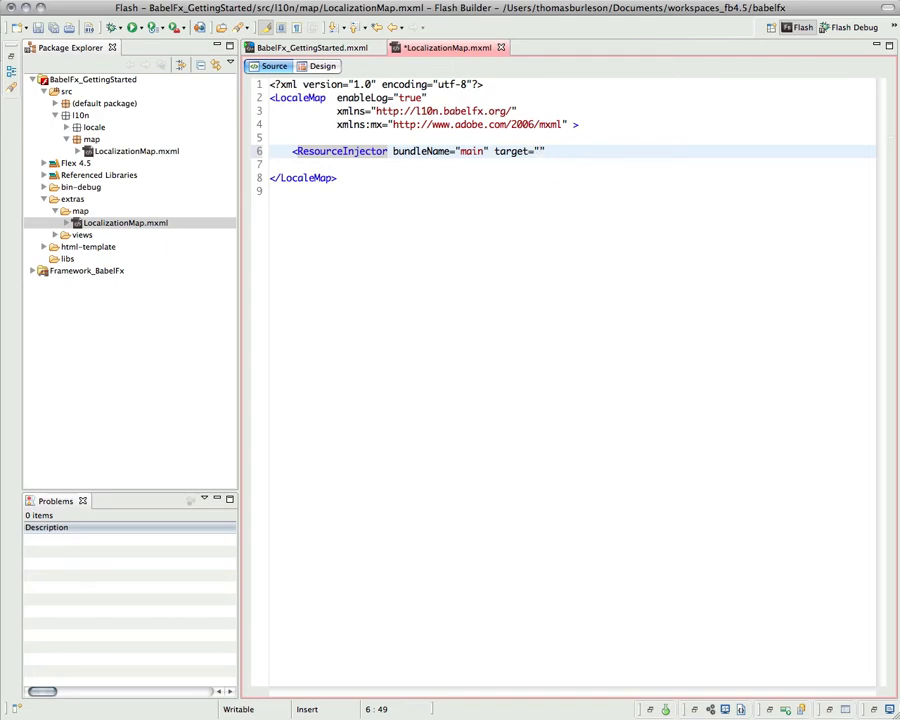
text({)
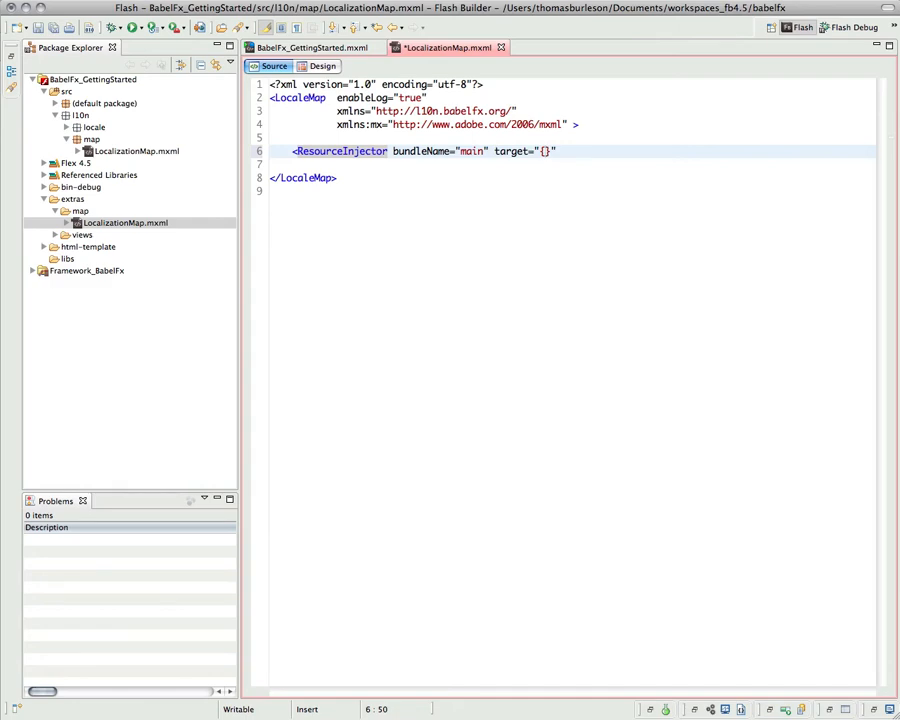
Bind the ResourceInjector target to {BabelFx_GettingStarted} and position inside its body
text(GettingS)
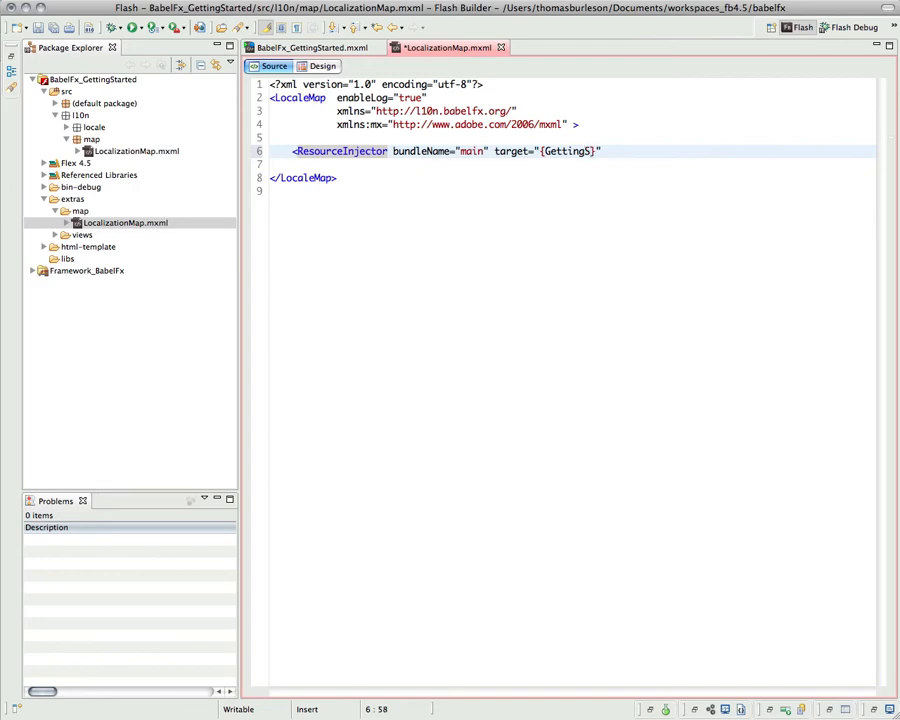
text(tart)
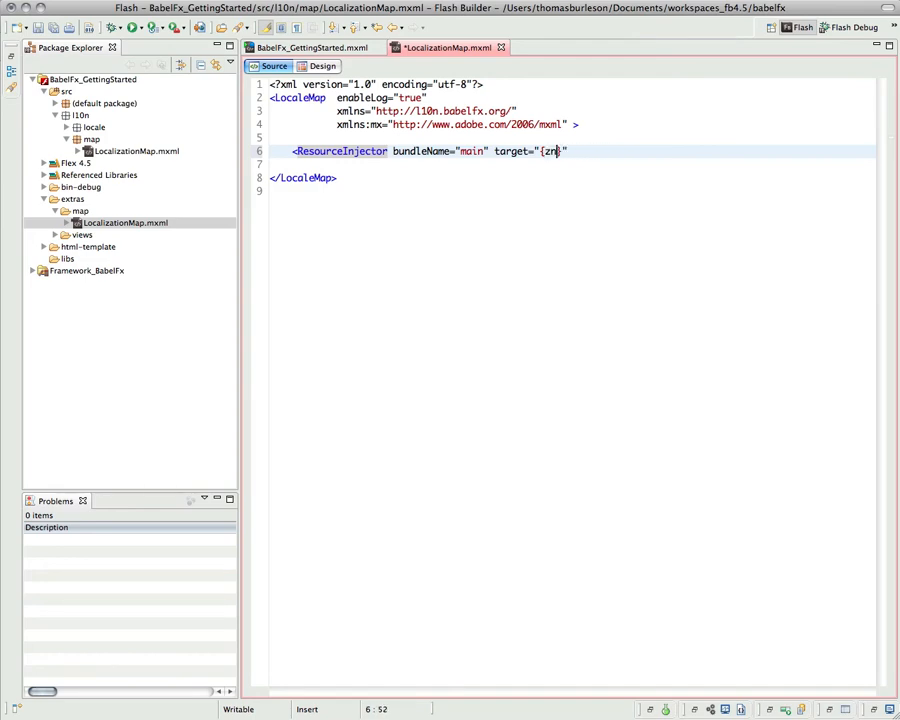
text({B})
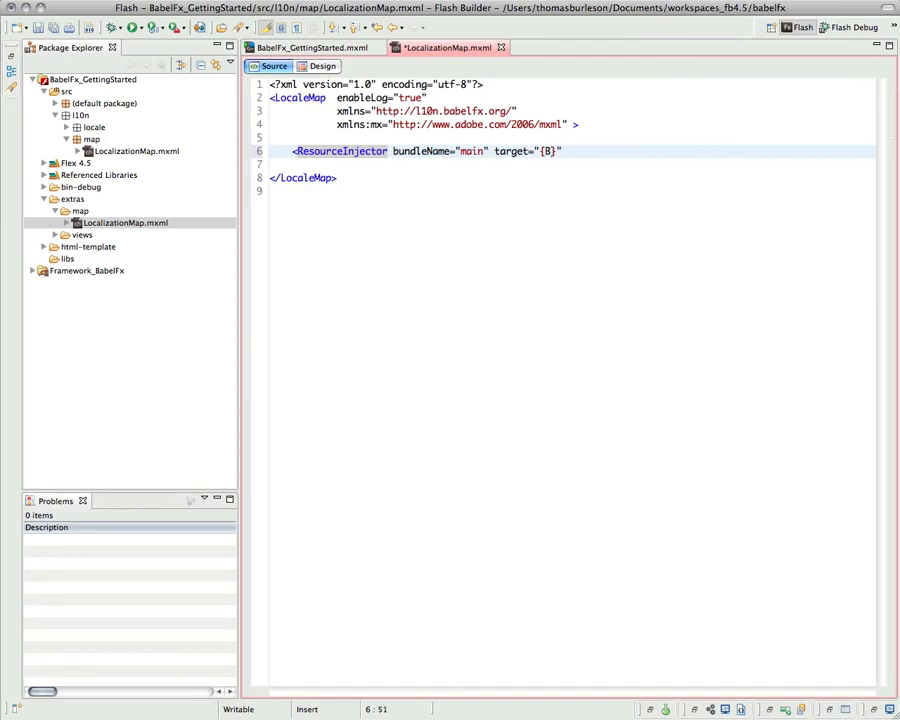
text(a)
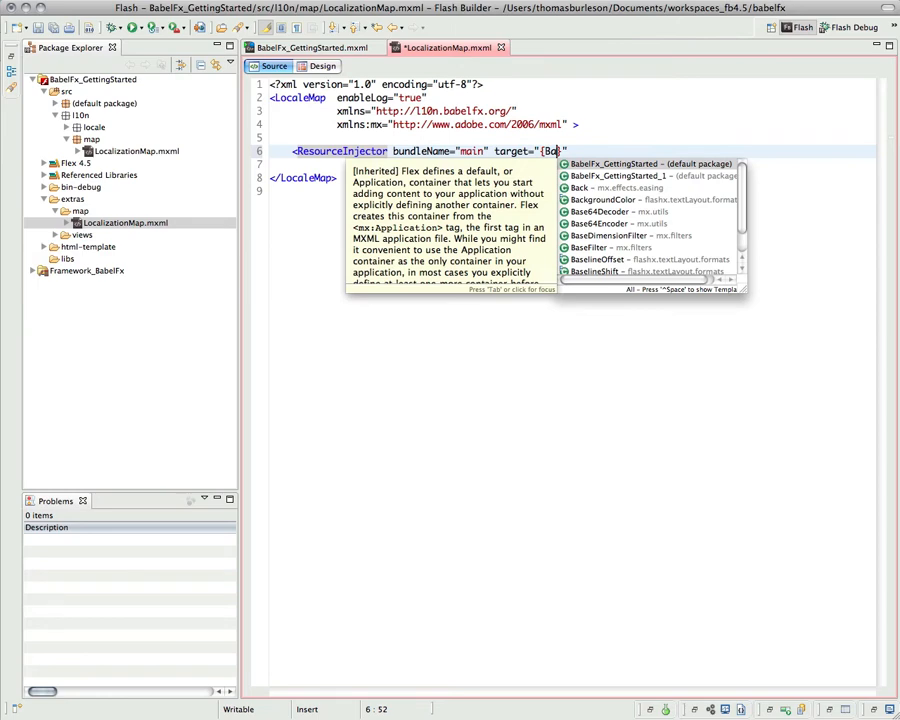
click(648, 163)
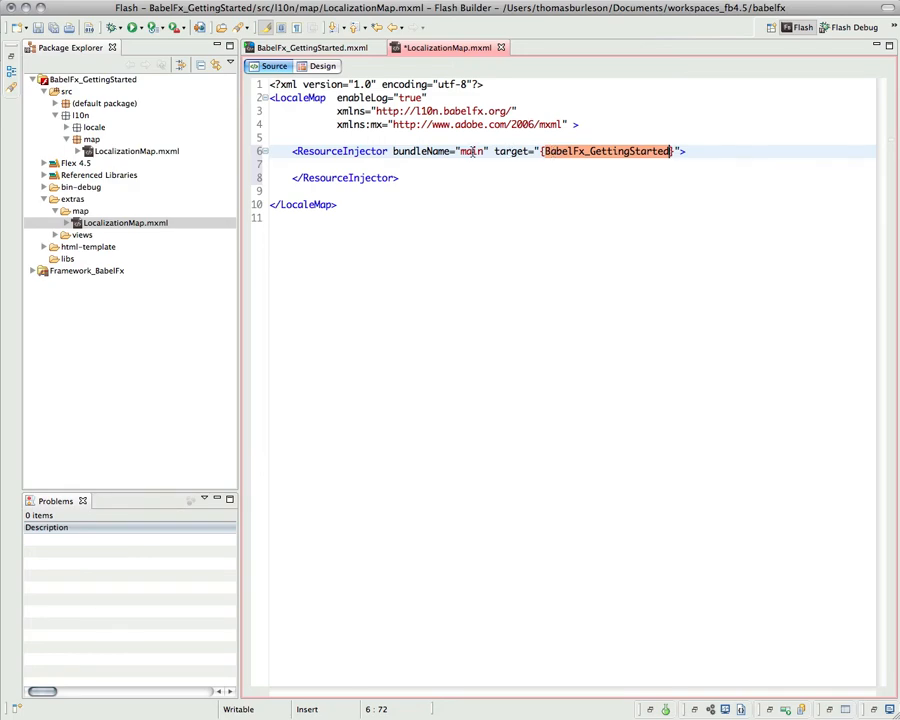
double_click(471, 151)
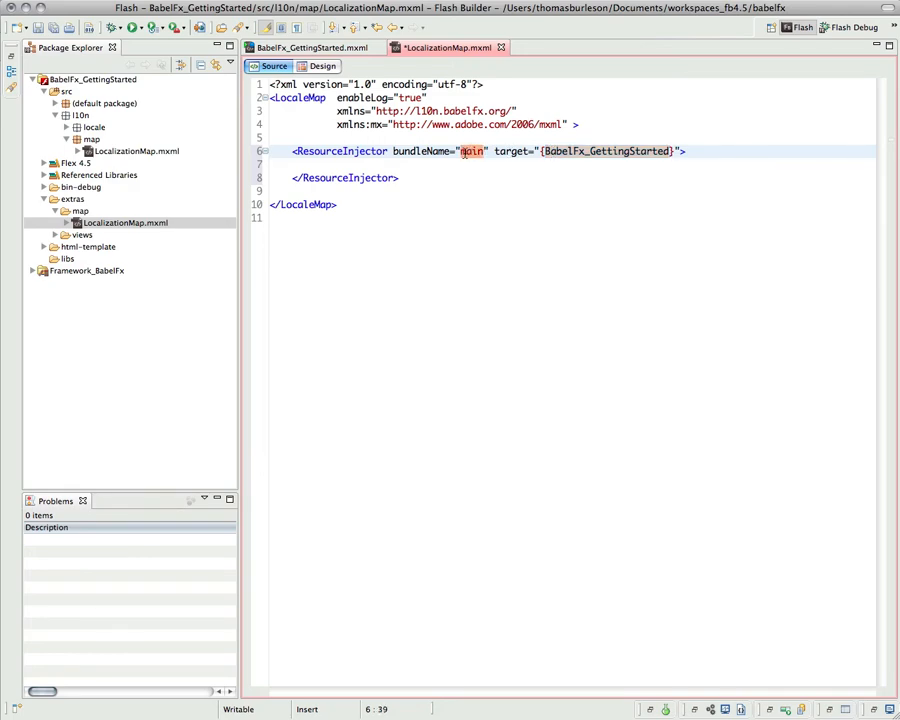
click(427, 165)
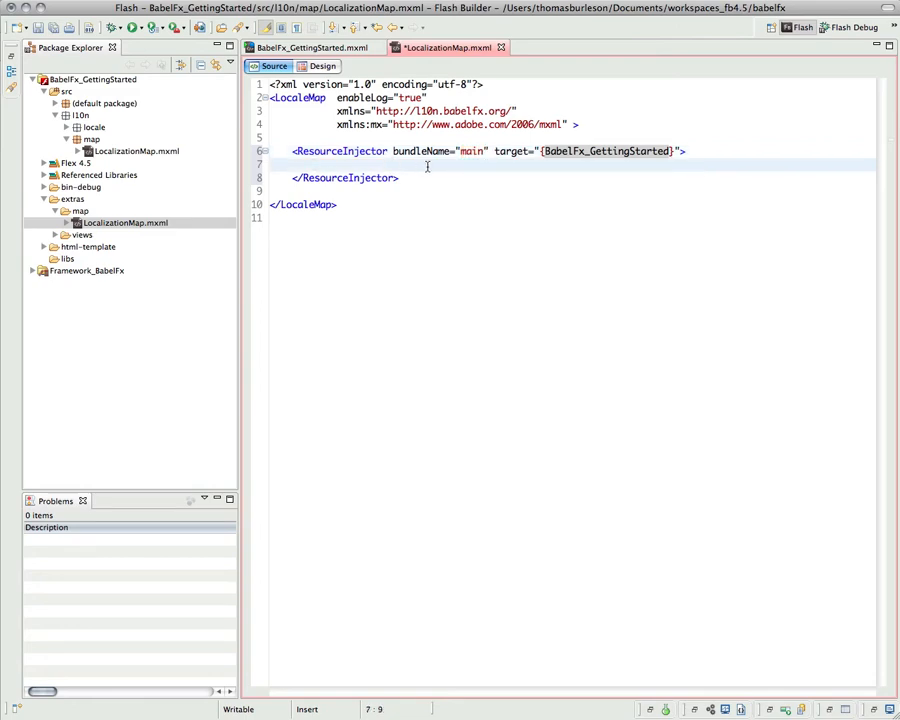
Begin a ResourceSetter with key="main.lblTitle" inside the ResourceInjector
text(<)
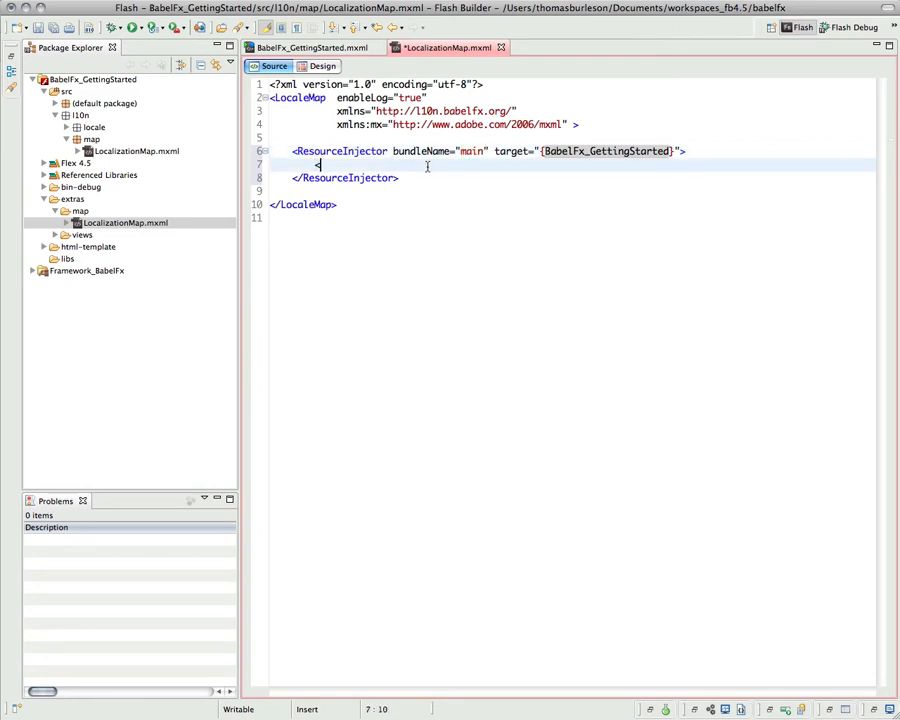
text(ResourceSetter)
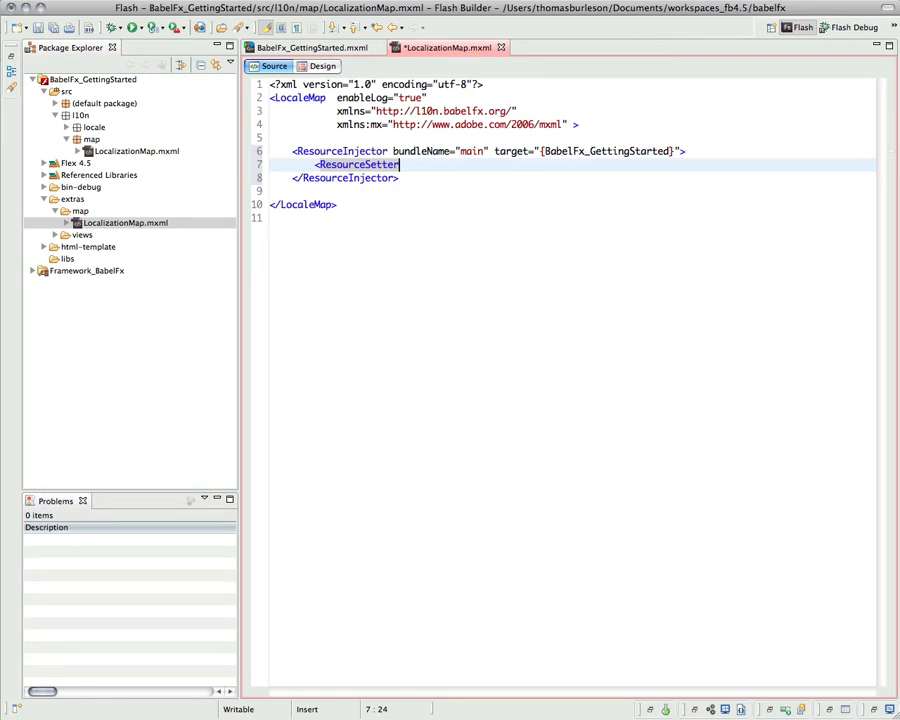
text(key="main)
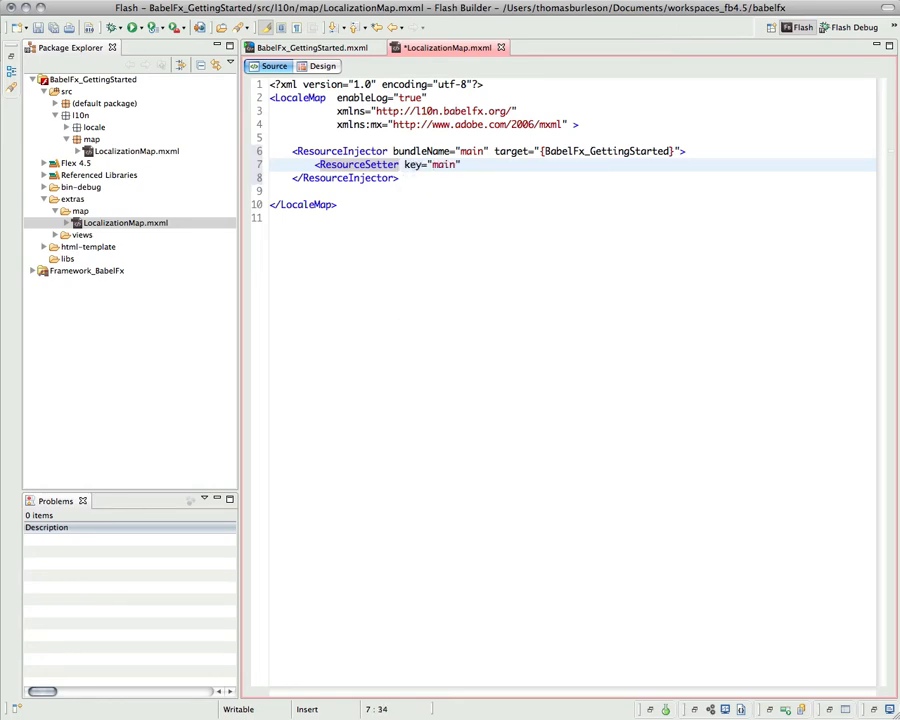
text(.lblT)
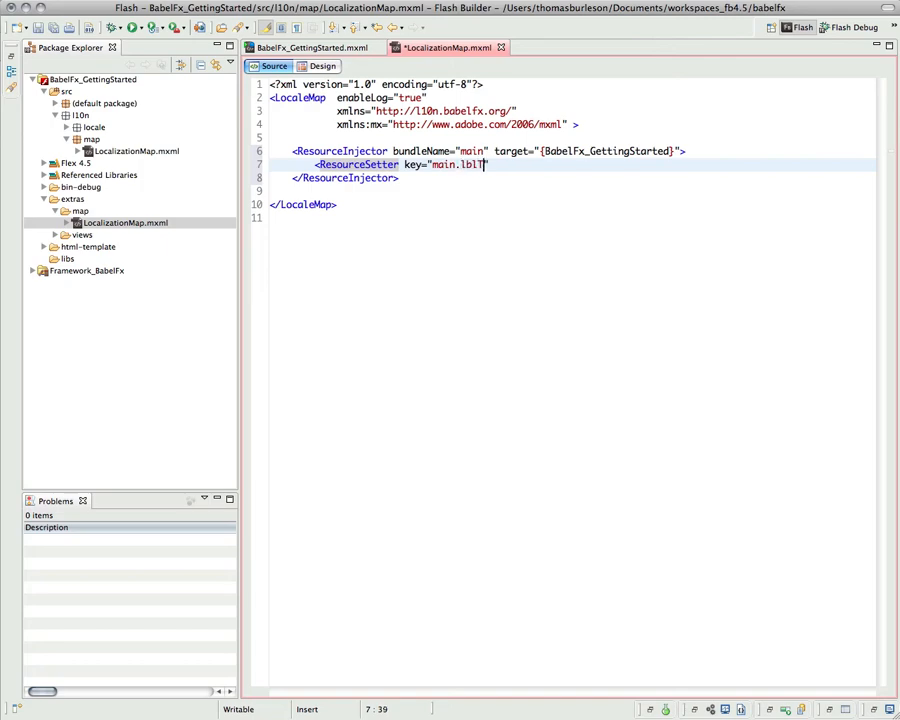
text(itle)
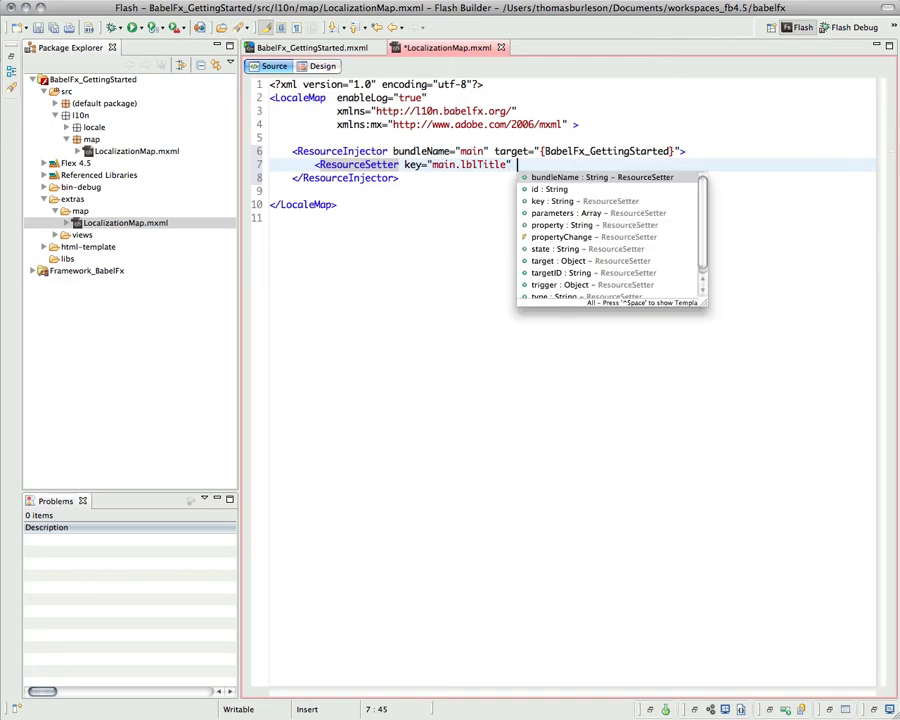
key(Escape)
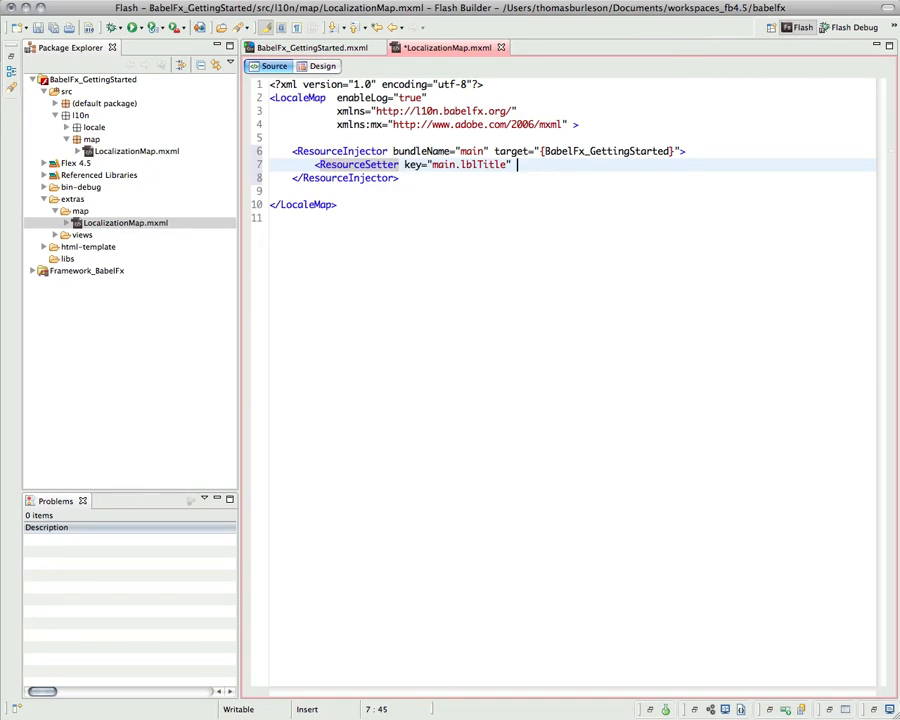
Give the ResourceSetter property="lblTitle.text" and self-close it without a type attribute
text(property=")
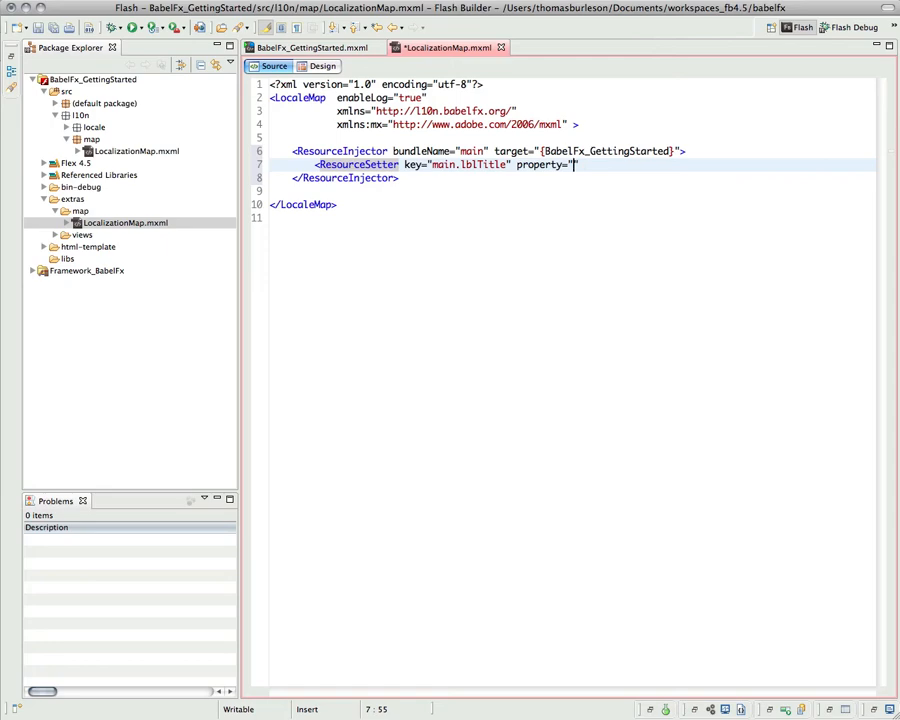
text(lblTitle.tex)
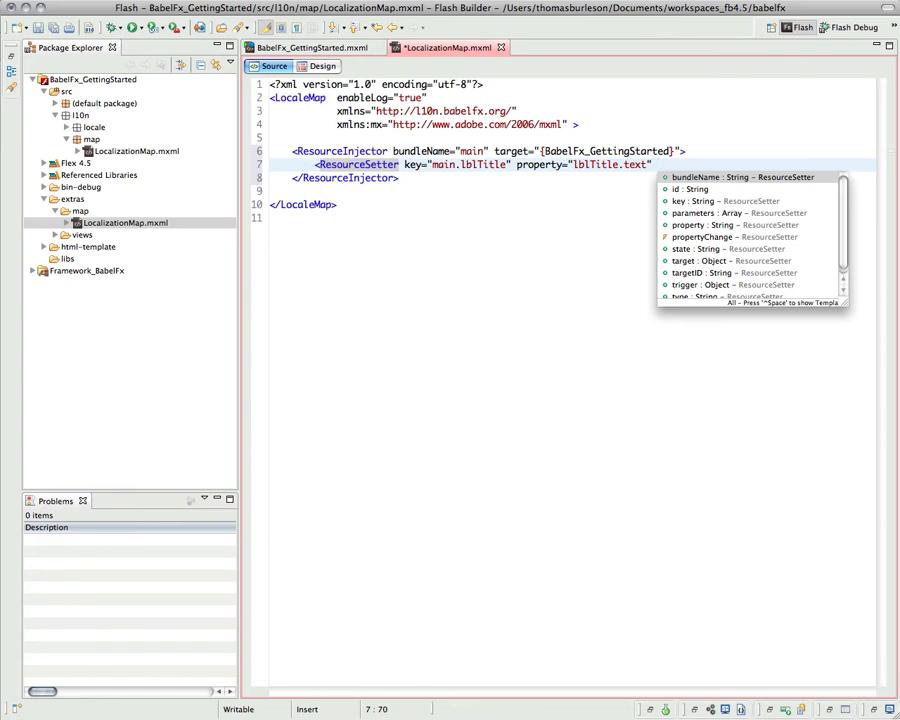
text(type="string)
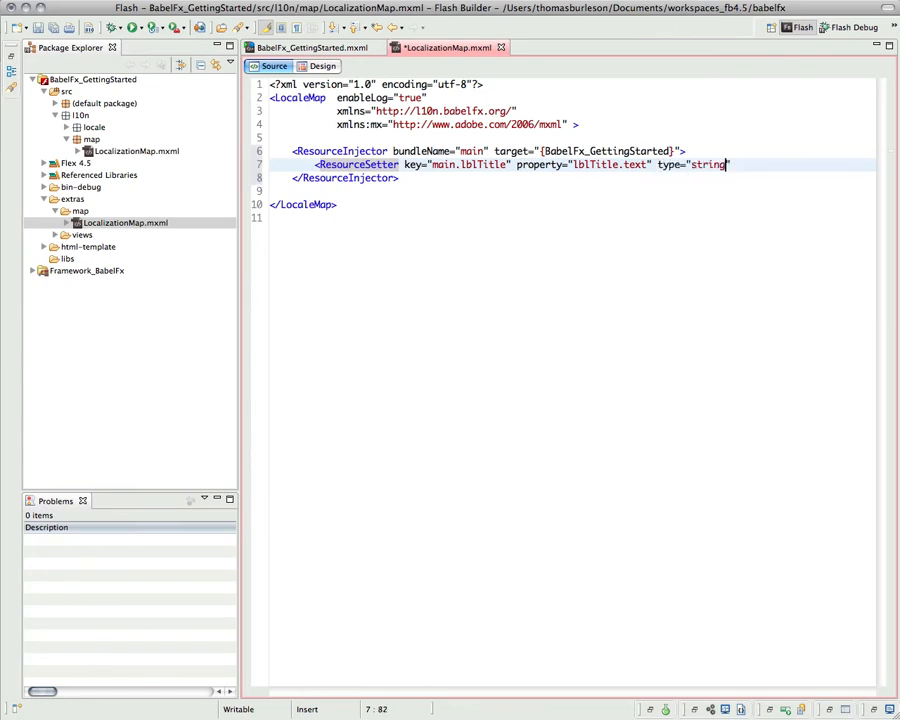
text(")
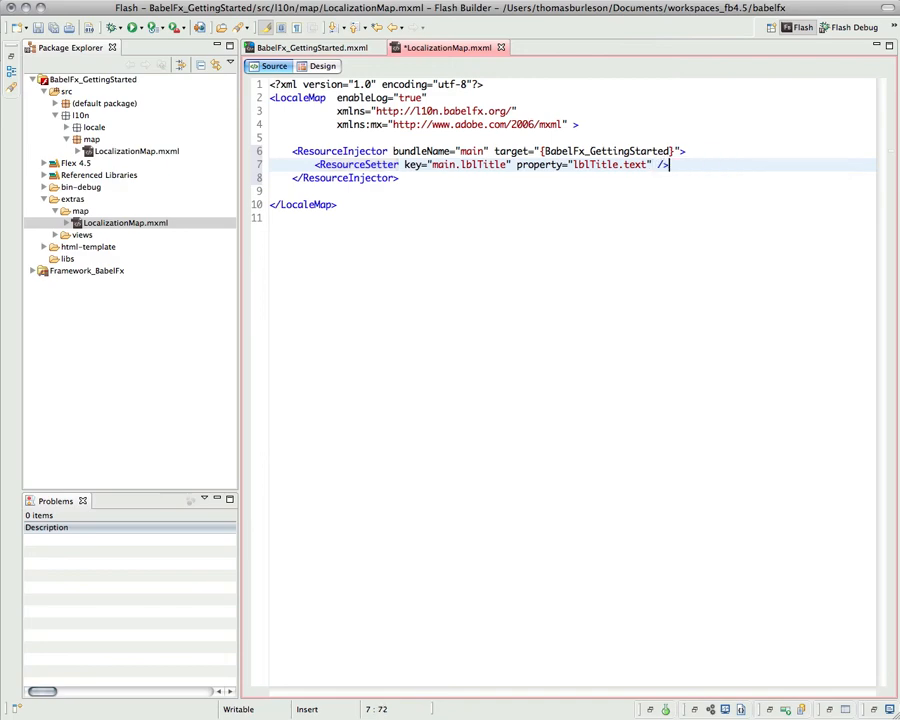
Add a second ResourceSetter with key="main.btnGoto" and property starting as btnGoto
text(<)
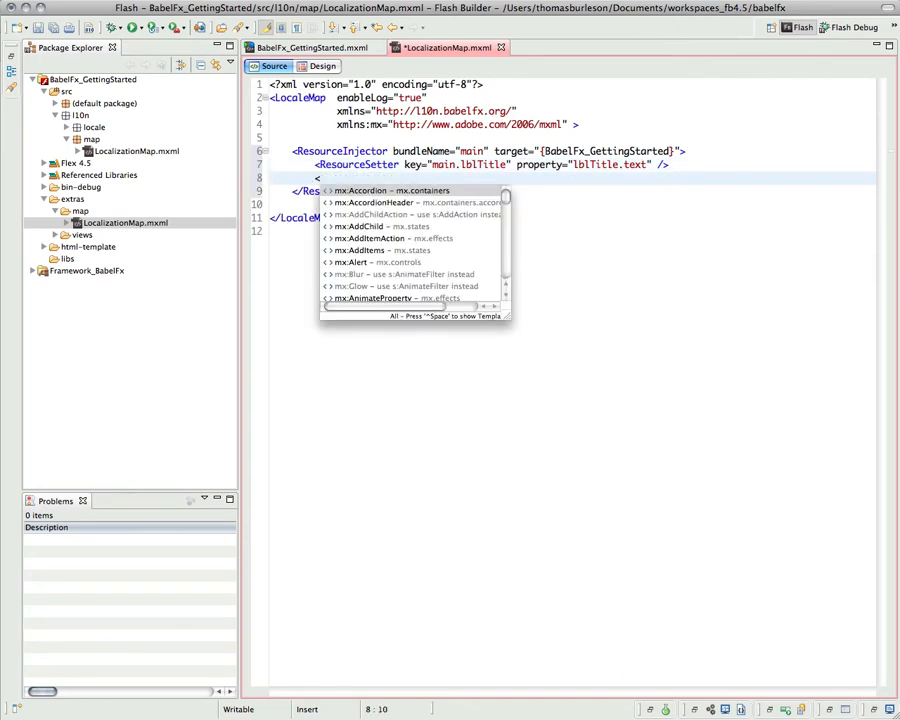
text(ResourceSetter key)
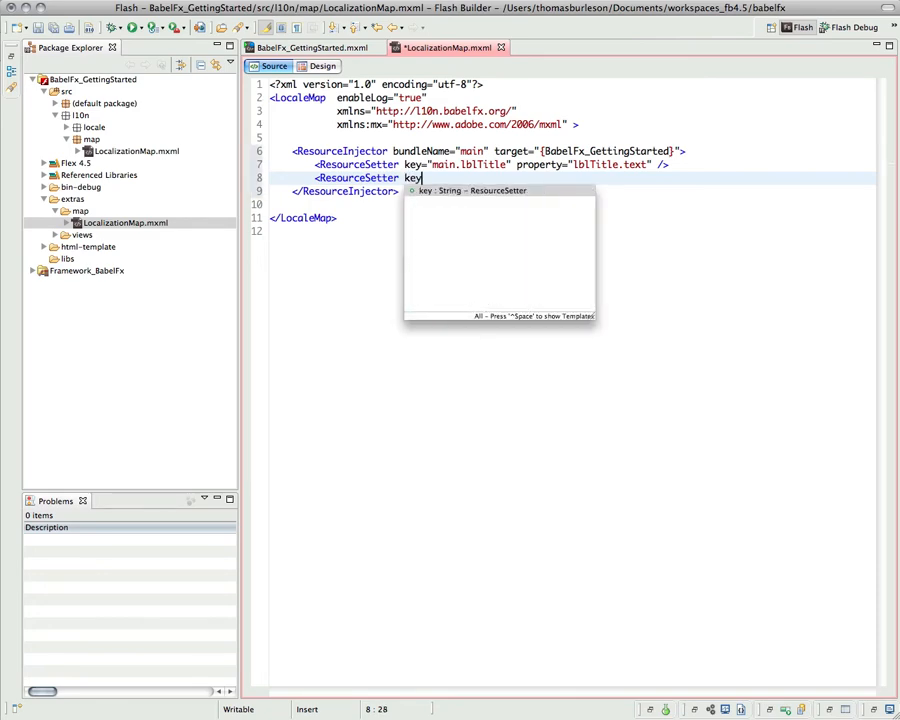
text(="main.bt)
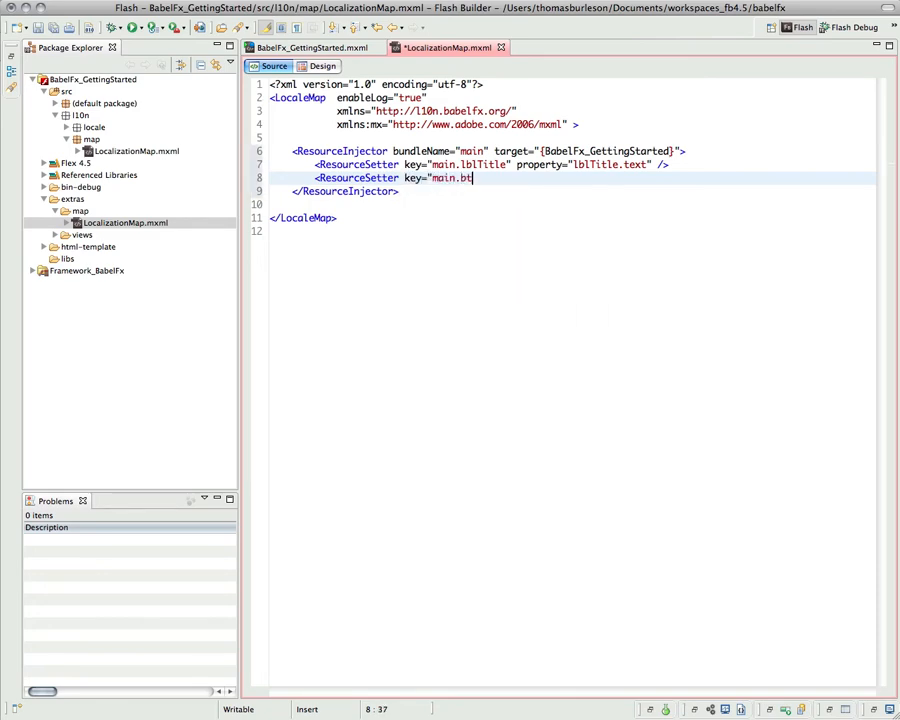
text(nGoto)
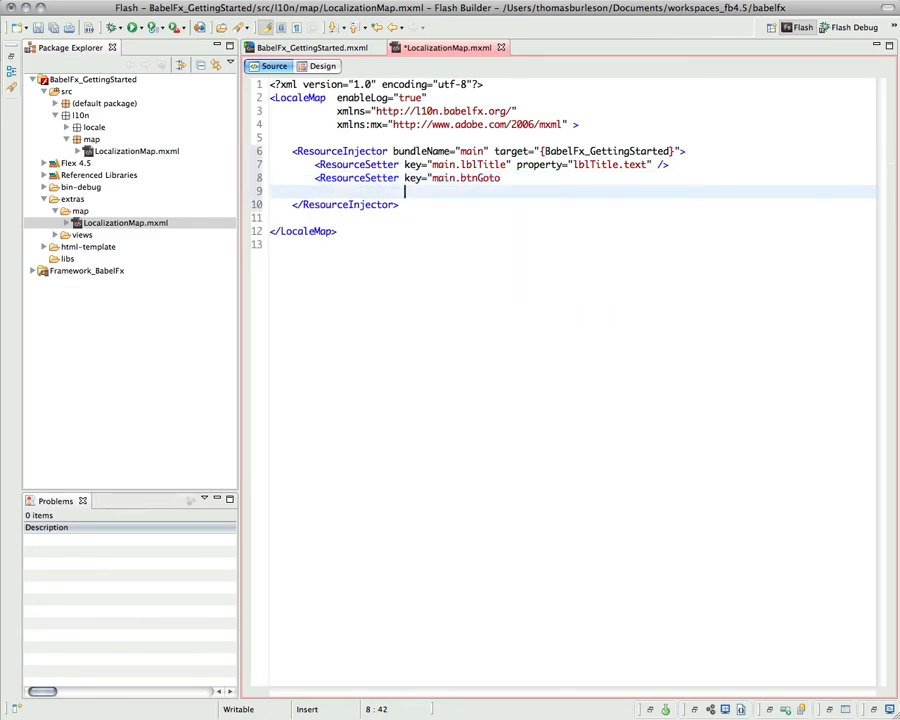
text(" ")
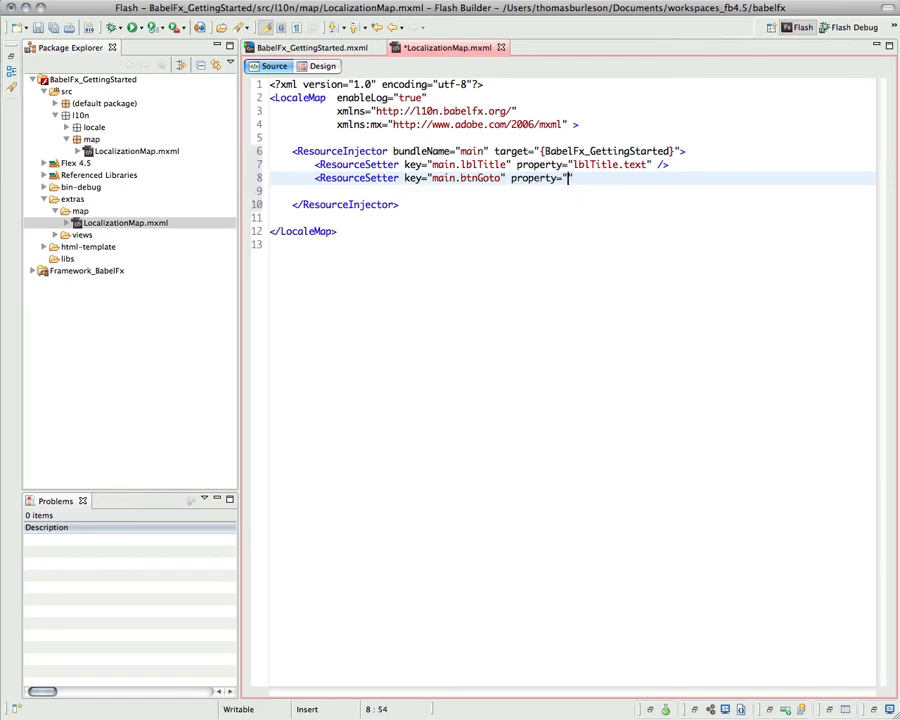
text(btnGoto)
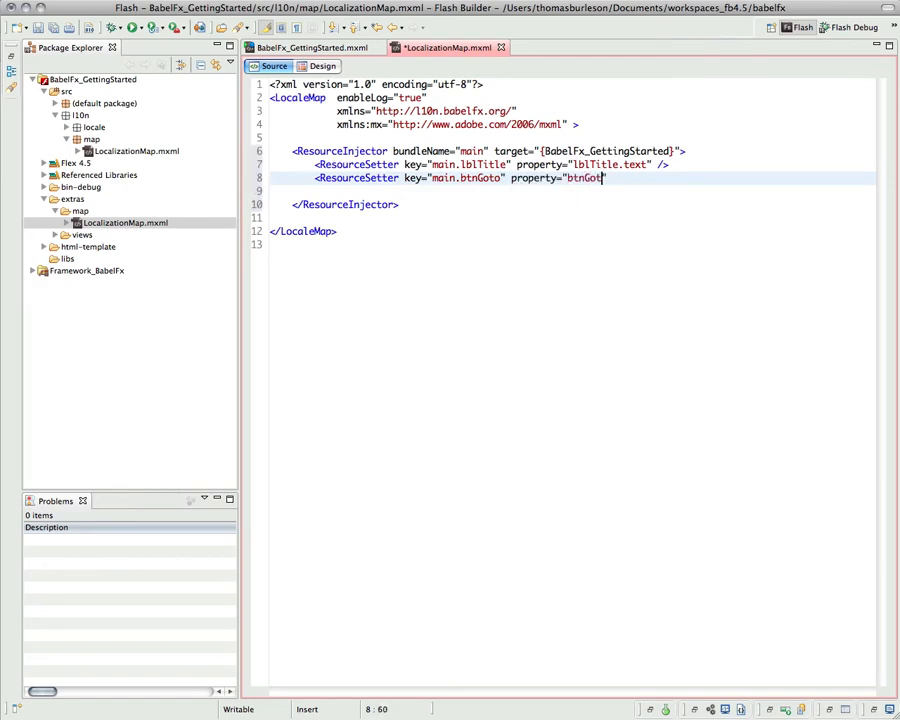
Split the editor so BabelFx_GettingStarted.mxml and LocalizationMap.mxml show one above the other
text(o.")
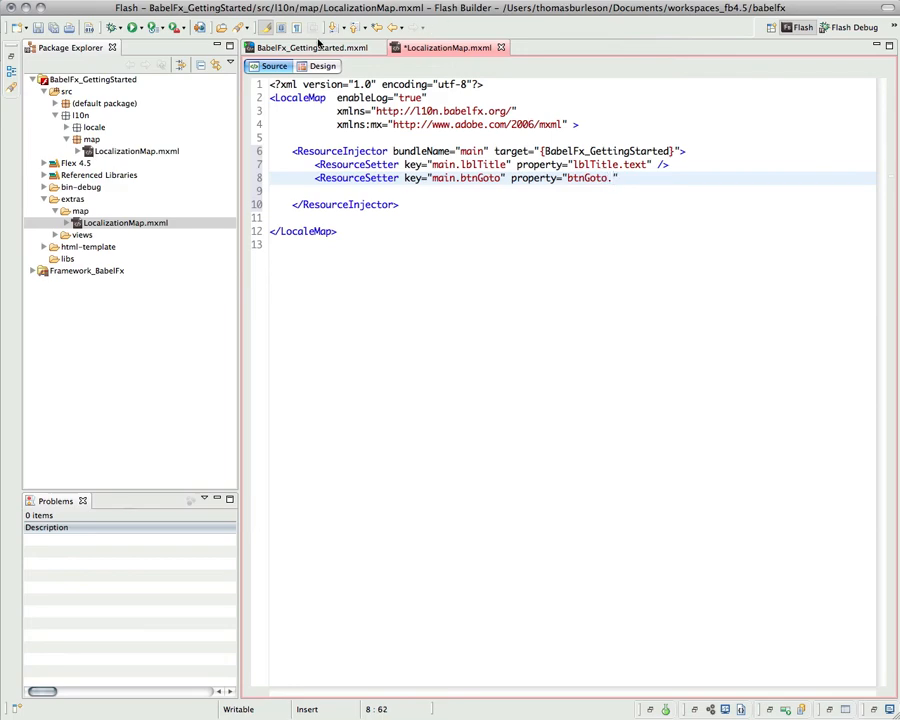
click(305, 47)
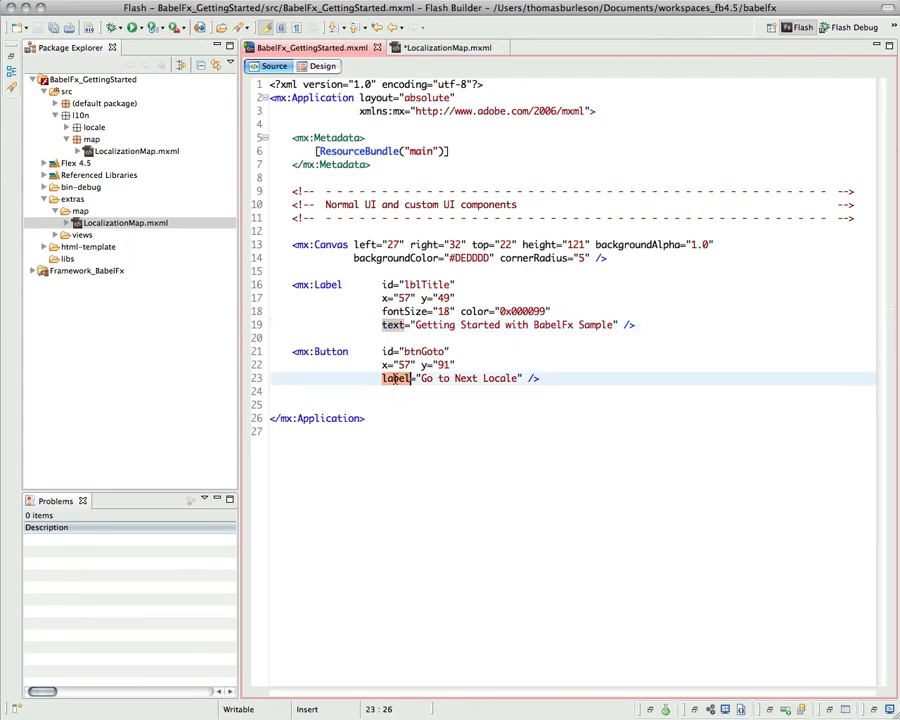
click(445, 47)
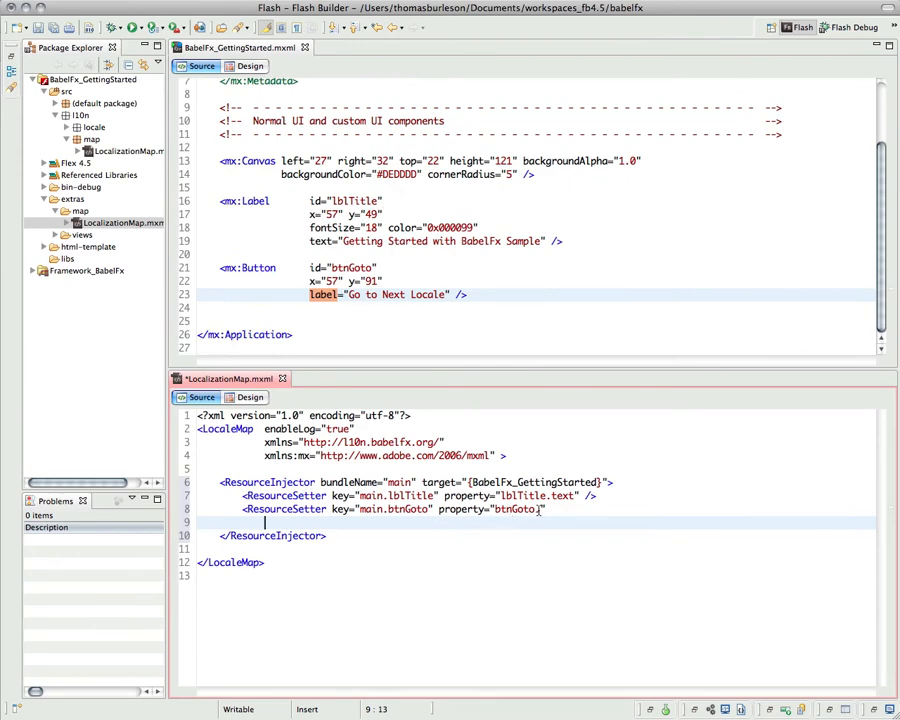
Complete the second ResourceSetter as main.btnGoto → btnGoto.label, self-close it and save LocalizationMap.mxml
text(label)
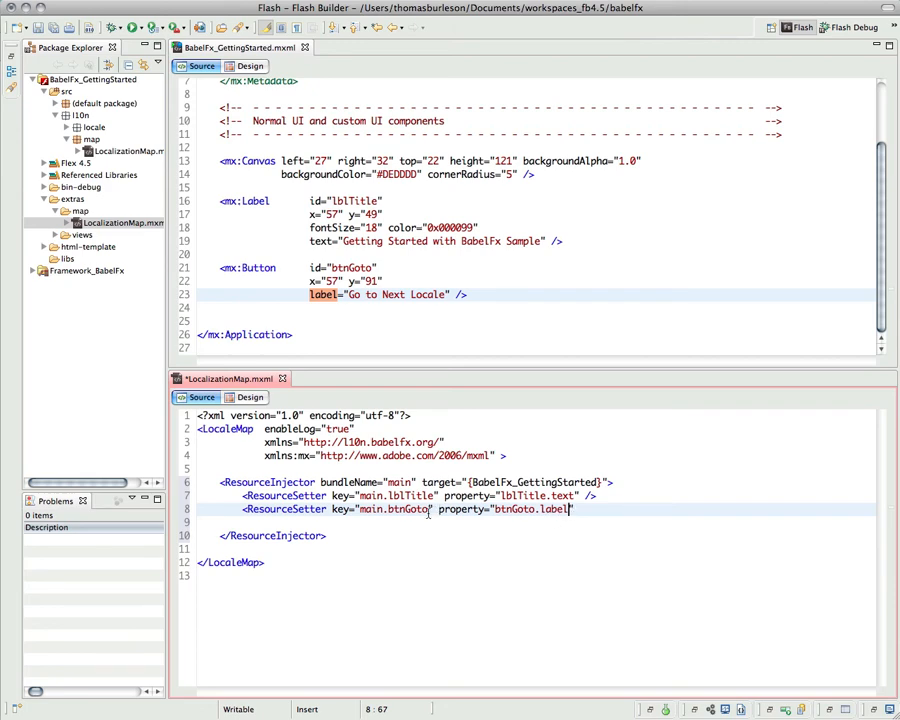
double_click(392, 509)
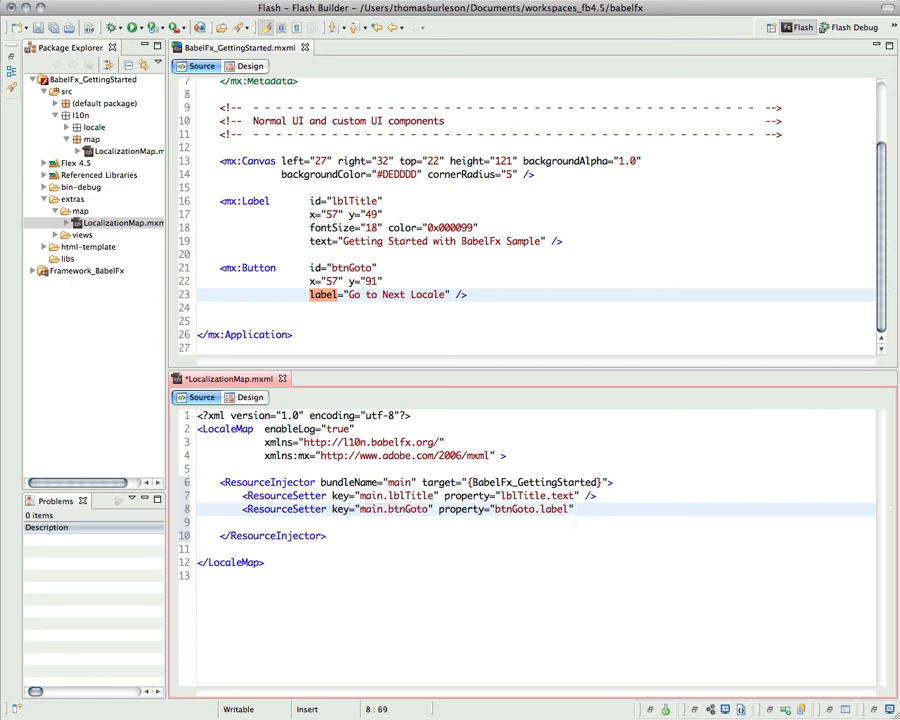
text( />)
key(Return)
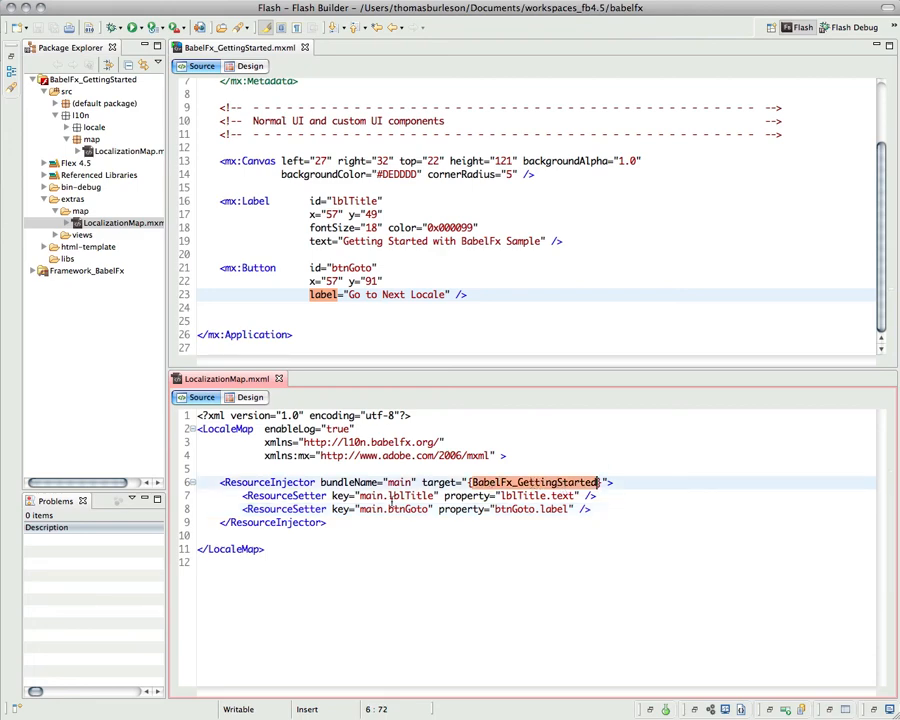
double_click(398, 482)
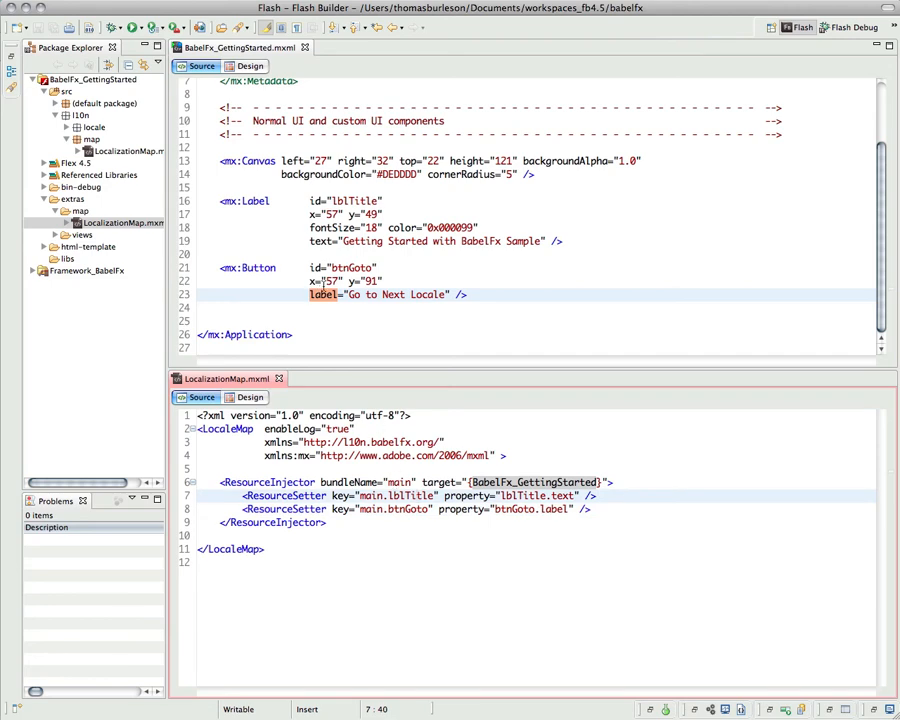
Cut the <mx:Metadata> ResourceBundle("main") block from the application and paste it above the ResourceInjector in LocalizationMap.mxml
click(292, 254)
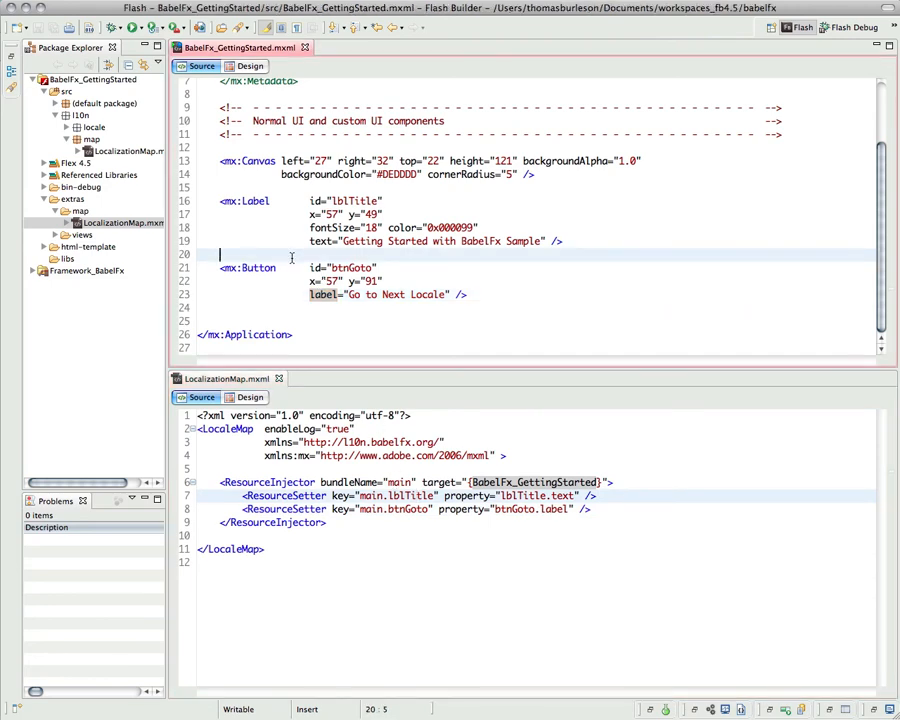
scroll(up, 3)
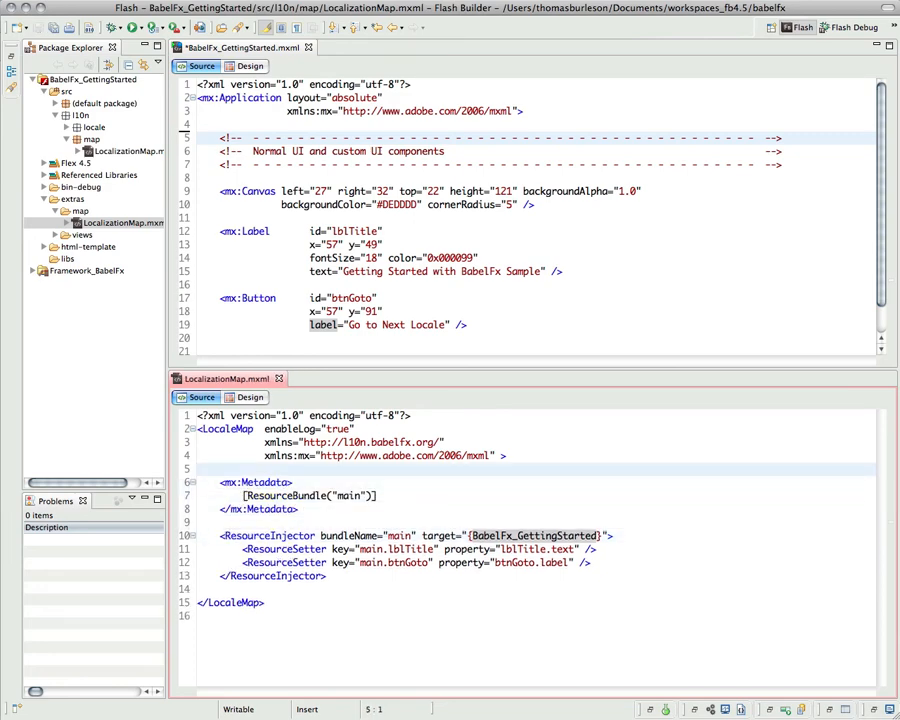
click(199, 482)
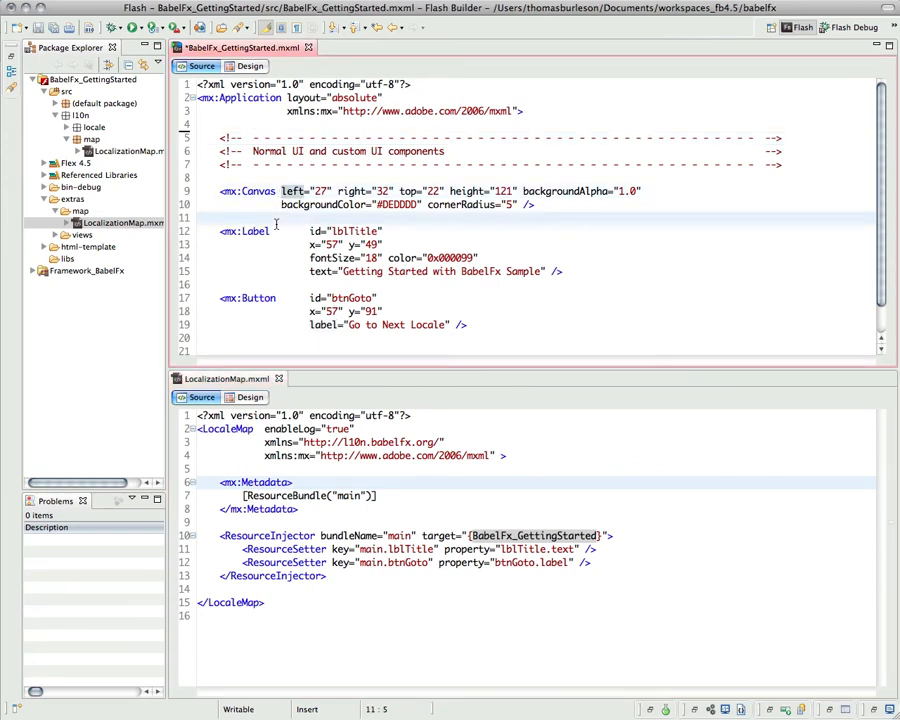
Insert a self-closed <map:LocalizationMap> tag carrying xmlns:map="l10n.map.*" and save the application
scroll(down, 3)
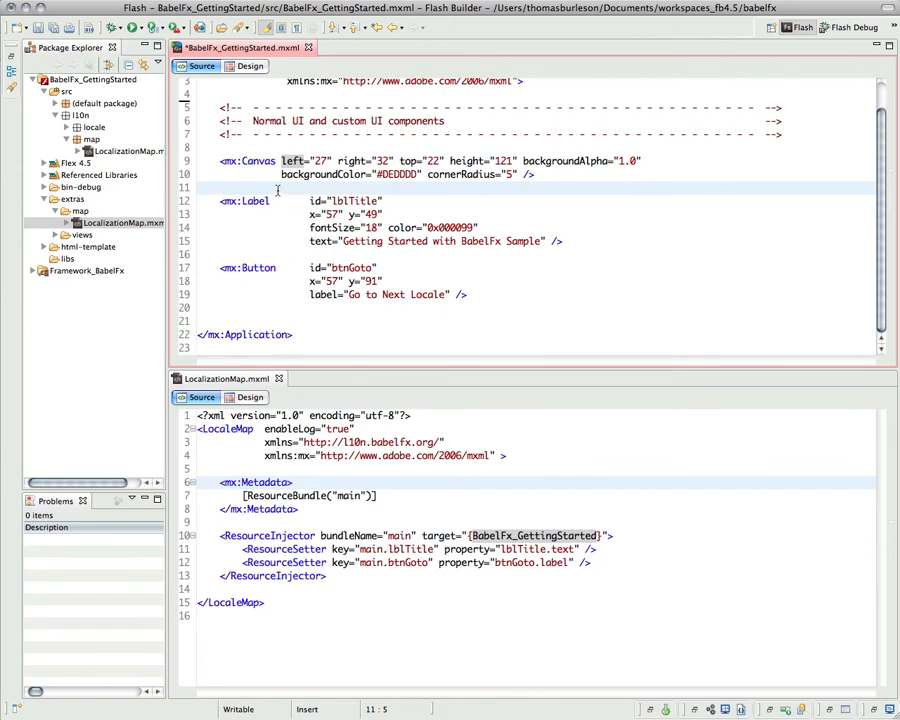
key(Return)
text(<map:LocalizationMap)
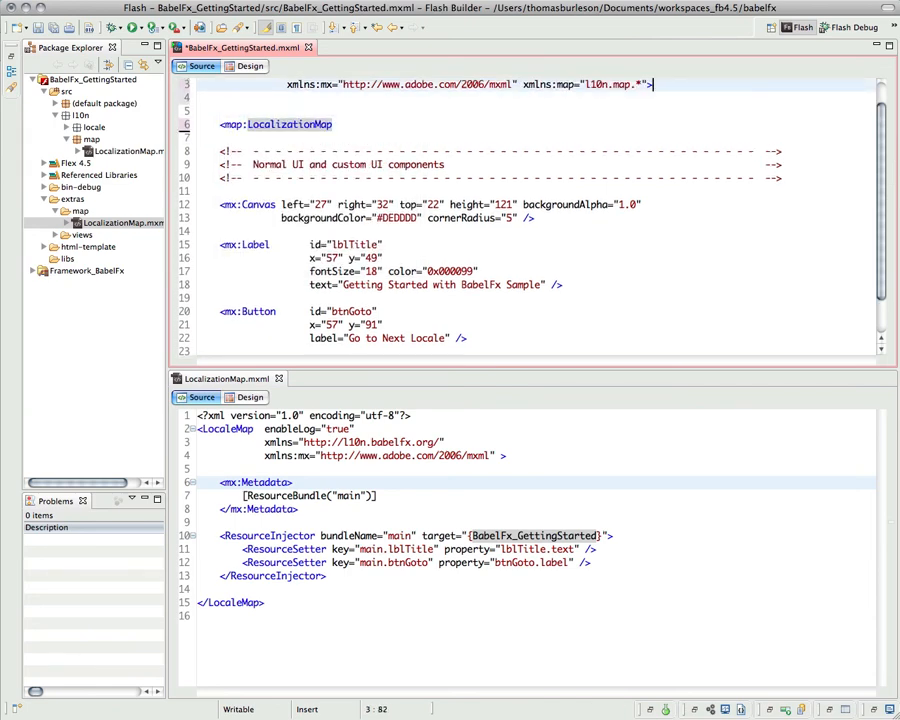
double_click(585, 84)
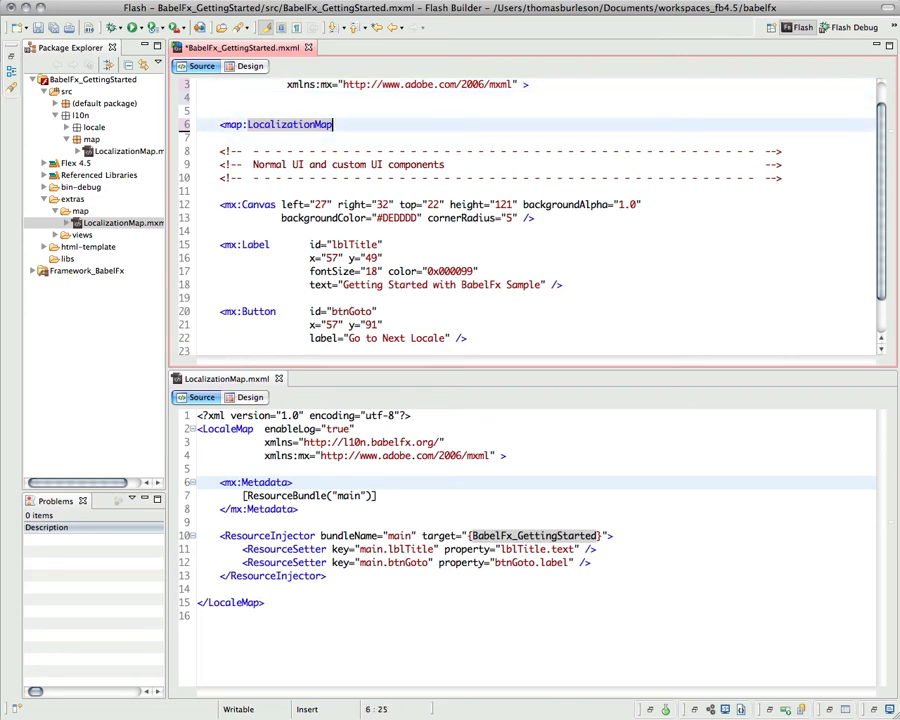
text(xmlns:map="l10n.map.*" />)
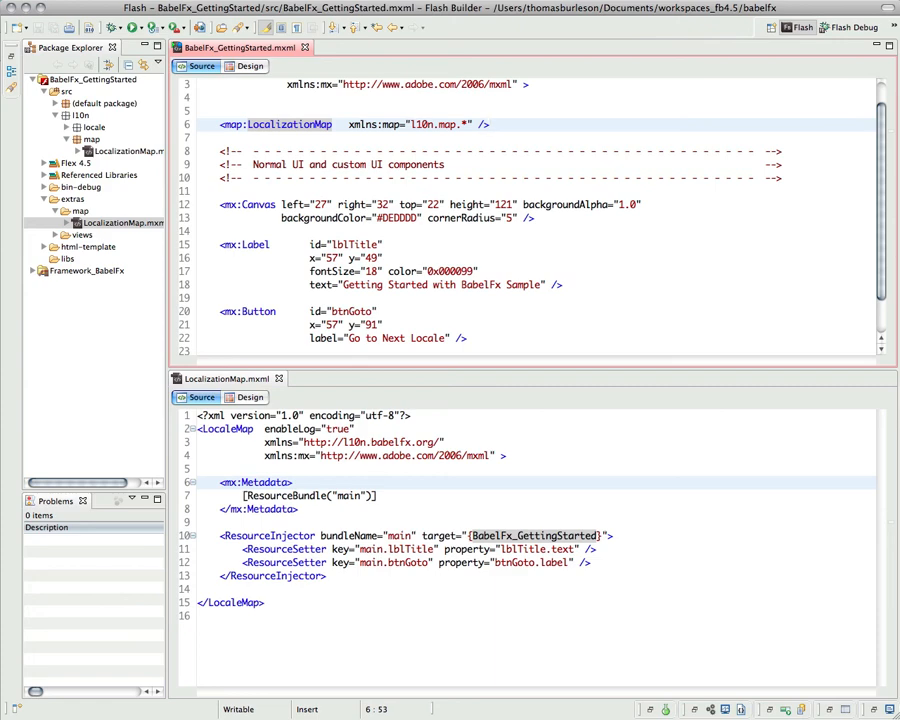
click(490, 124)
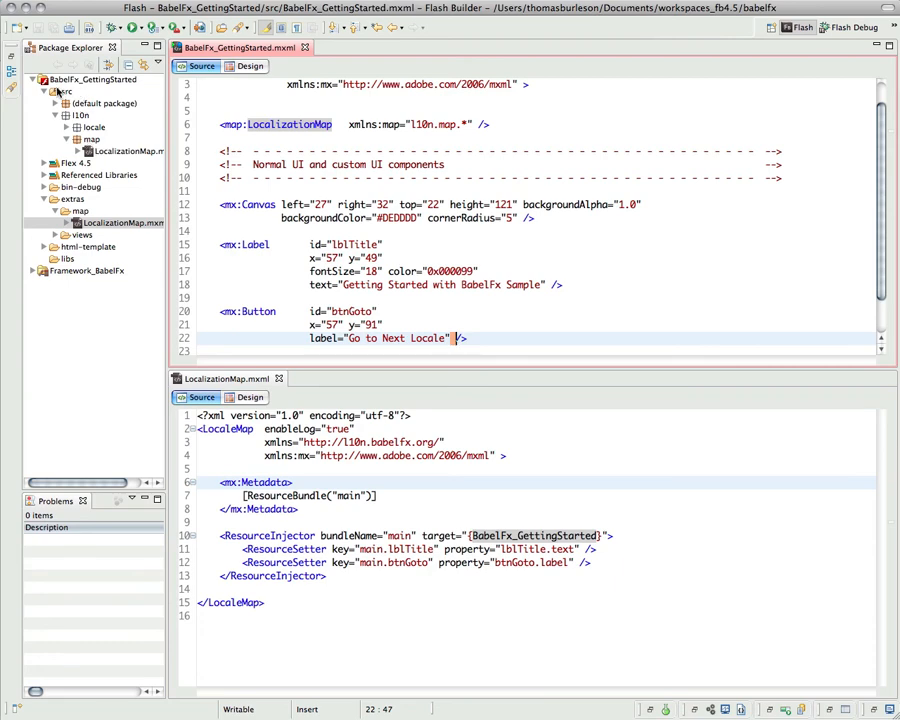
Restore a single editor and add click="resourceManager.localeChain = ['pt_BR','en_US']" to the Go to Next Locale button
click(57, 103)
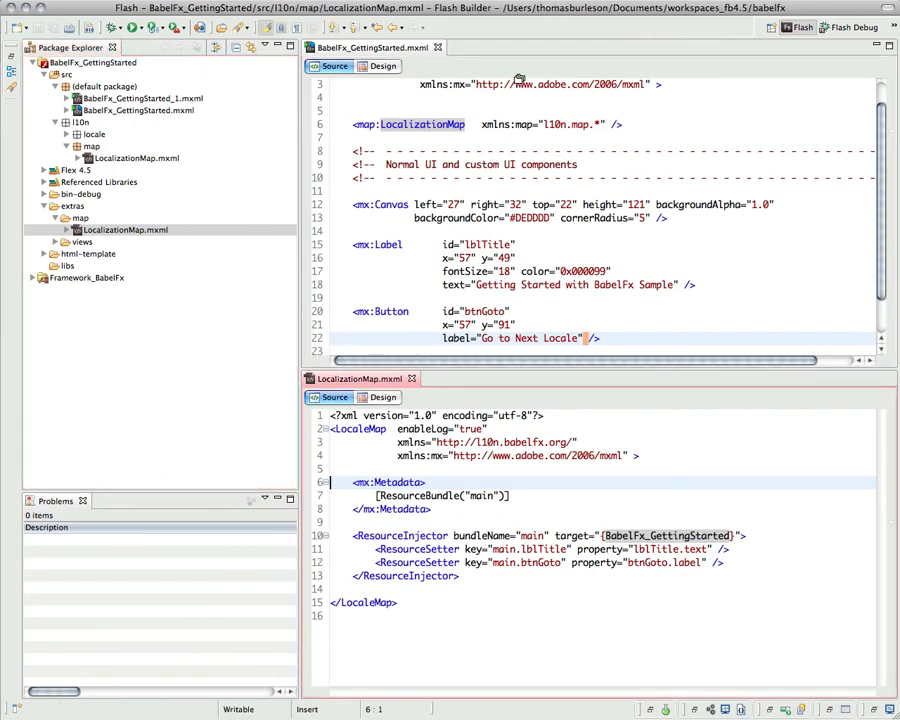
click(370, 47)
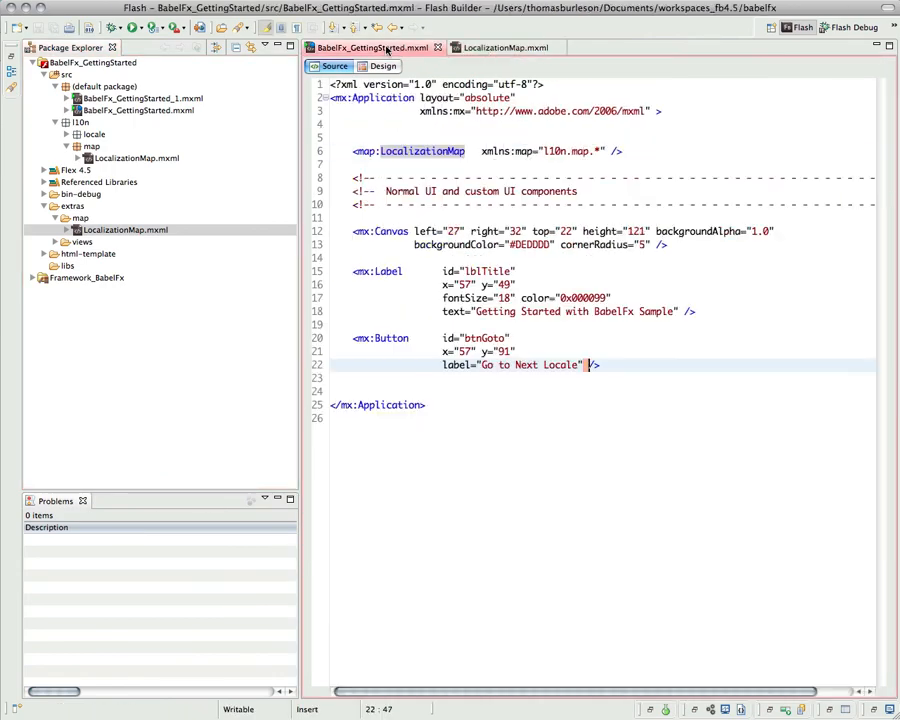
click(142, 98)
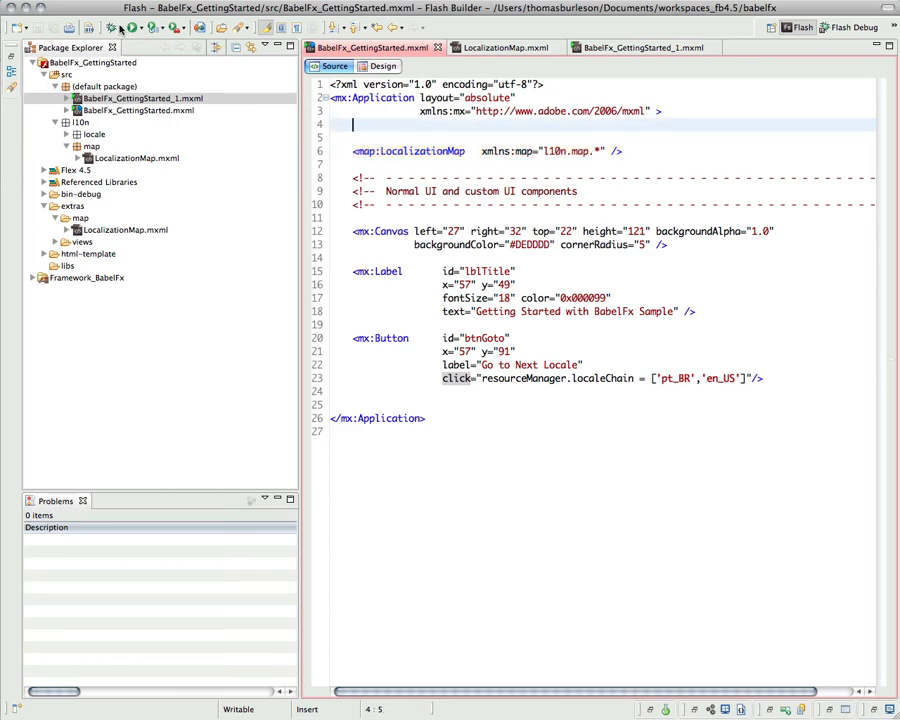
Run the application under the debugger and read the console logging English then Portuguese string injections
click(155, 27)
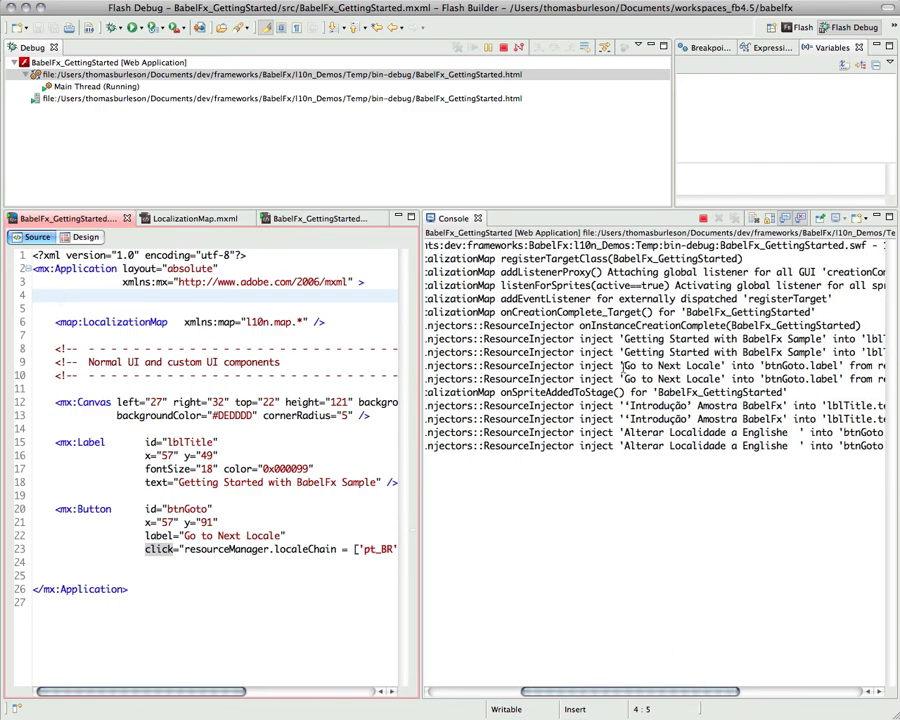
Maximize the Console to read the full injection log, then open LocalizationMap.mxml from the map:LocalizationMap tag
double_click(670, 365)
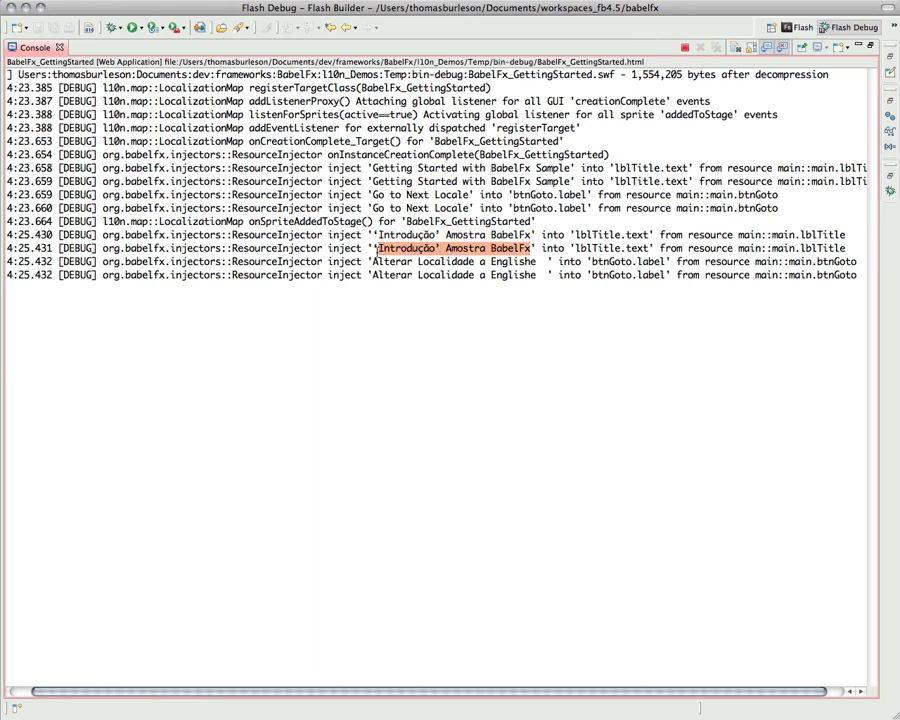
mouse_move(292, 307)
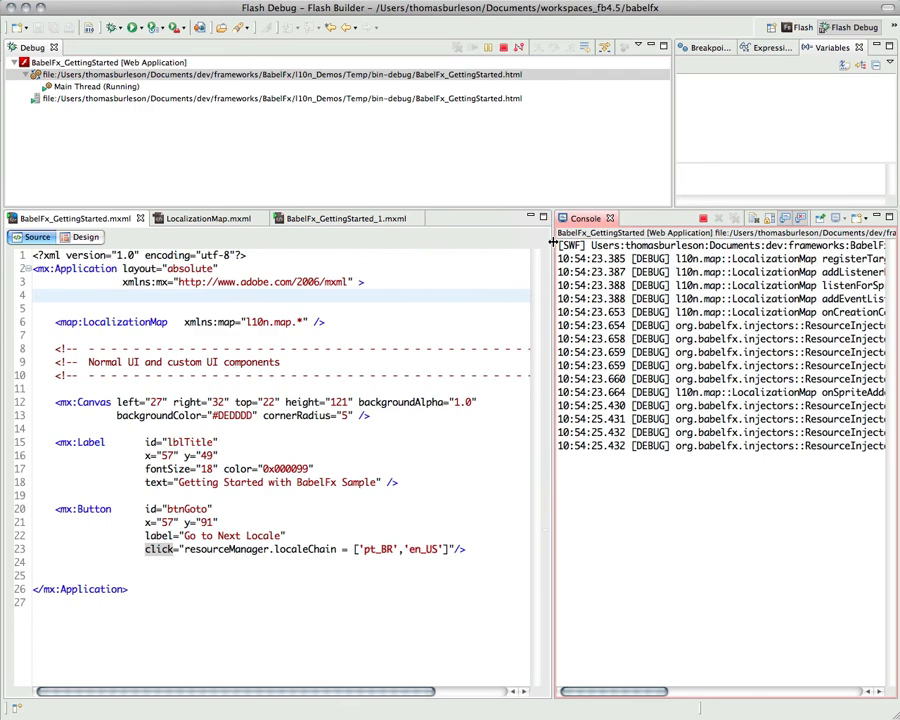
mouse_move(151, 328)
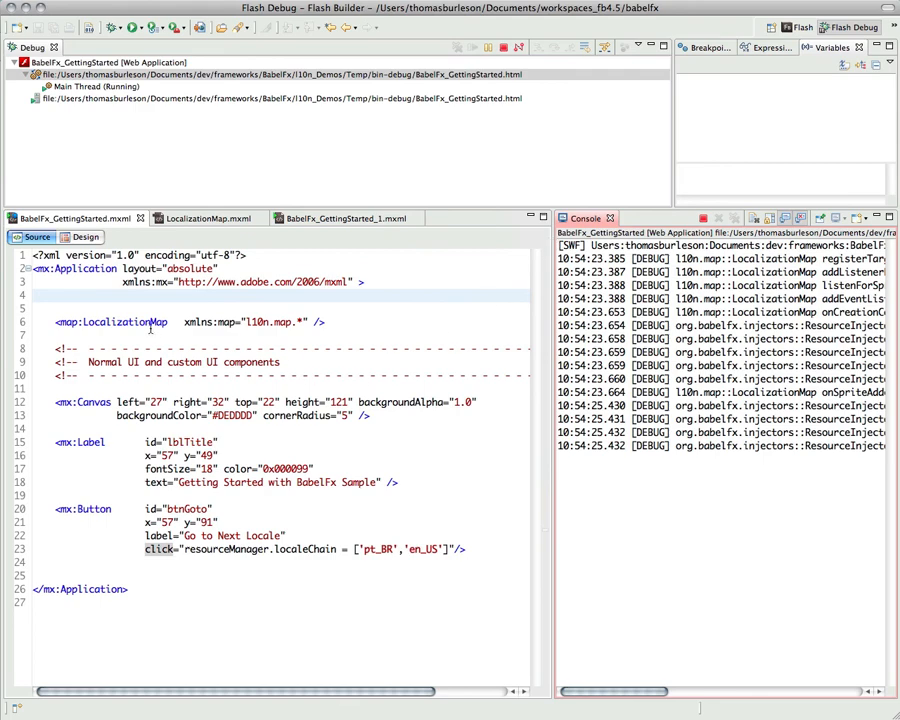
click(133, 321)
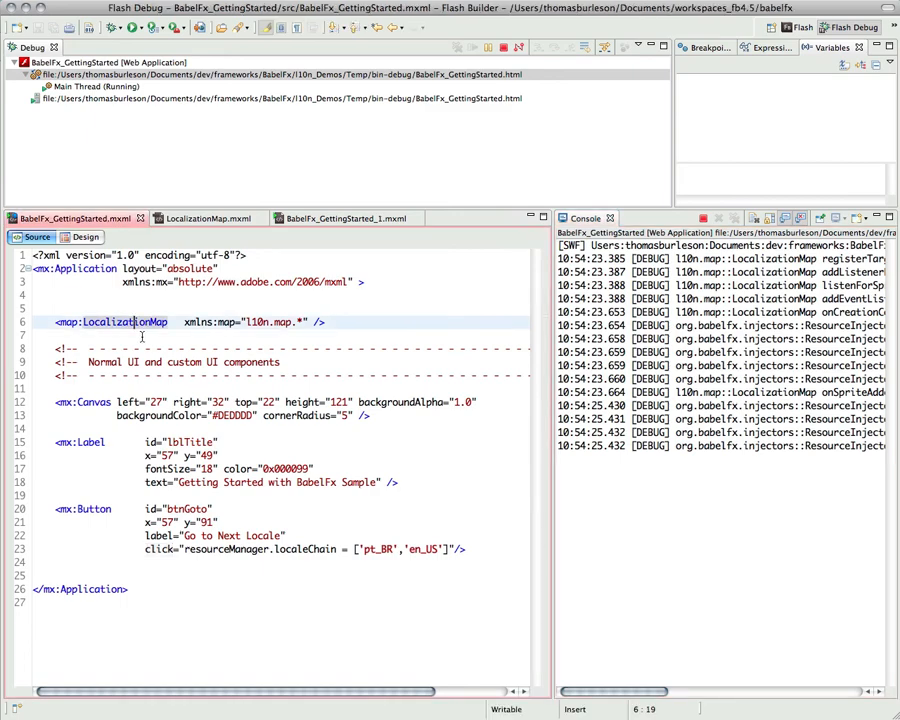
mouse_move(133, 322)
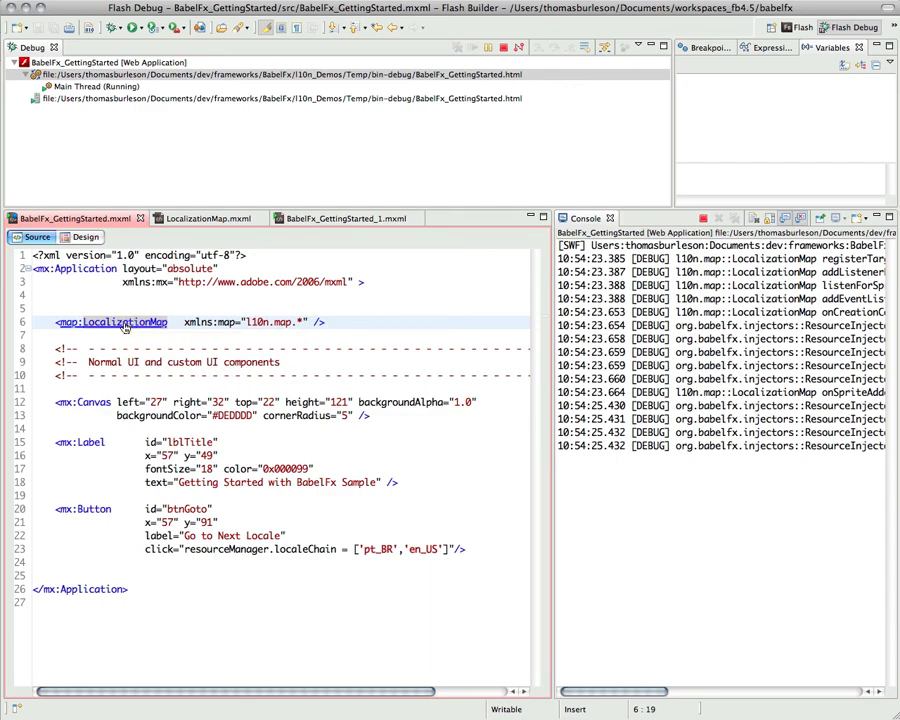
click(205, 218)
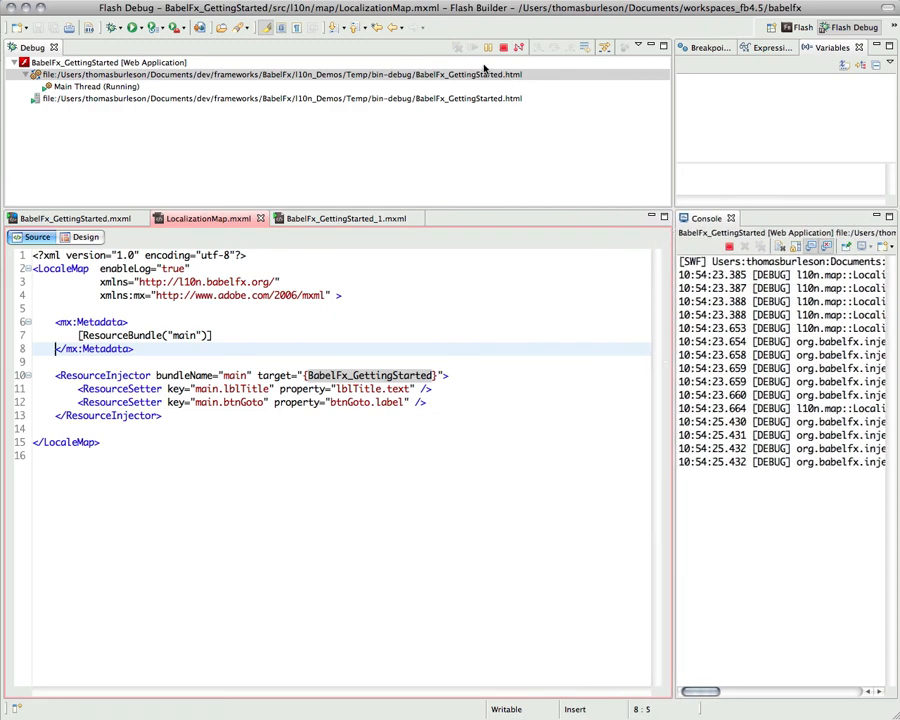
Terminate the debug session, return to the Flash perspective and delete the button's click handler line
click(503, 47)
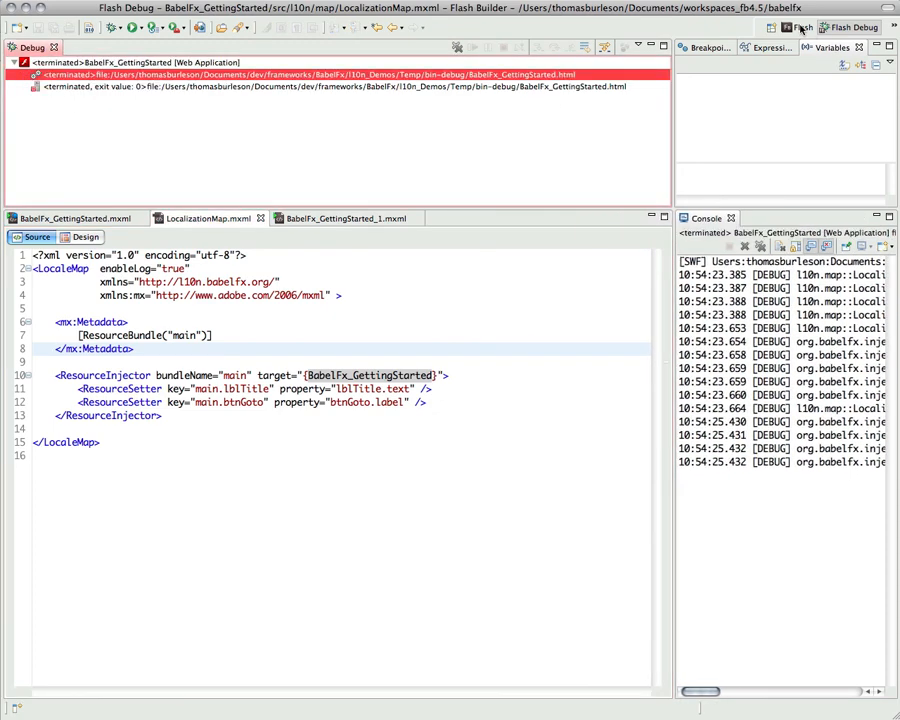
click(800, 27)
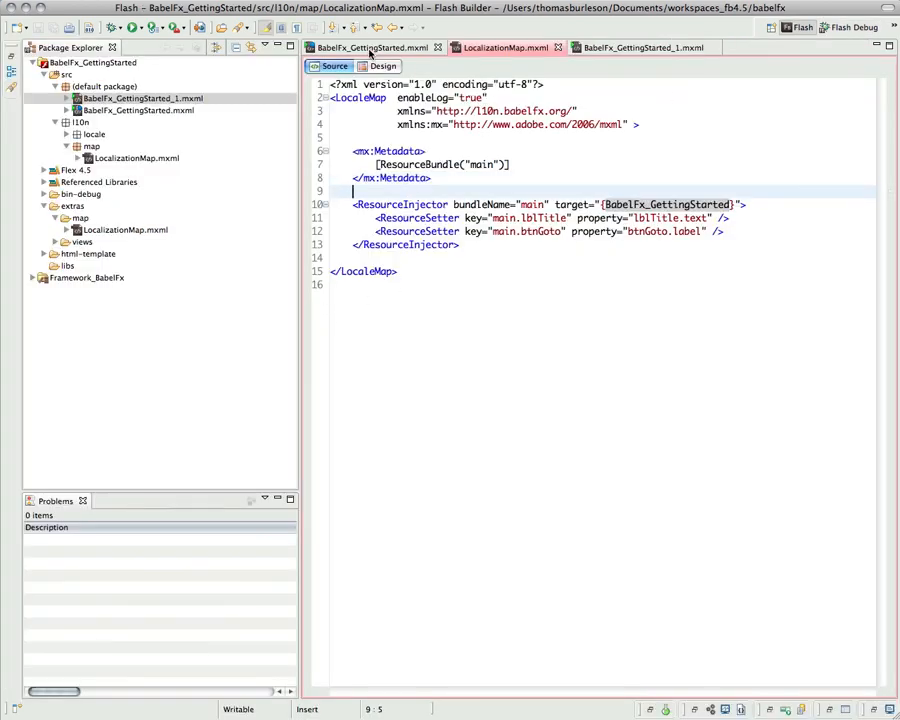
click(370, 47)
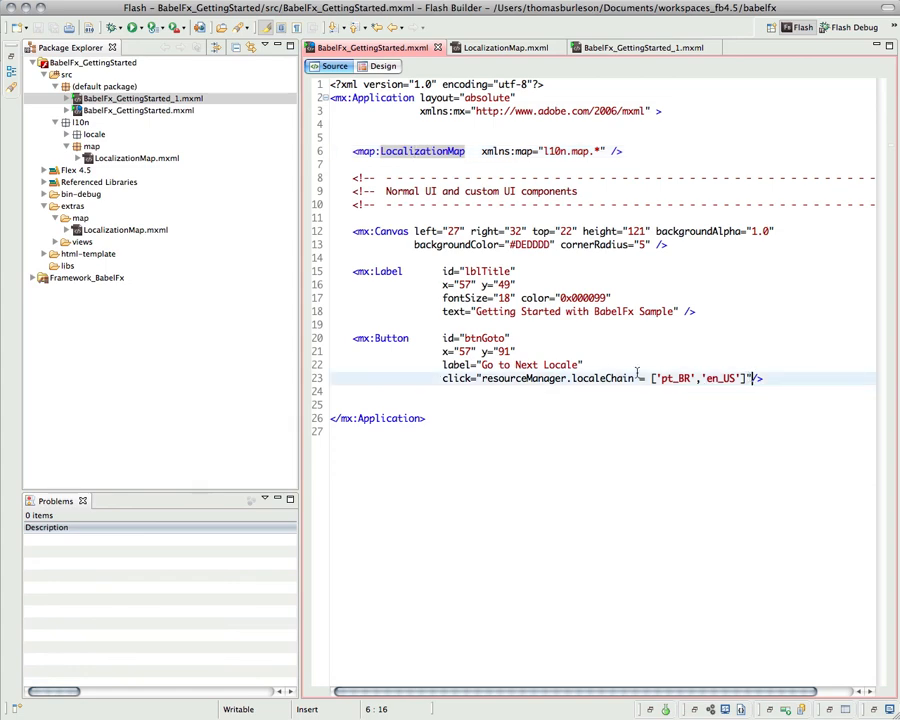
key(Delete)
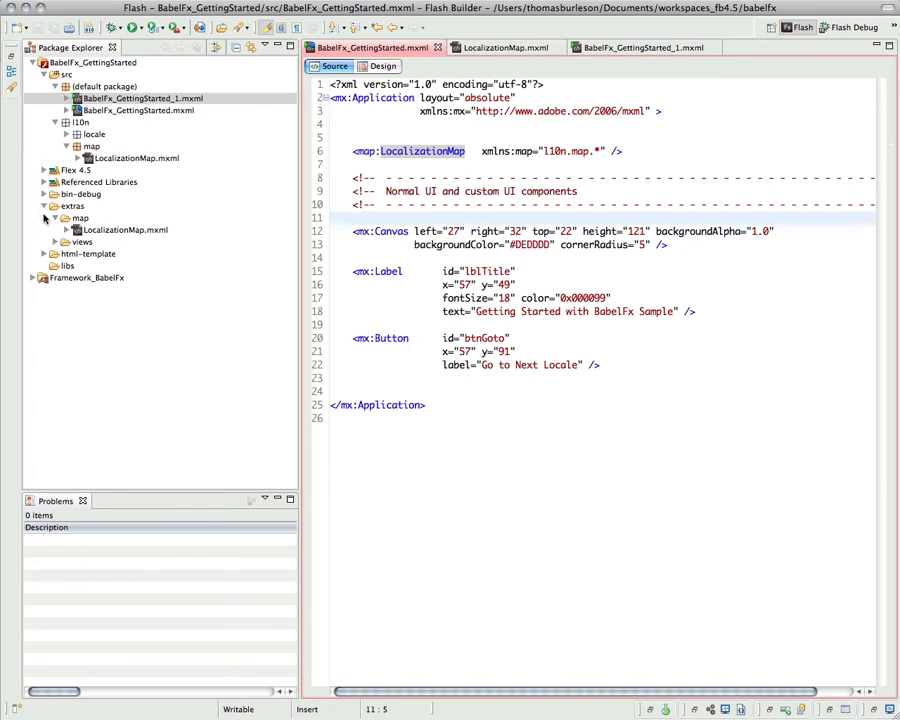
Copy extras/views into src/l10n and add a <views:LanguageBar /> tag before </mx:Application>
click(57, 242)
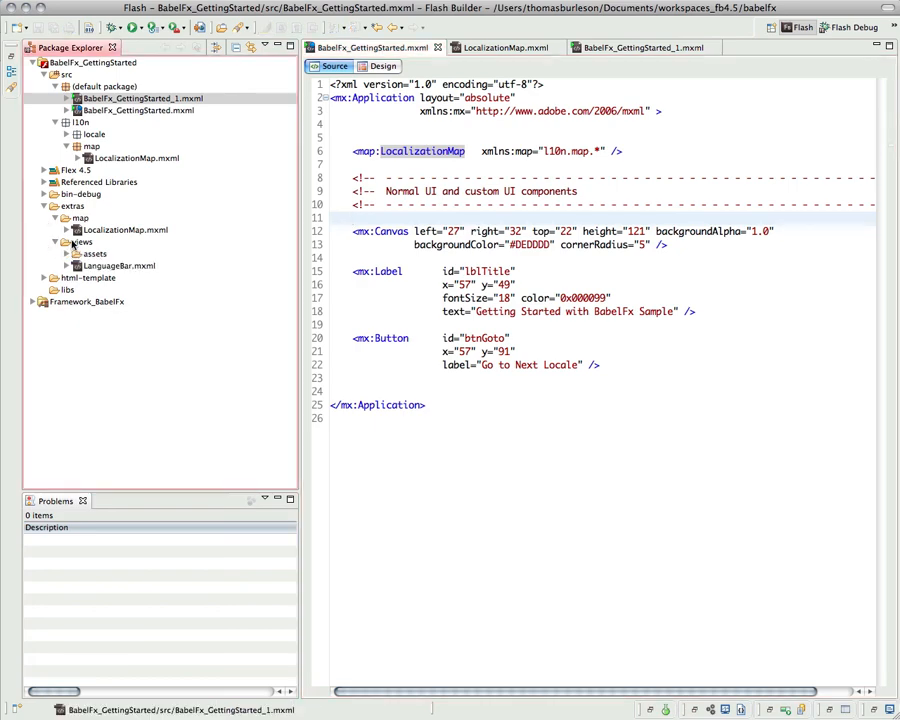
click(81, 242)
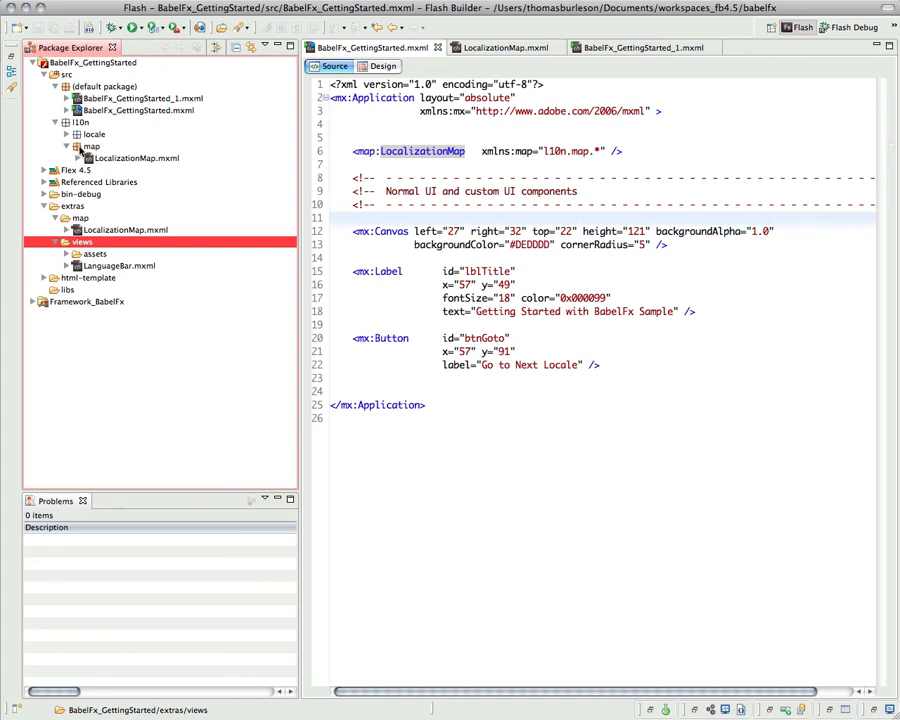
click(80, 122)
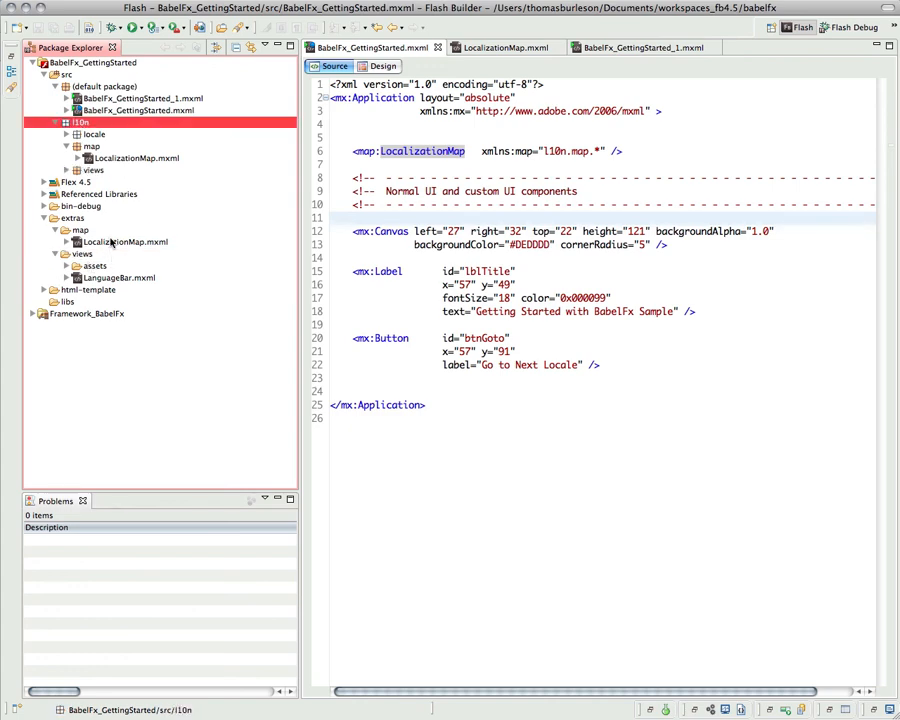
click(68, 170)
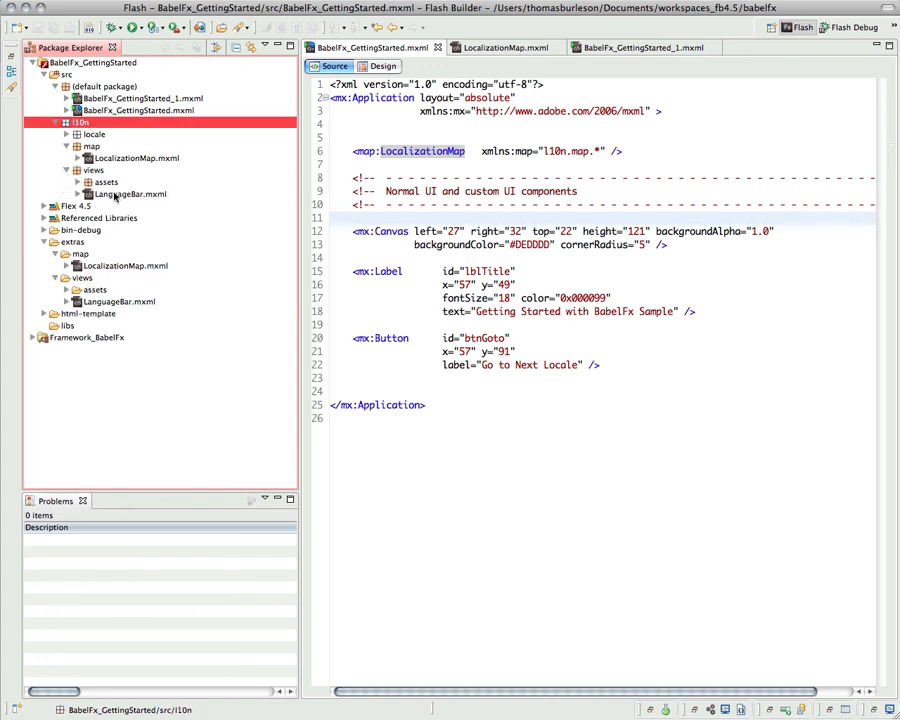
click(44, 241)
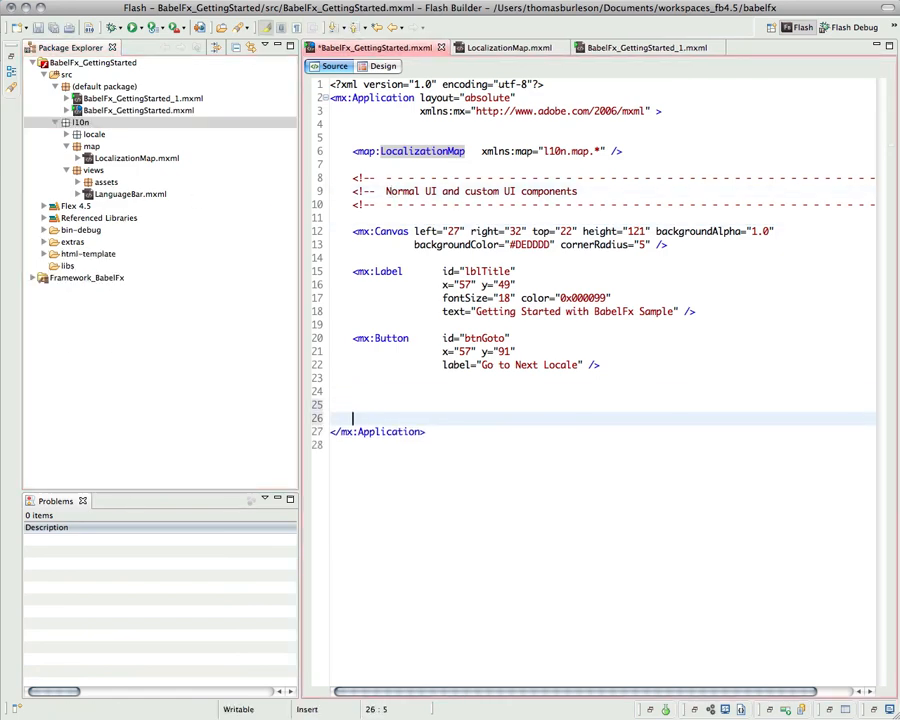
text(<LanguageBar  />)
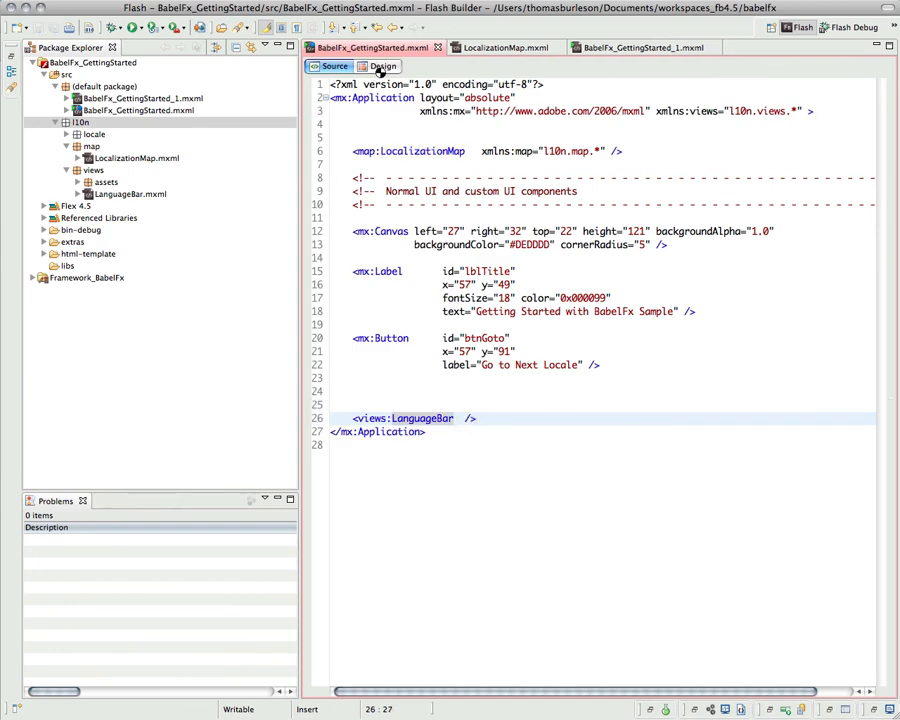
In Design view, place the LanguageBar below the grey title panel and widen it to 430
click(383, 66)
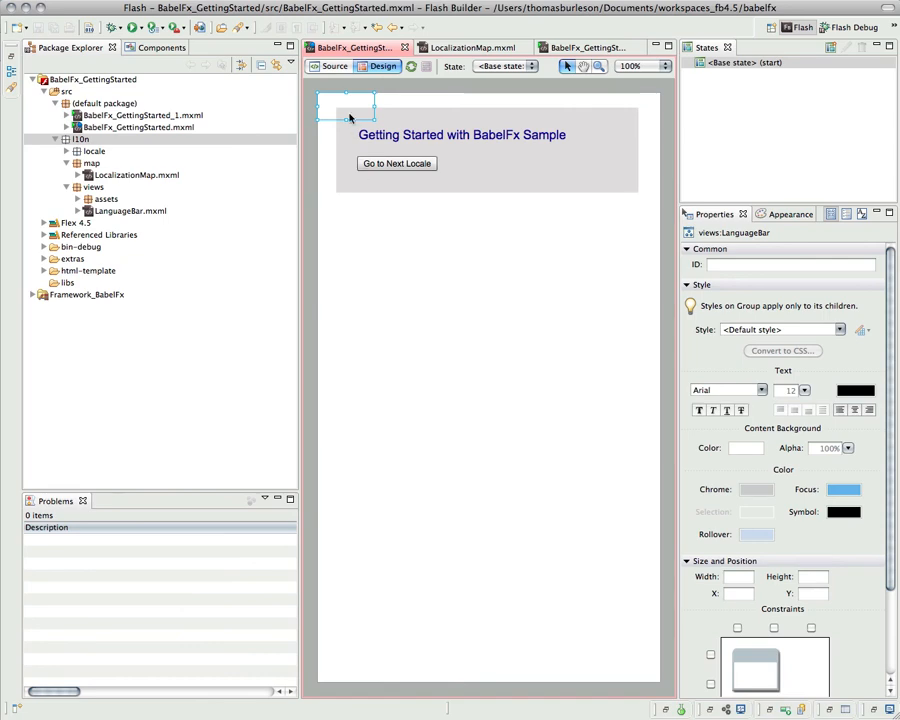
drag(347, 107, 365, 225)
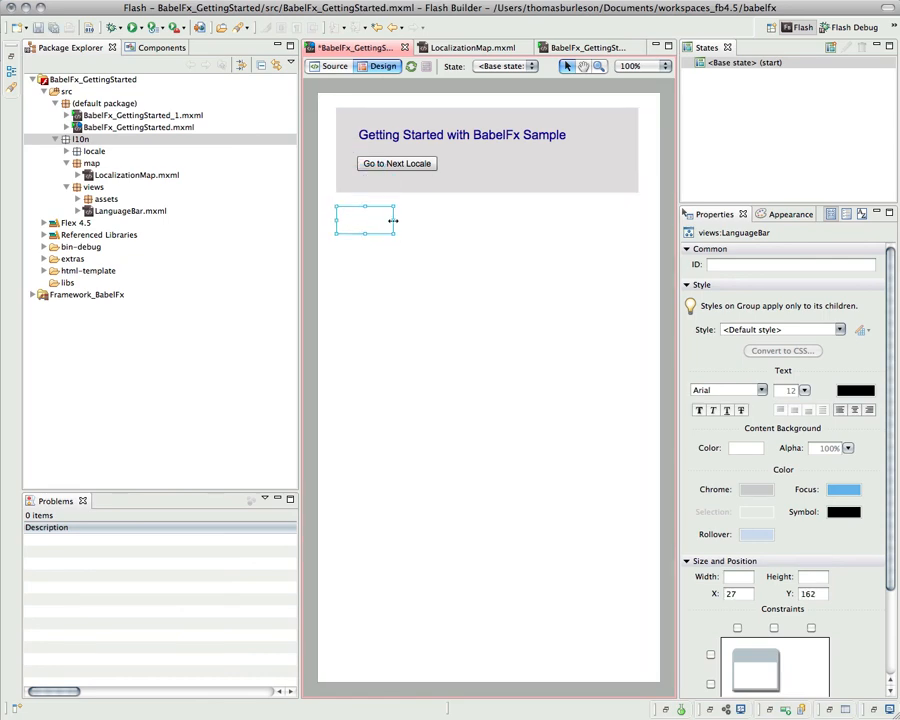
drag(393, 221, 637, 221)
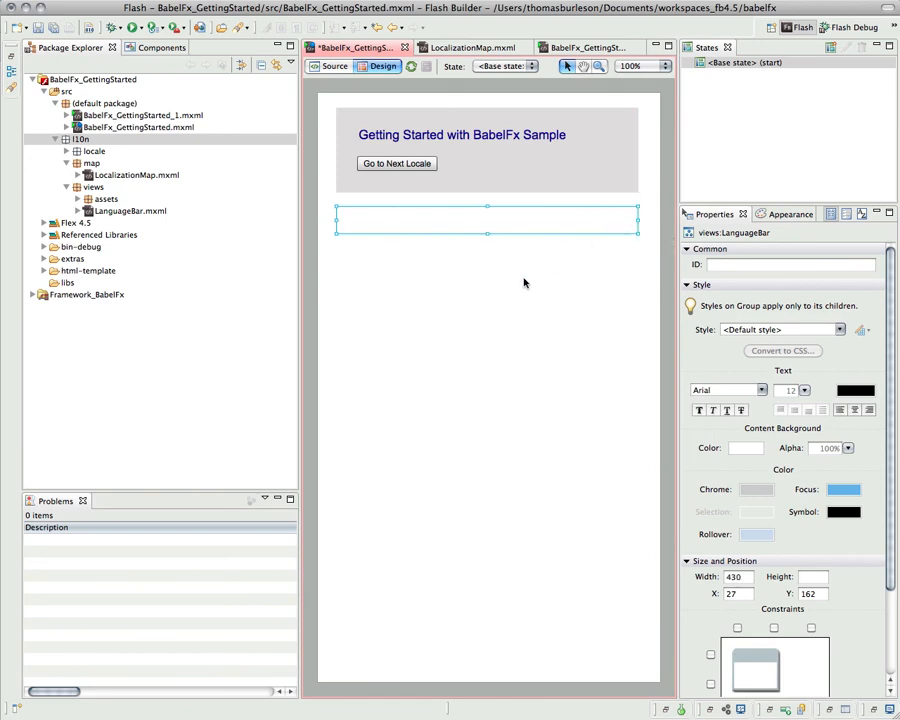
click(335, 66)
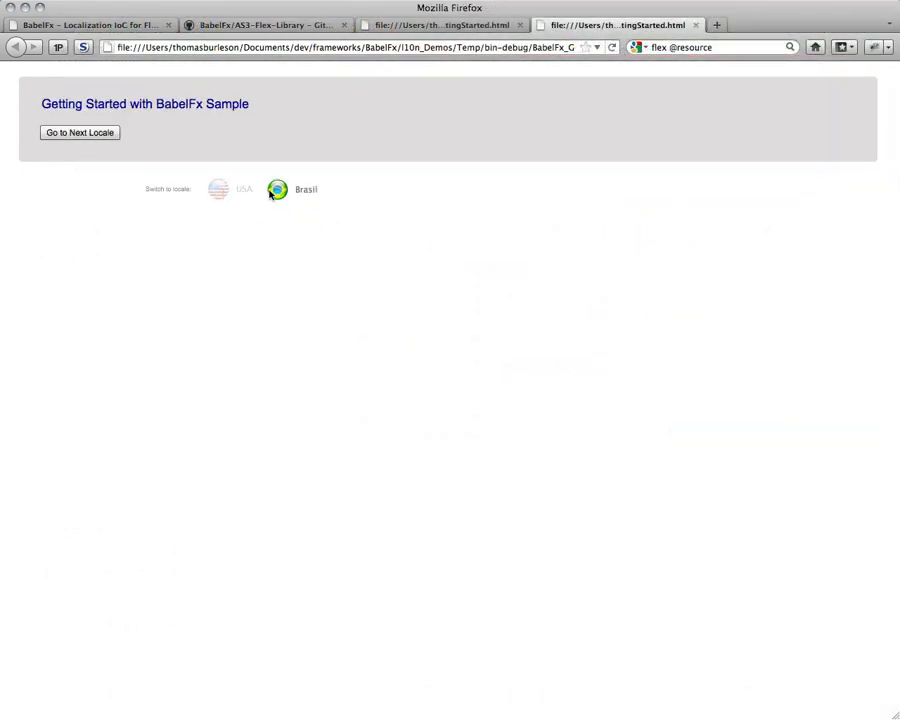
Switch the sample to Portuguese via the Brasil flag and return to the BabelFx website
click(277, 189)
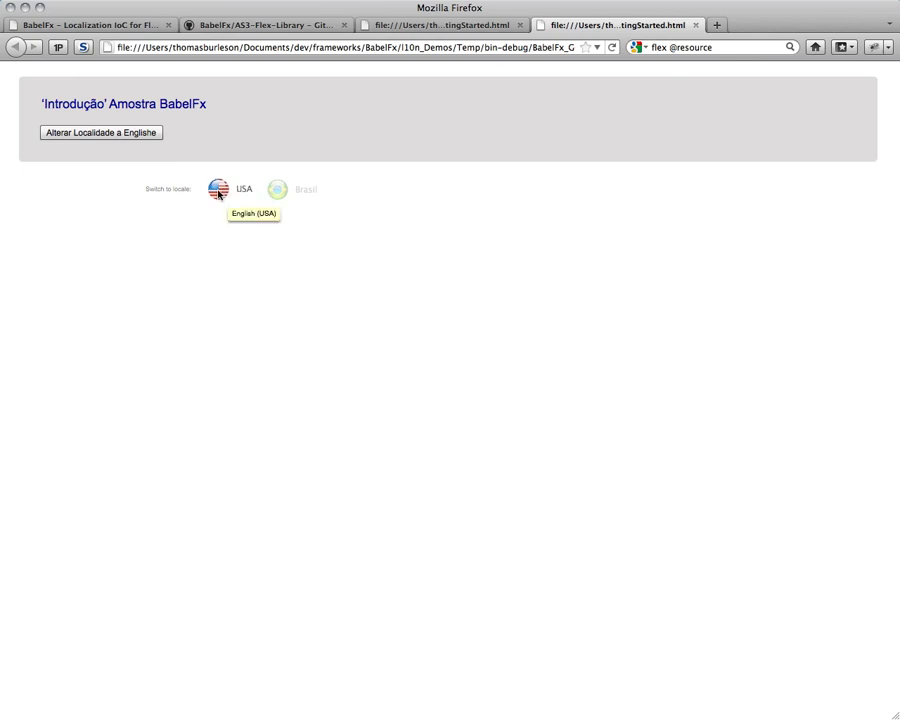
mouse_move(282, 191)
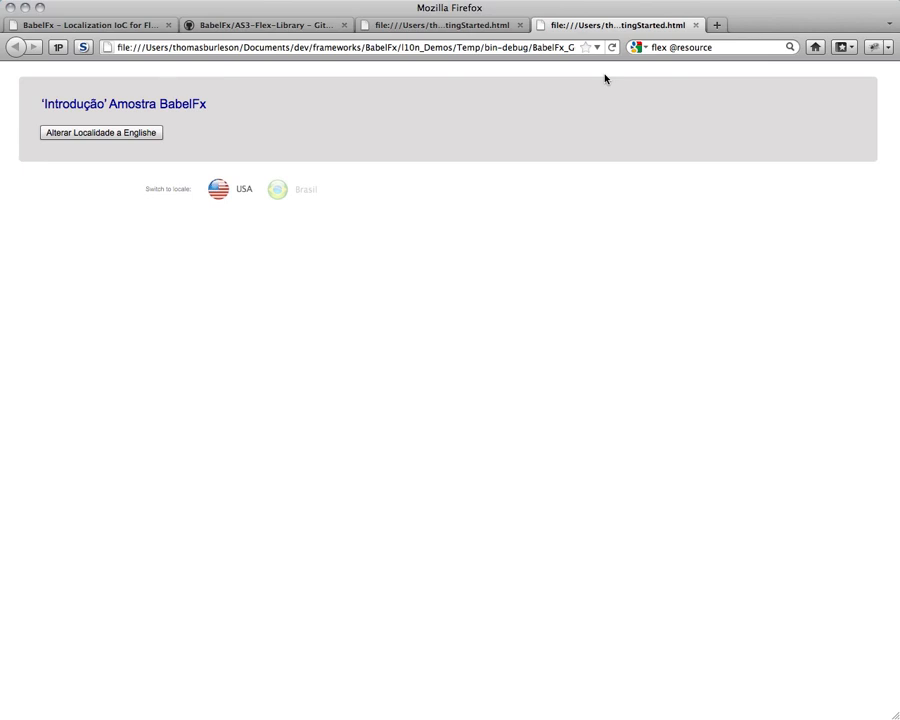
click(90, 24)
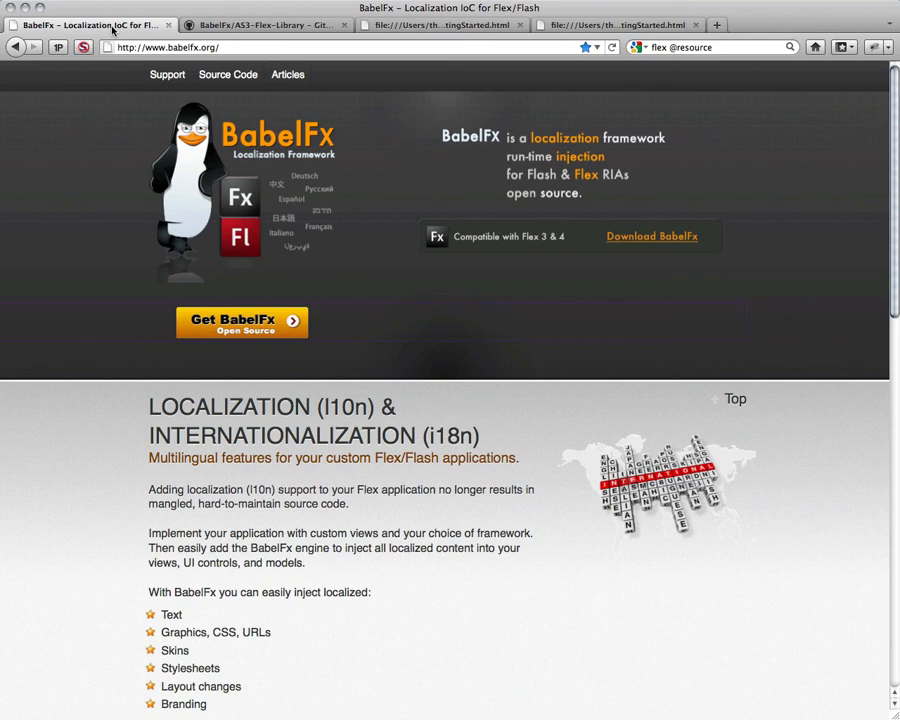
mouse_move(187, 249)
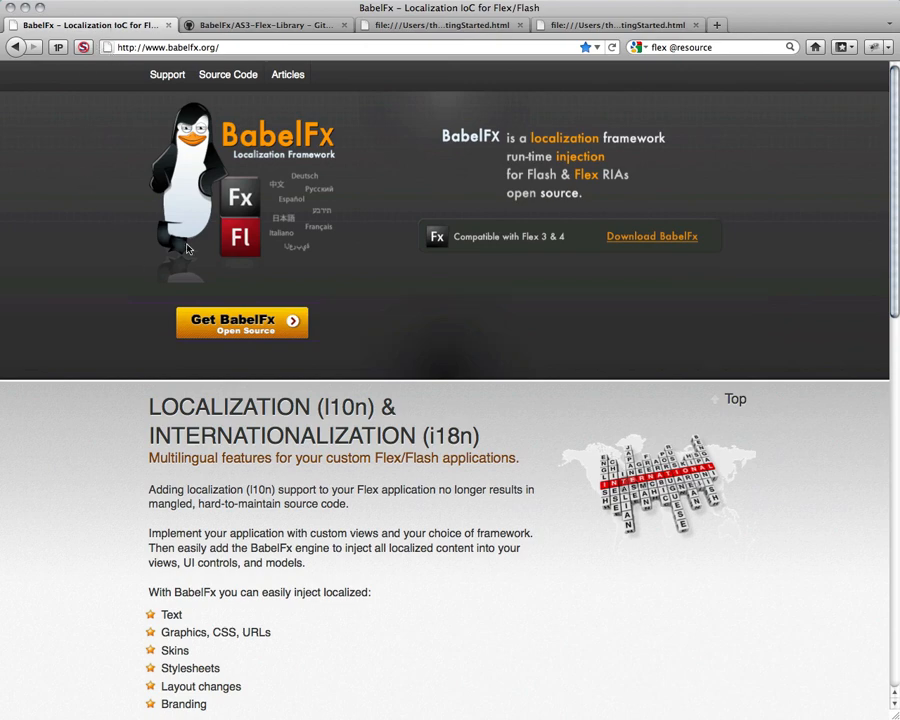
Scroll the babelfx.org homepage to the Getting Started and Documentation & Articles sections
scroll(down, 3)
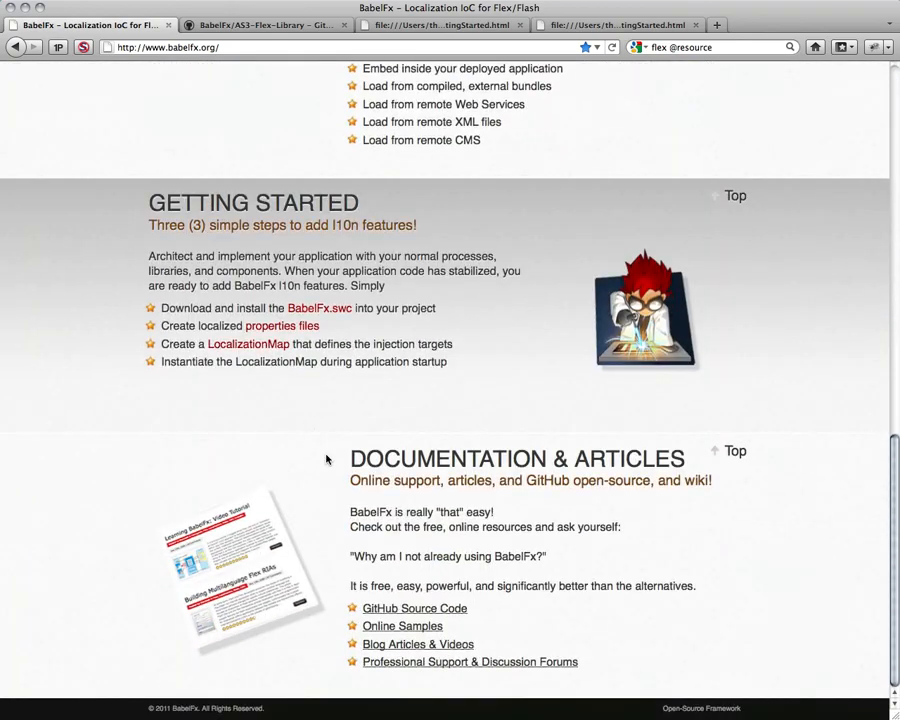